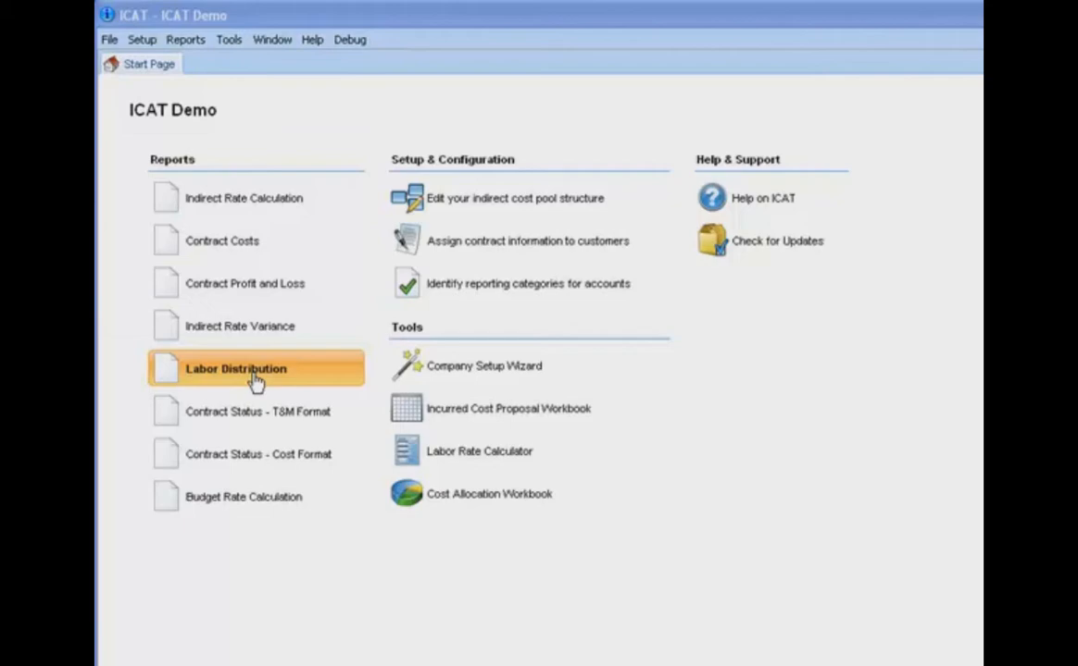
mouse_move(250, 383)
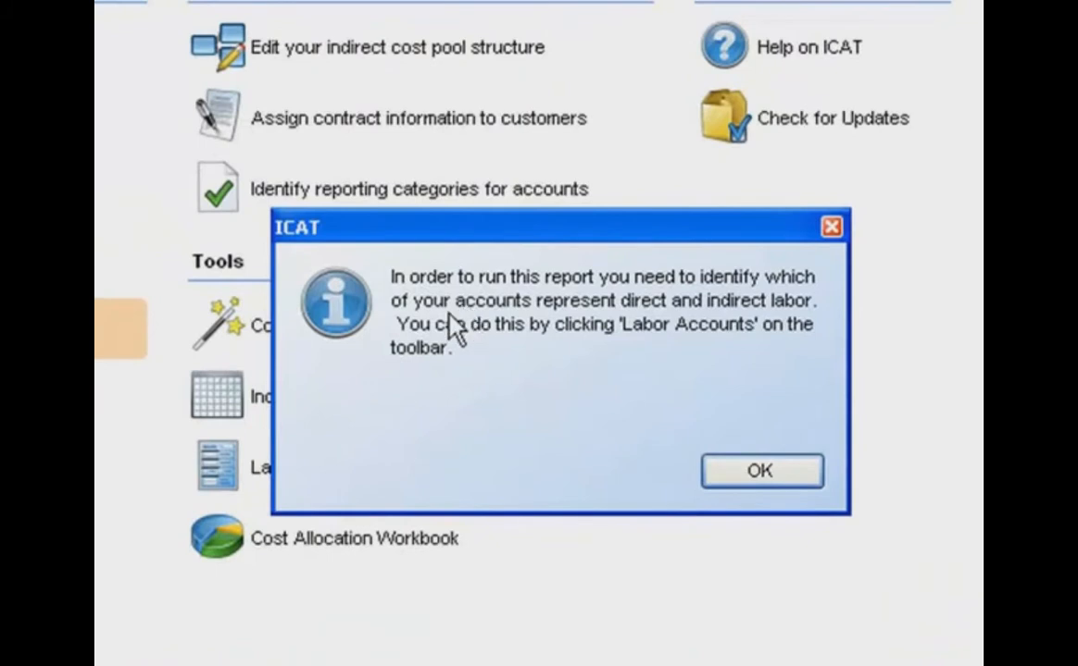
mouse_move(518, 315)
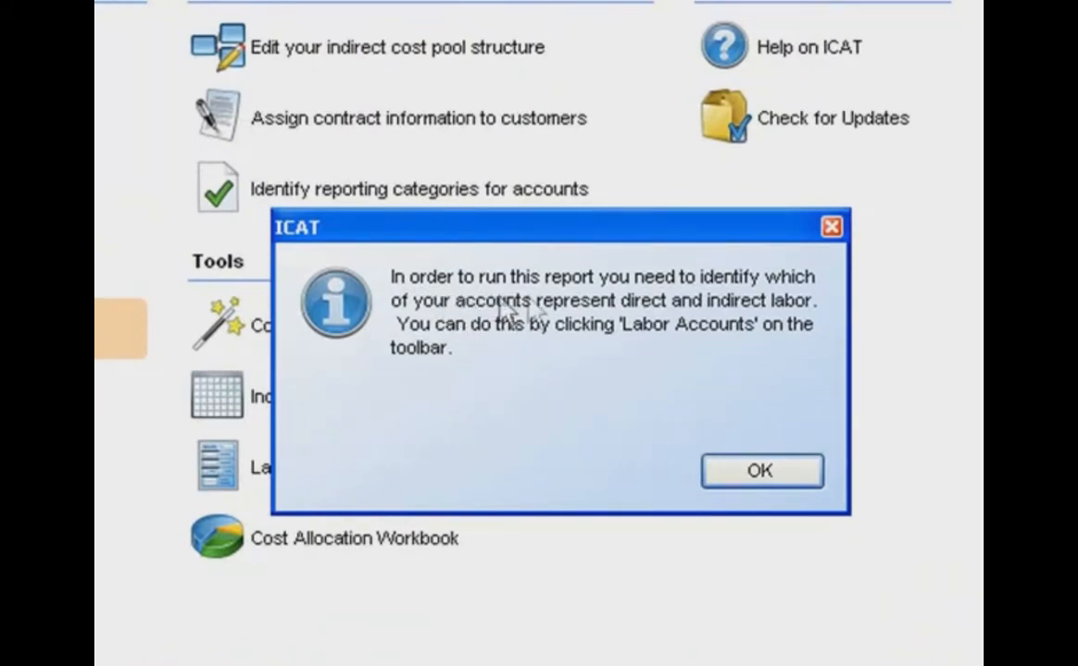
mouse_move(764, 319)
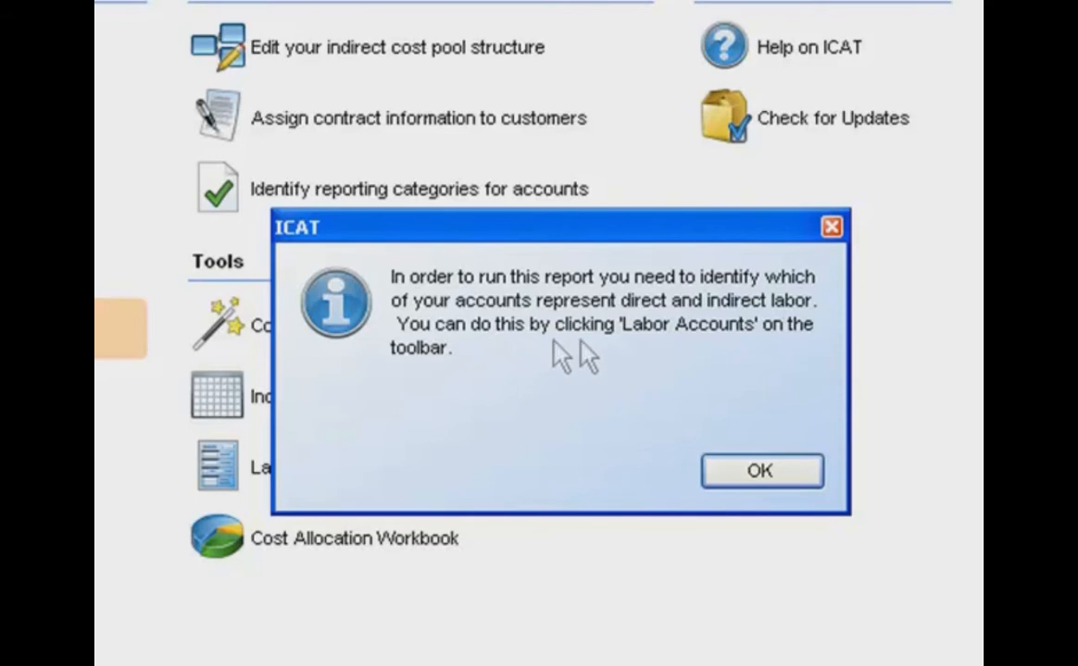
mouse_move(685, 462)
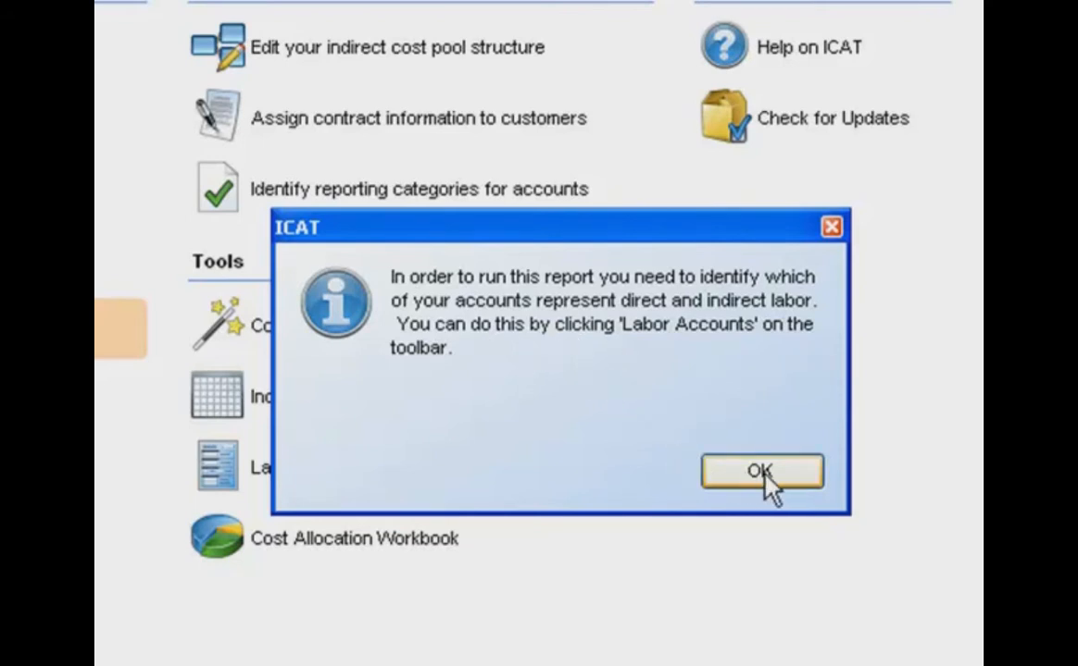
mouse_move(507, 398)
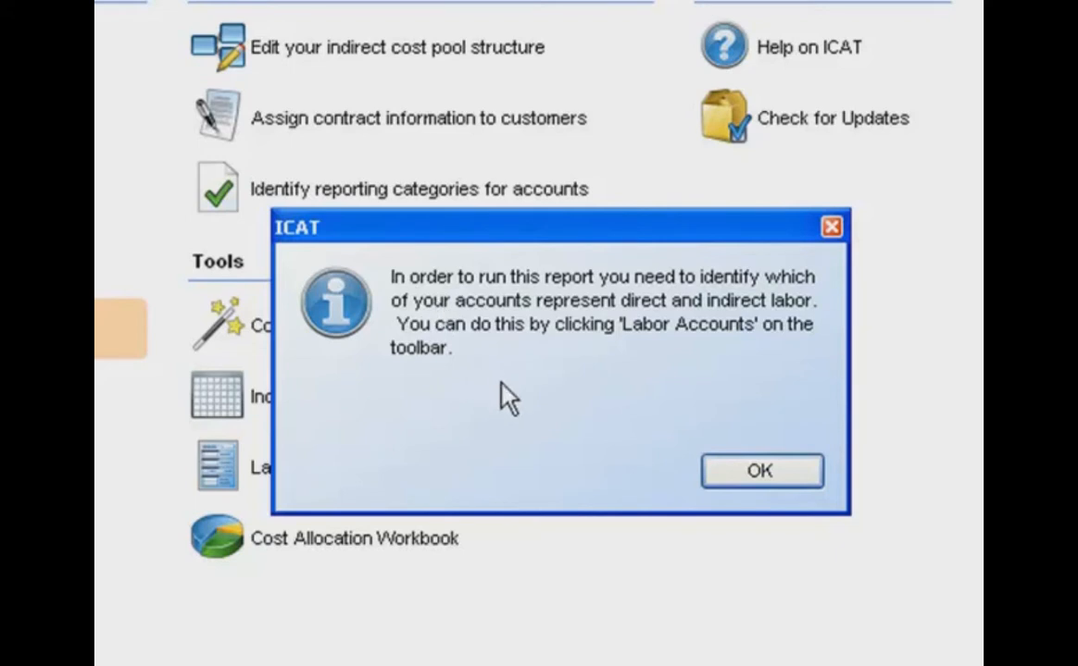
mouse_move(504, 399)
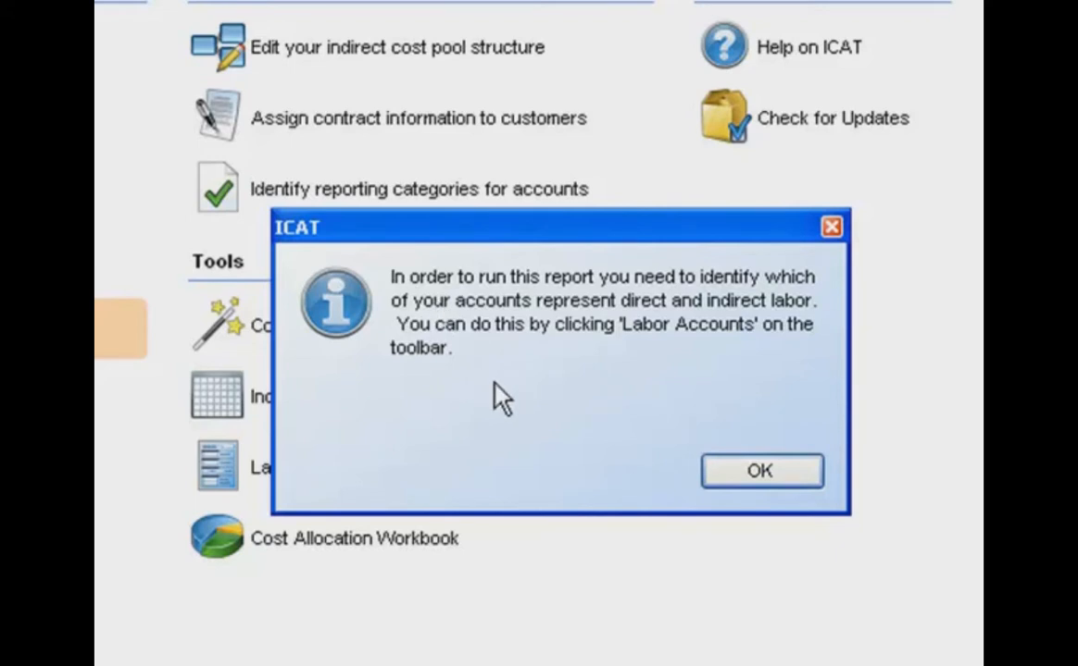
mouse_move(585, 442)
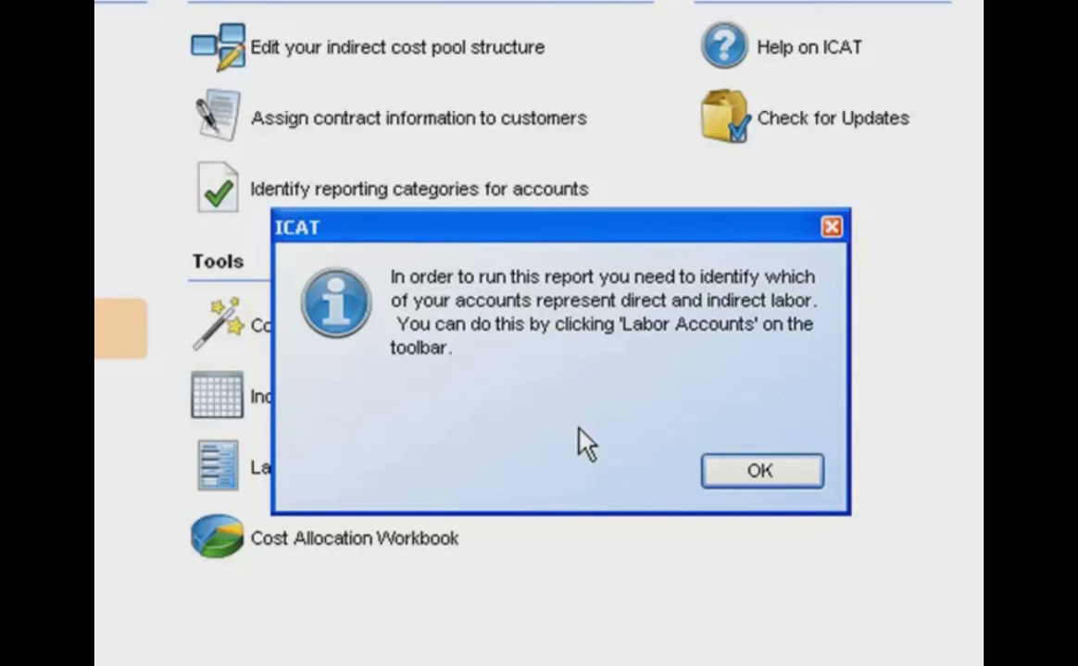
mouse_move(601, 458)
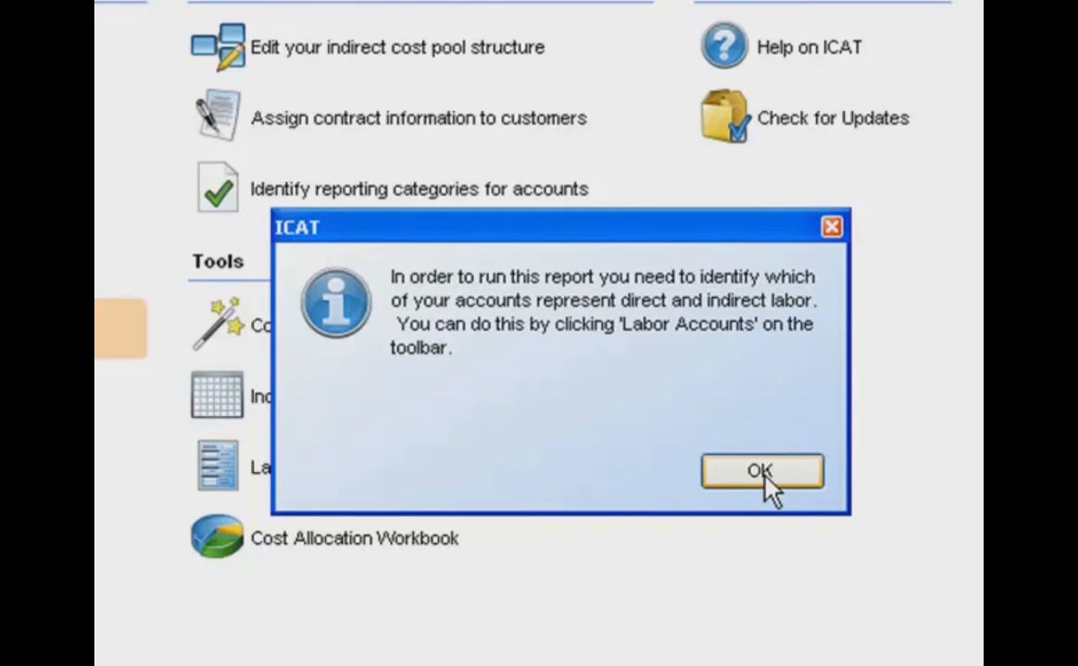
Map 4501 Direct Labor as direct labor and 5011–5014 compensated absences as indirect labor
click(761, 472)
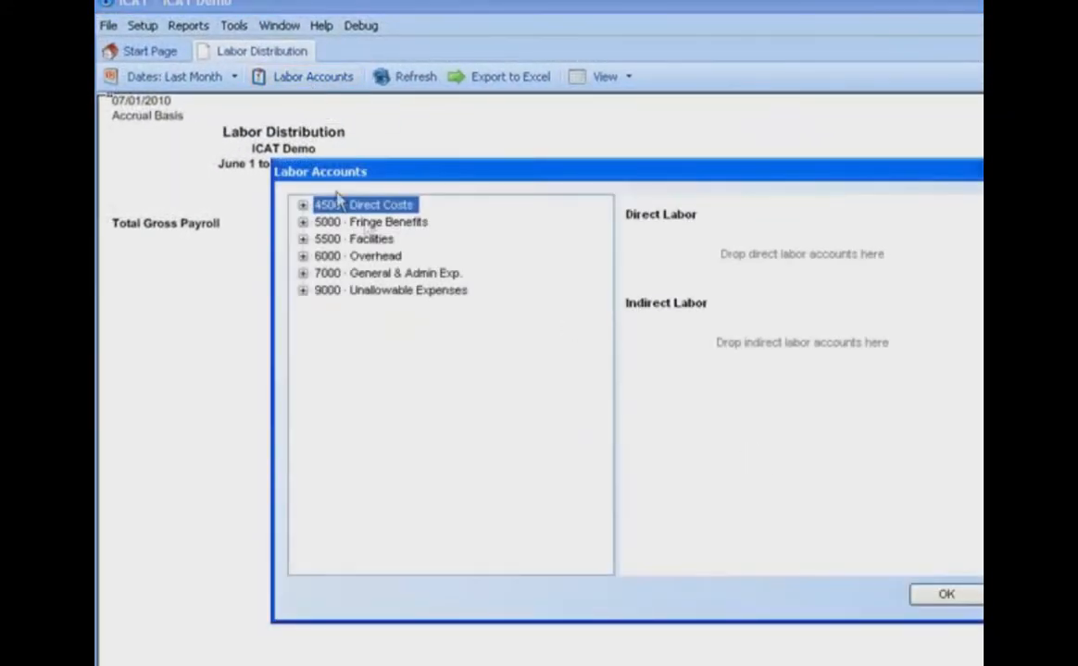
click(302, 205)
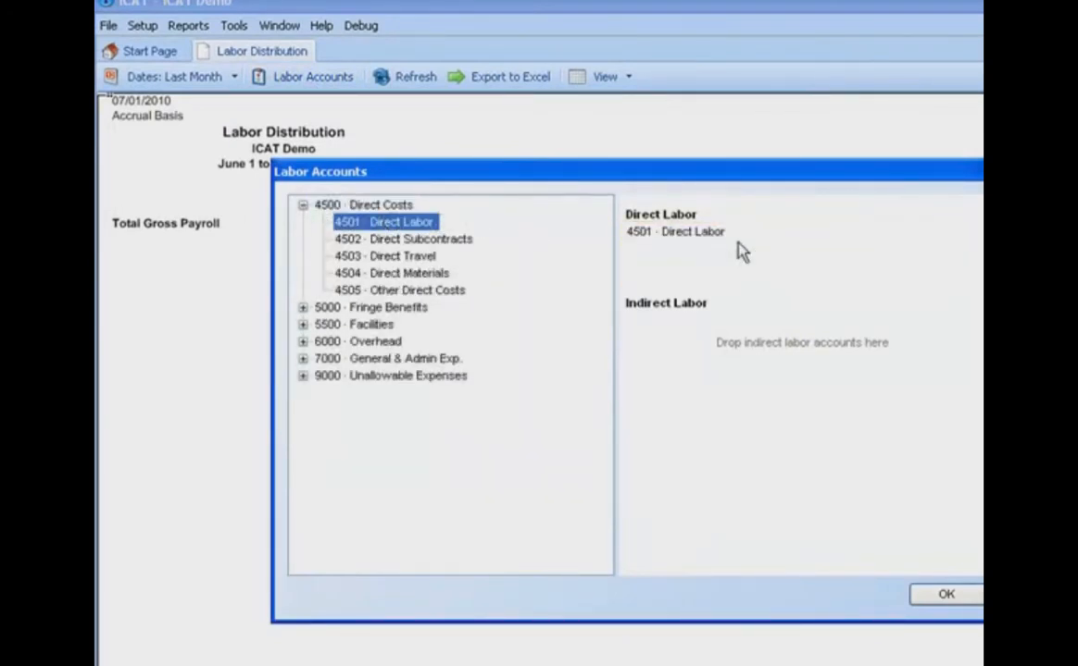
click(303, 204)
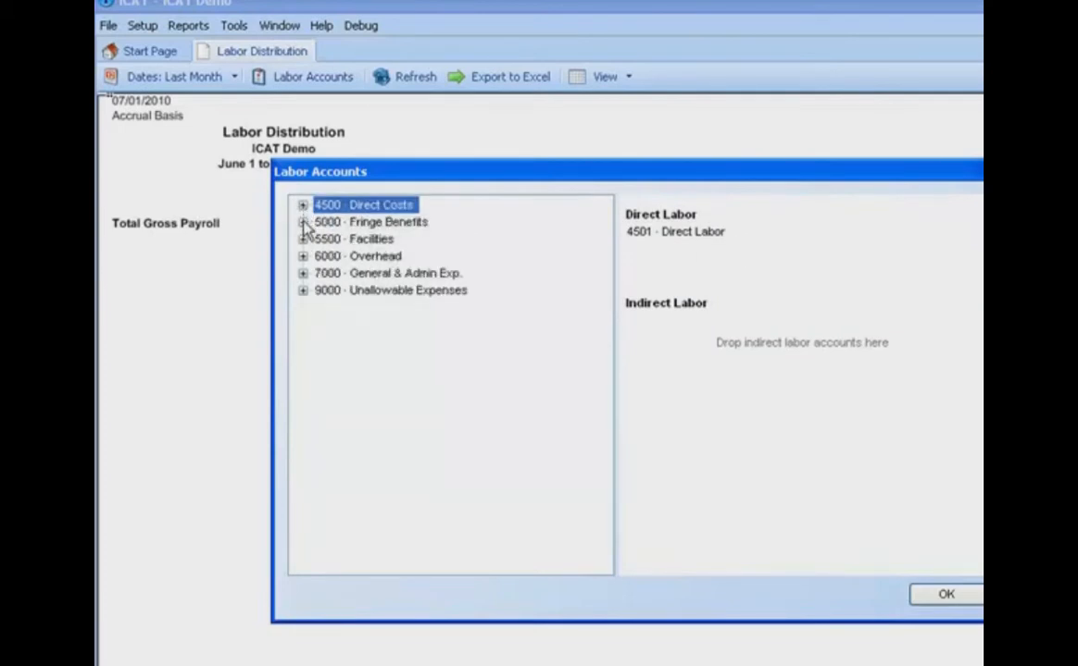
click(302, 222)
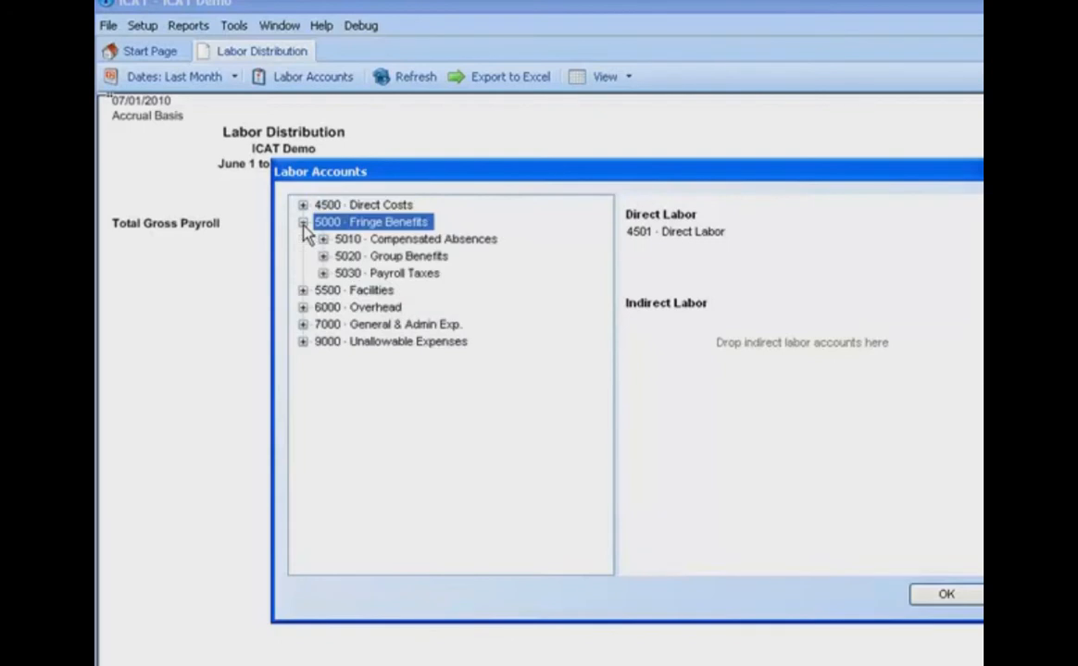
click(322, 239)
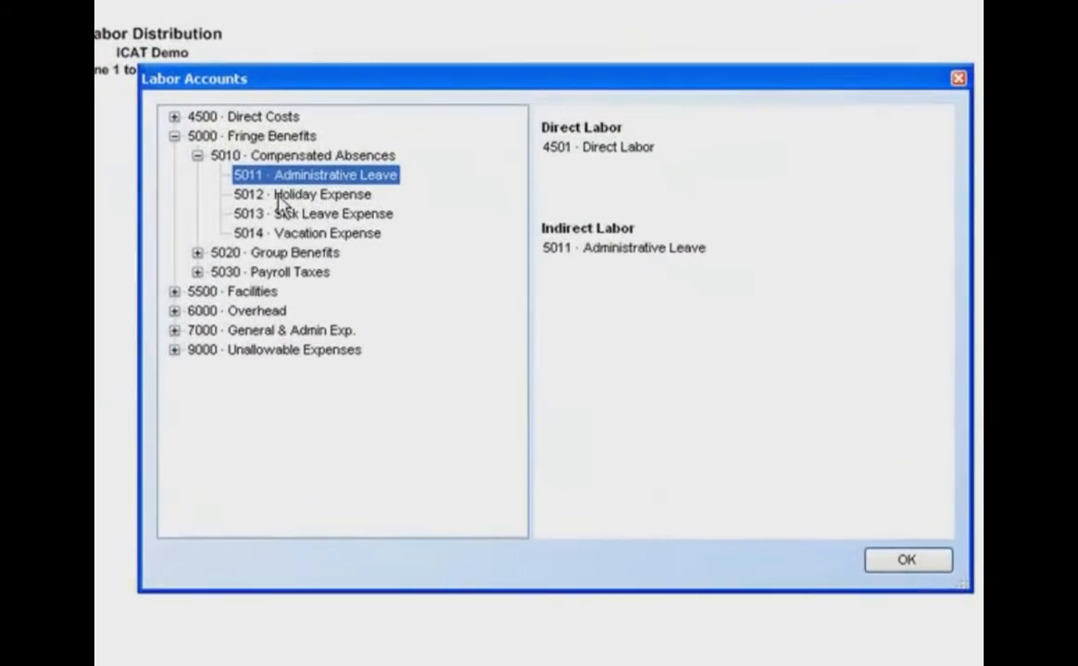
click(321, 194)
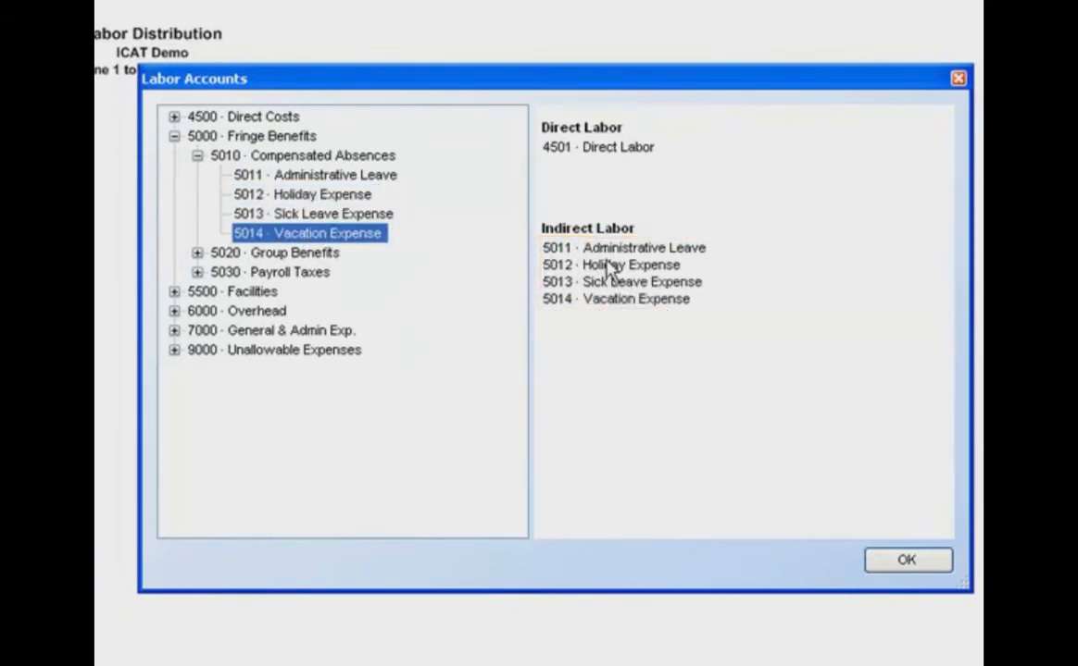
Add 6005, 6010, 7005, 7015 and 7505 labor accounts to Indirect Labor
click(197, 156)
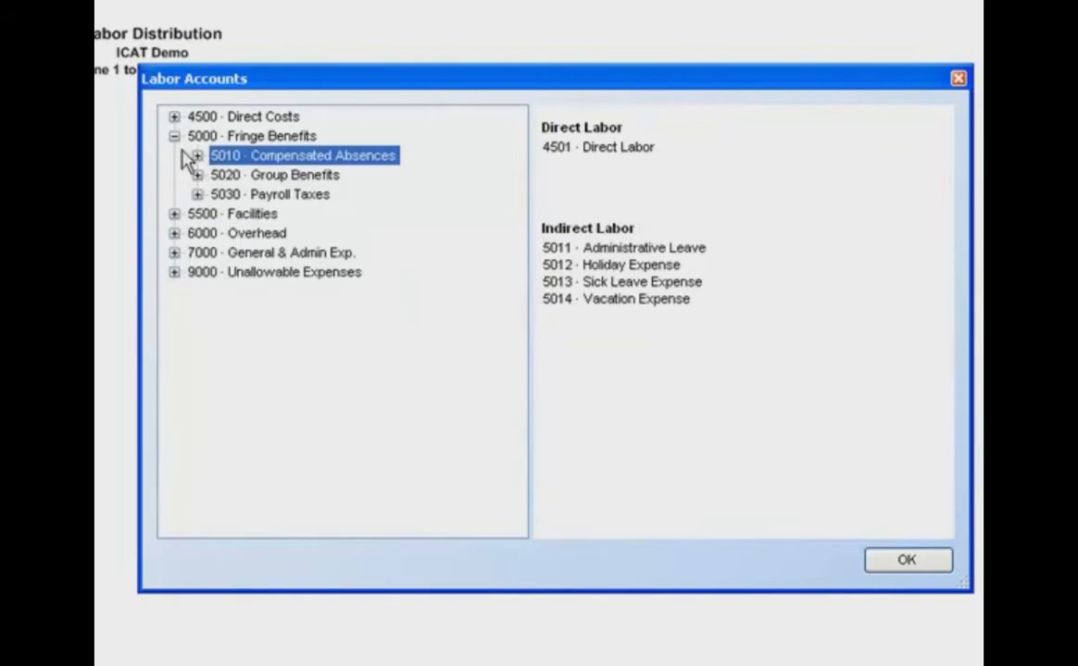
click(174, 137)
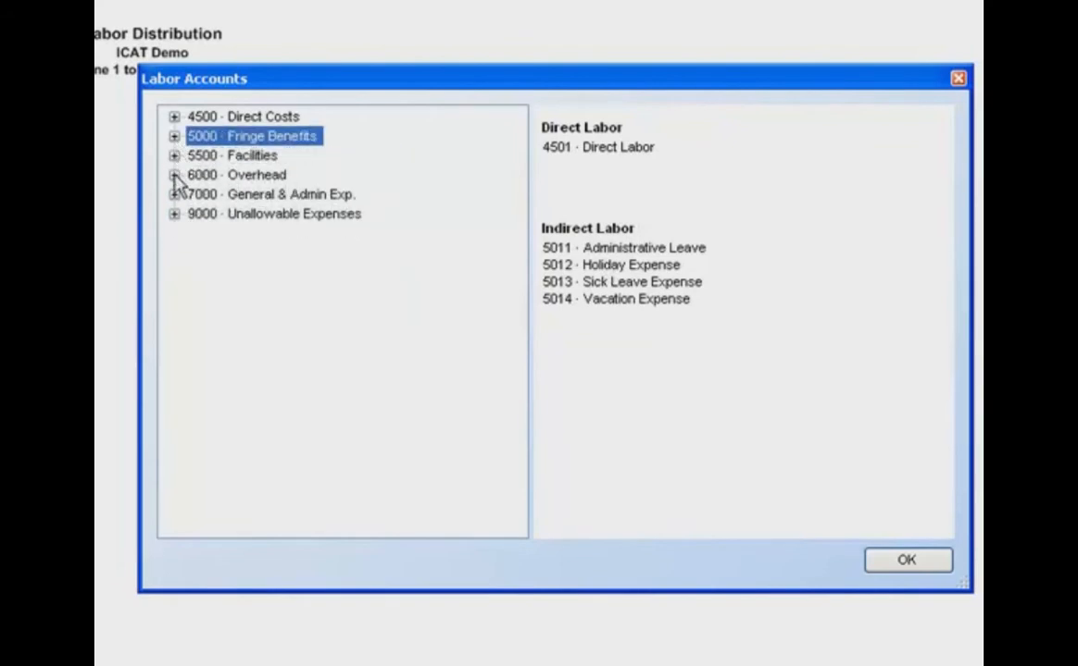
click(174, 175)
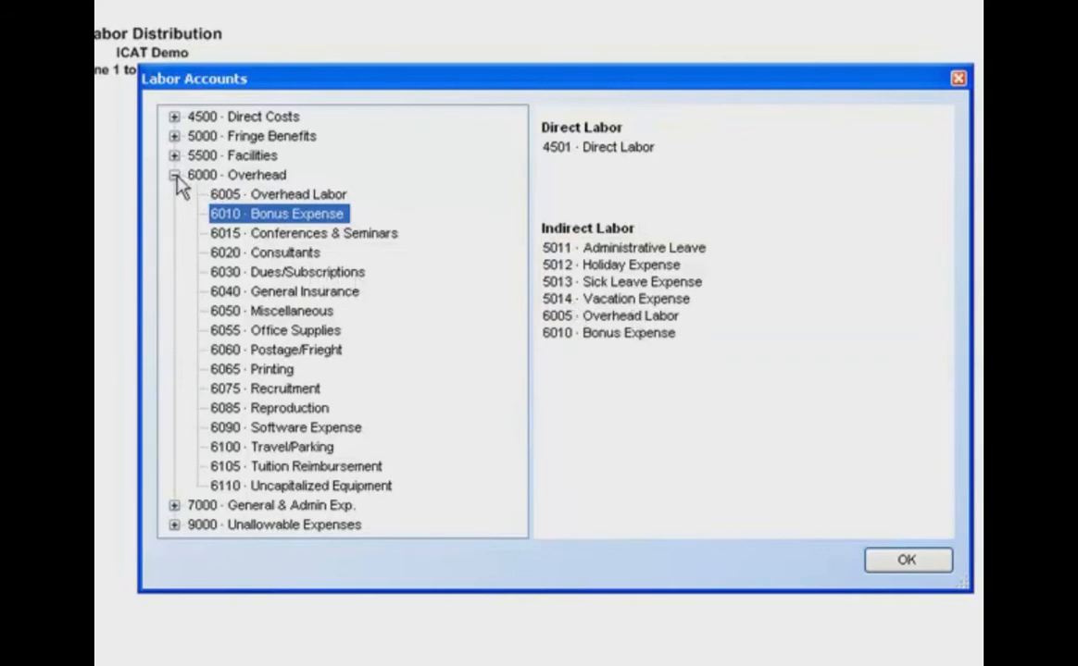
click(175, 175)
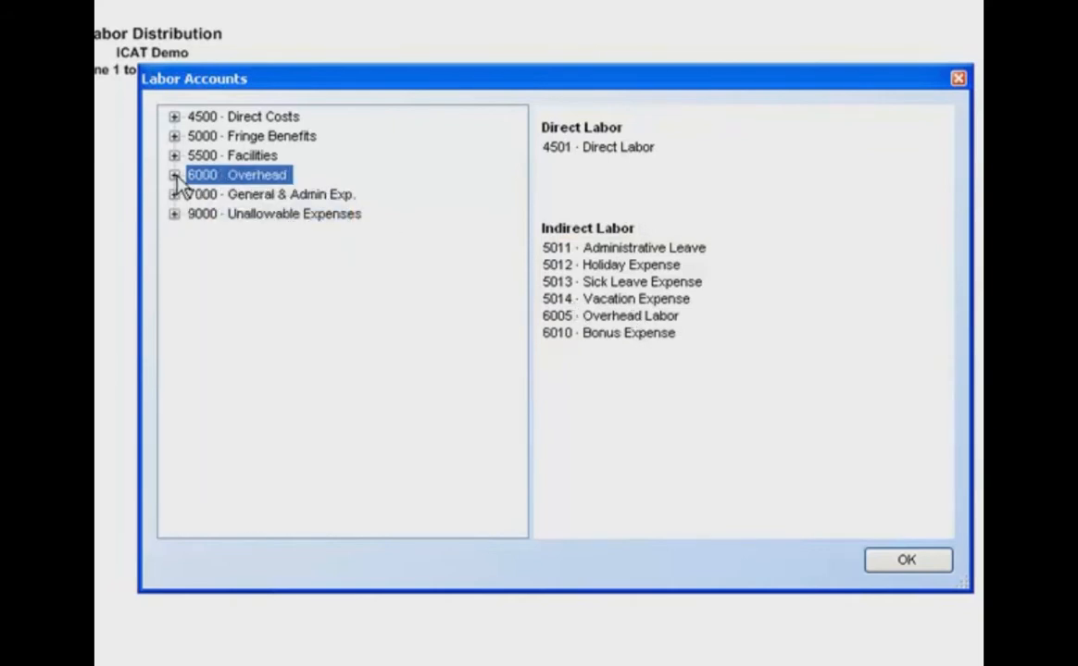
mouse_move(175, 211)
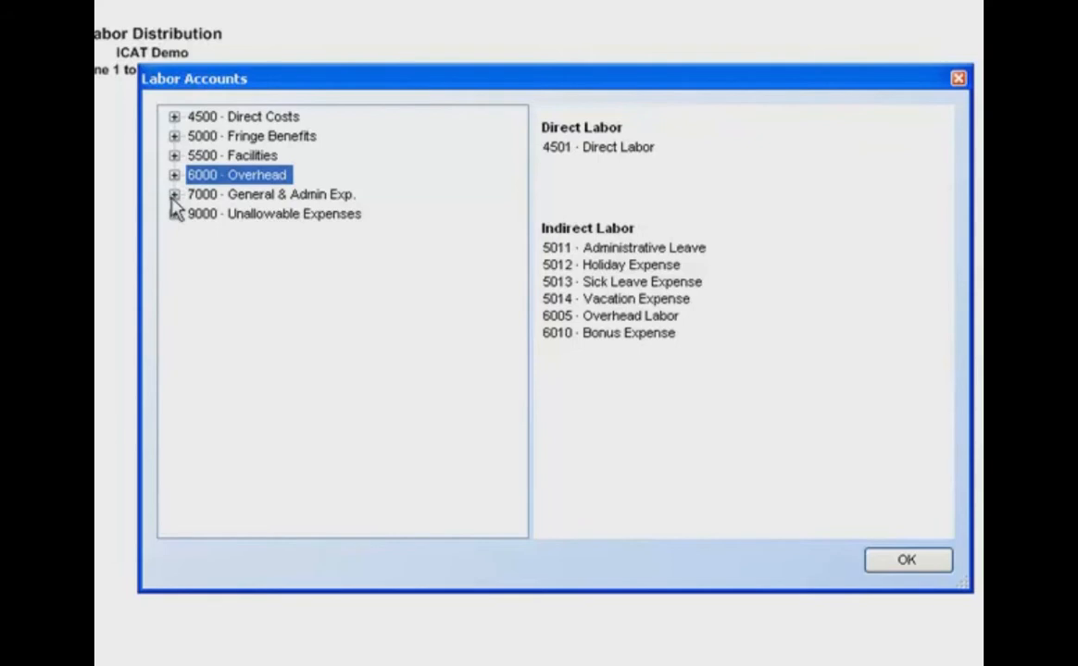
click(175, 195)
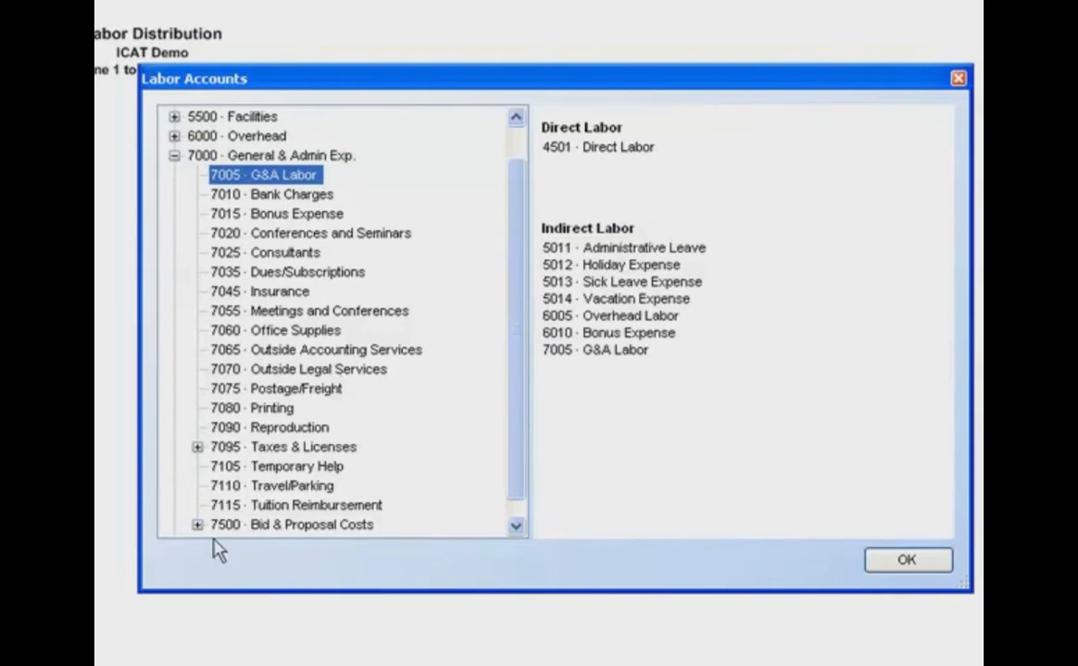
mouse_move(293, 267)
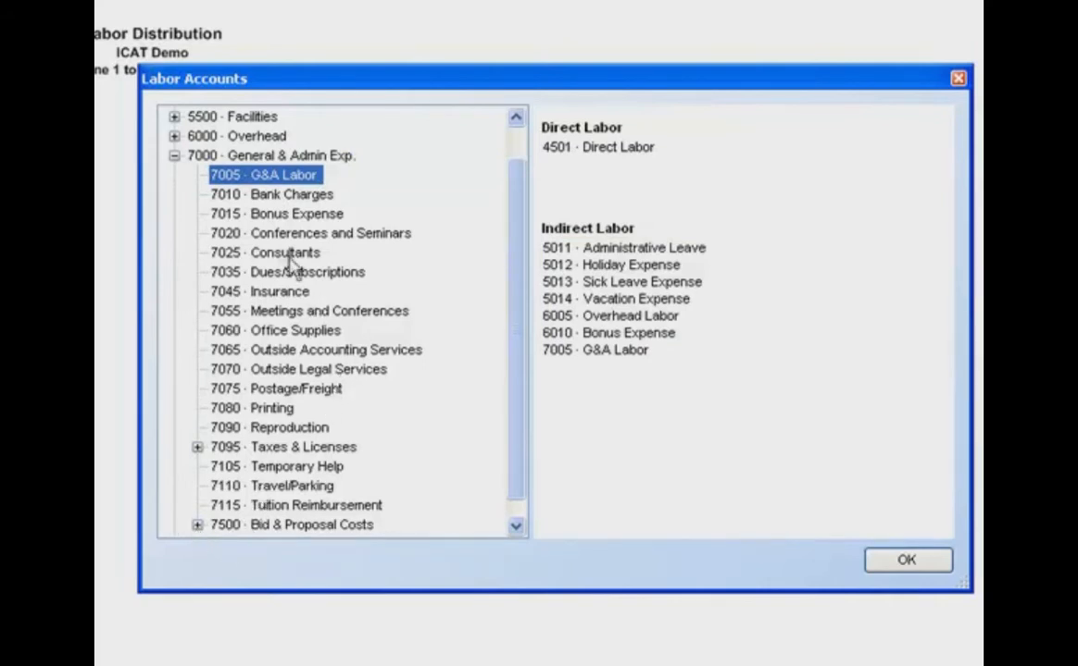
click(287, 213)
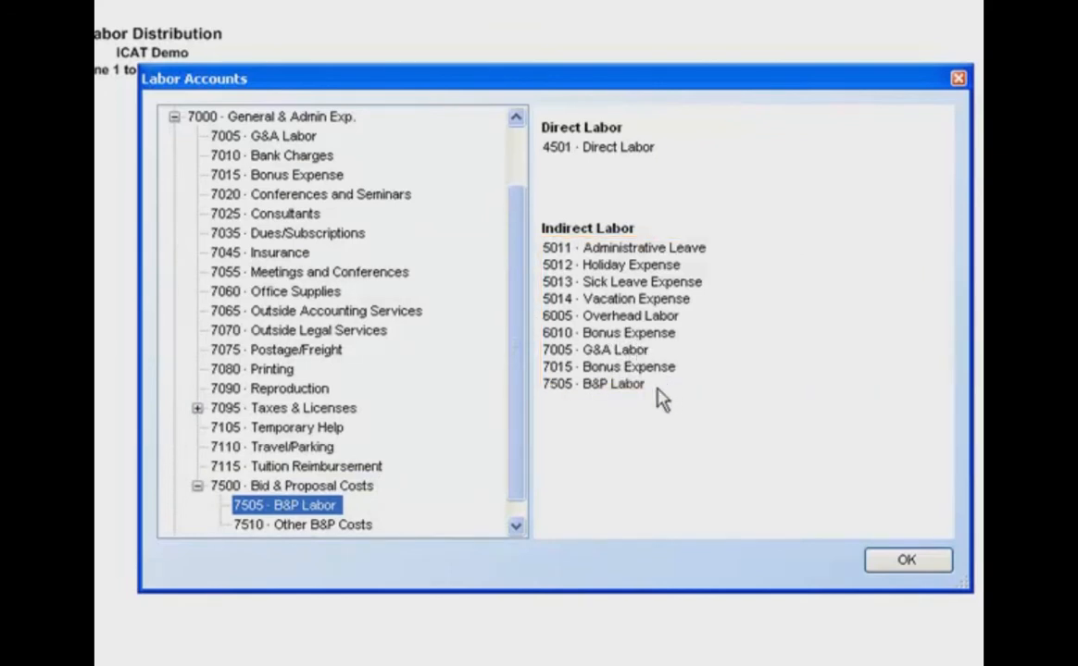
mouse_move(606, 171)
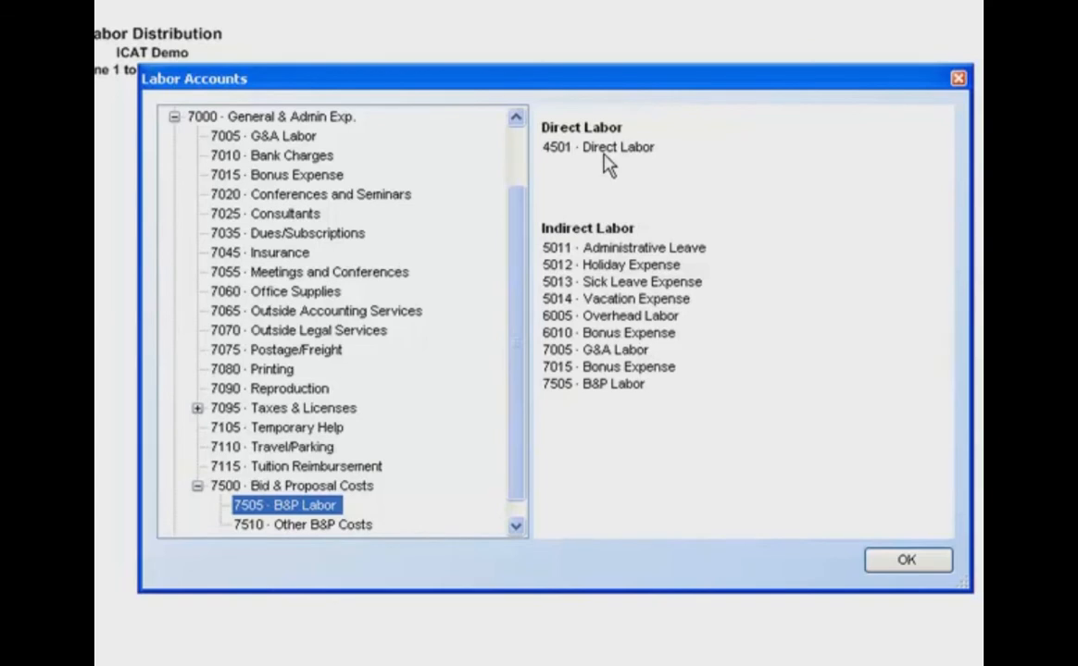
mouse_move(599, 405)
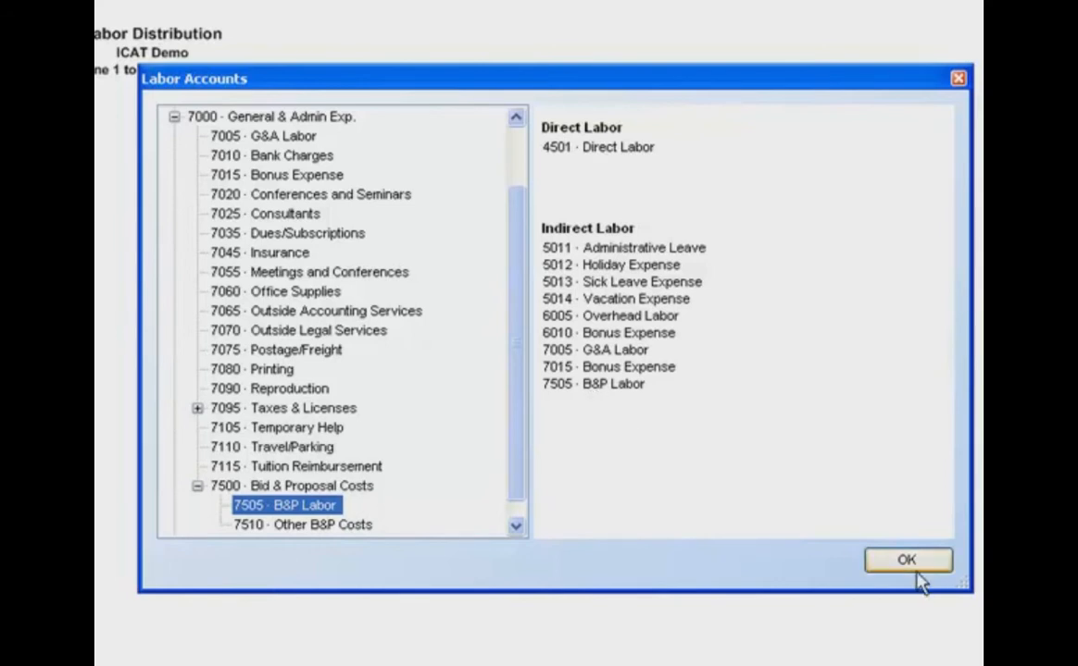
Confirm the labor account assignments to display the June 2010 Labor Distribution report
click(907, 561)
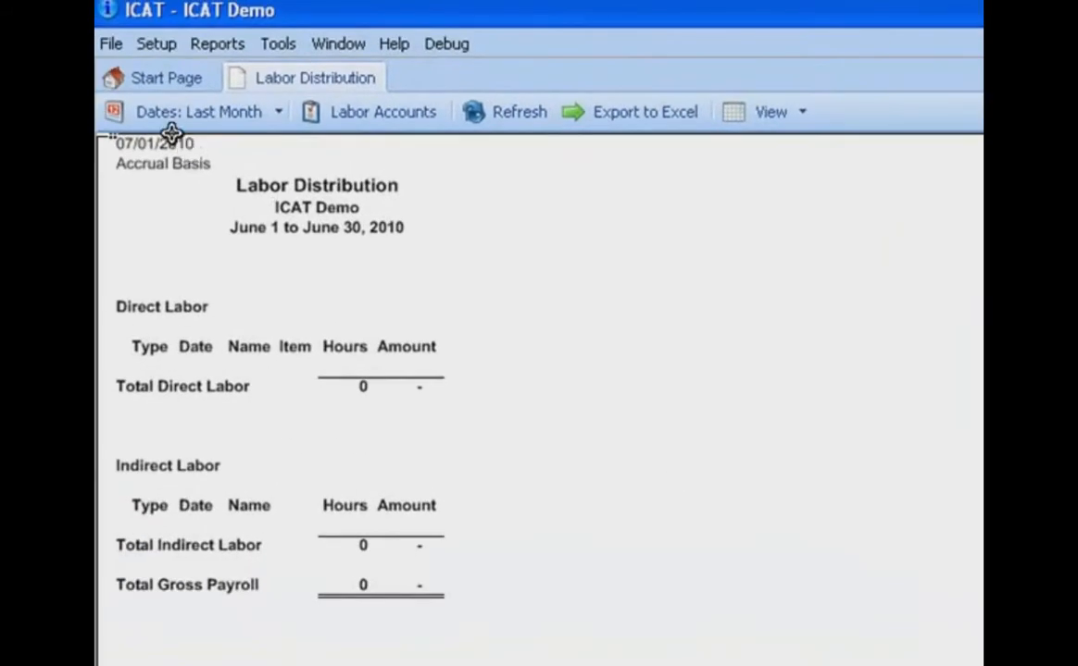
mouse_move(208, 169)
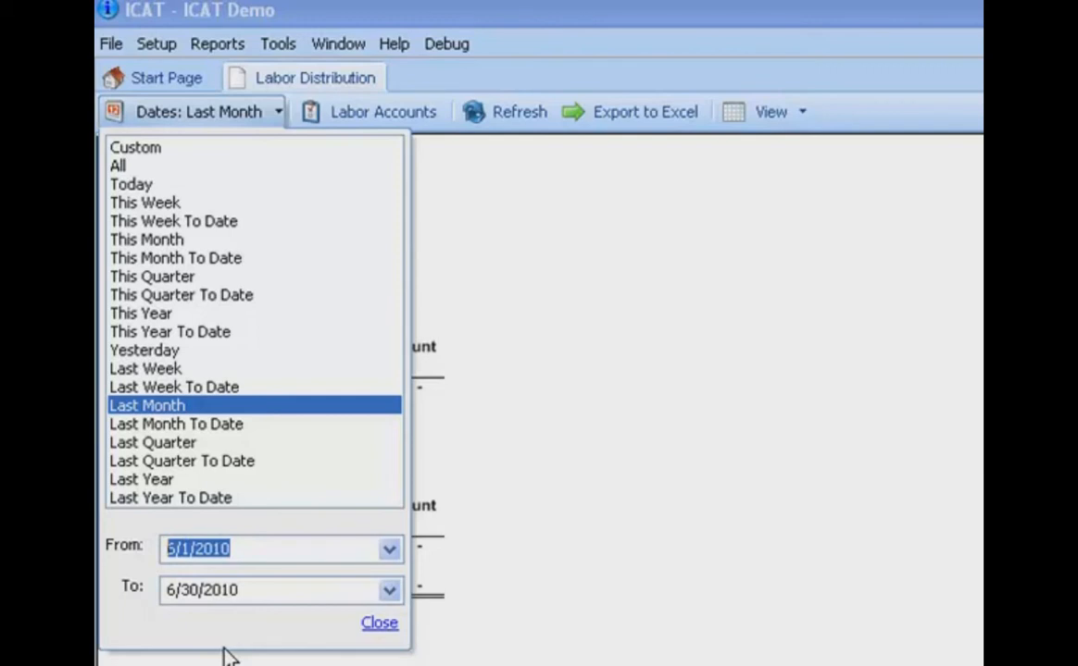
Regenerate the report for a custom range, 1/1/2008 through 3/31/2008
text(01/)
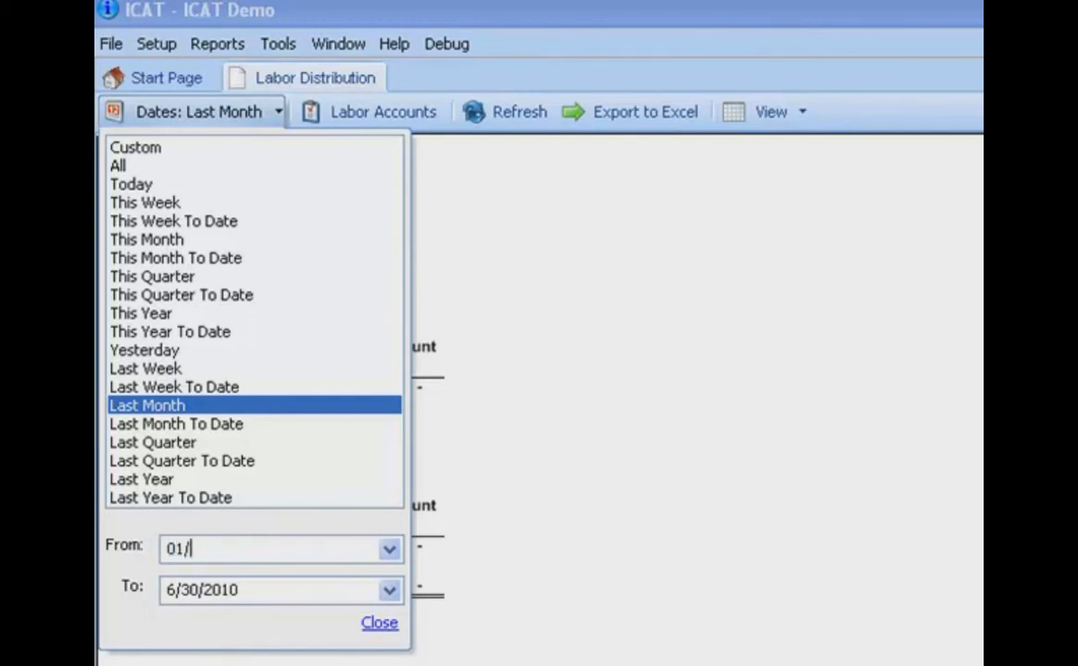
text(01)
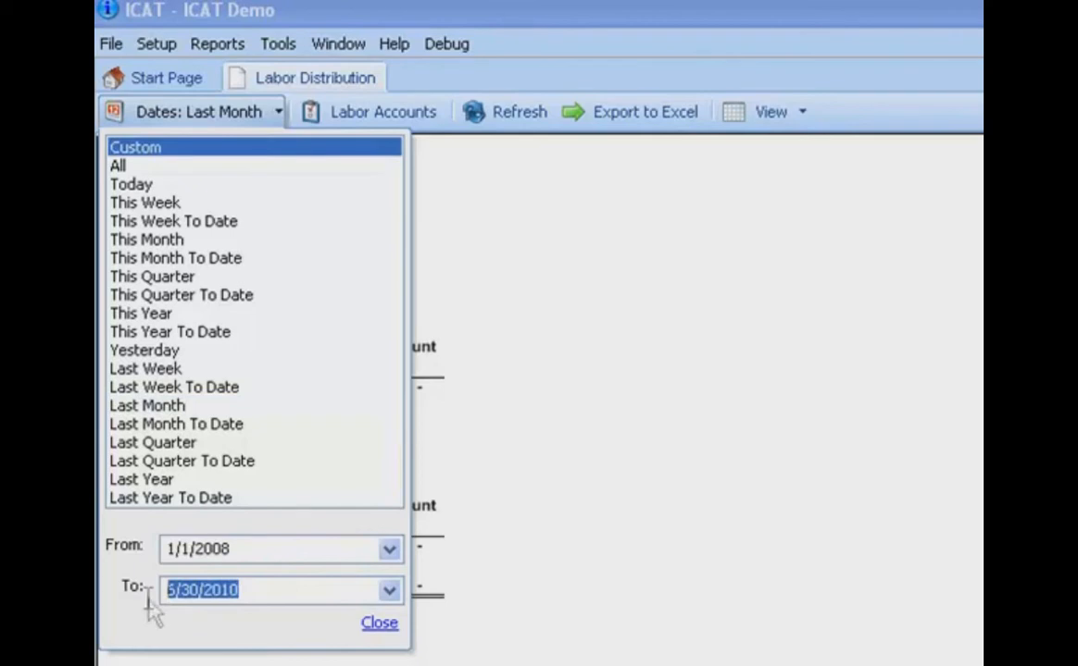
mouse_move(247, 655)
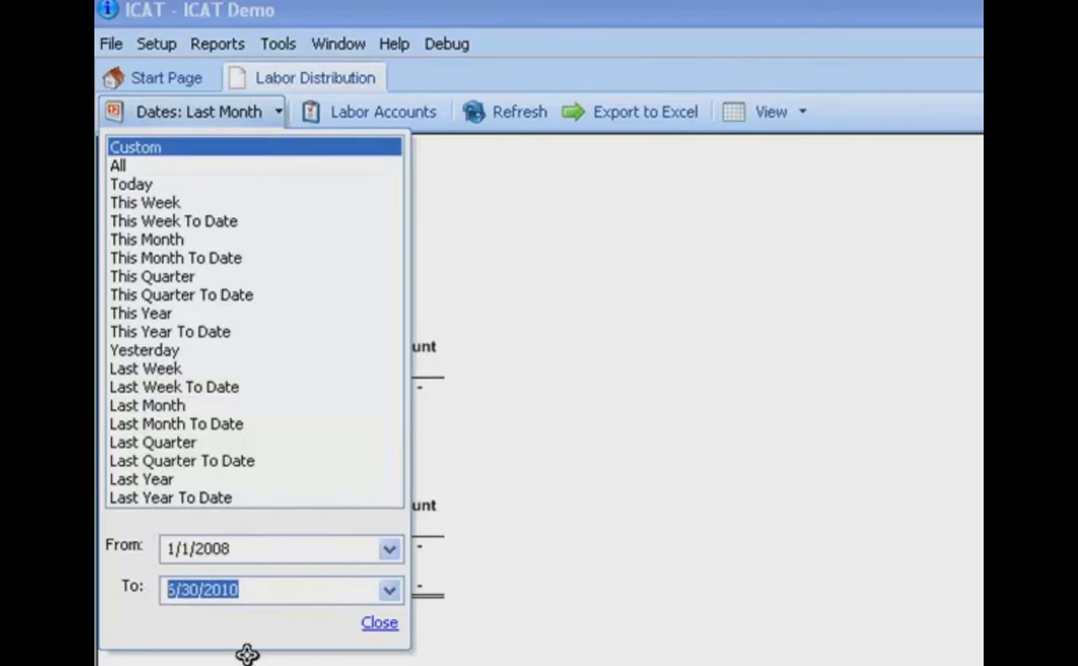
text(3/31/08)
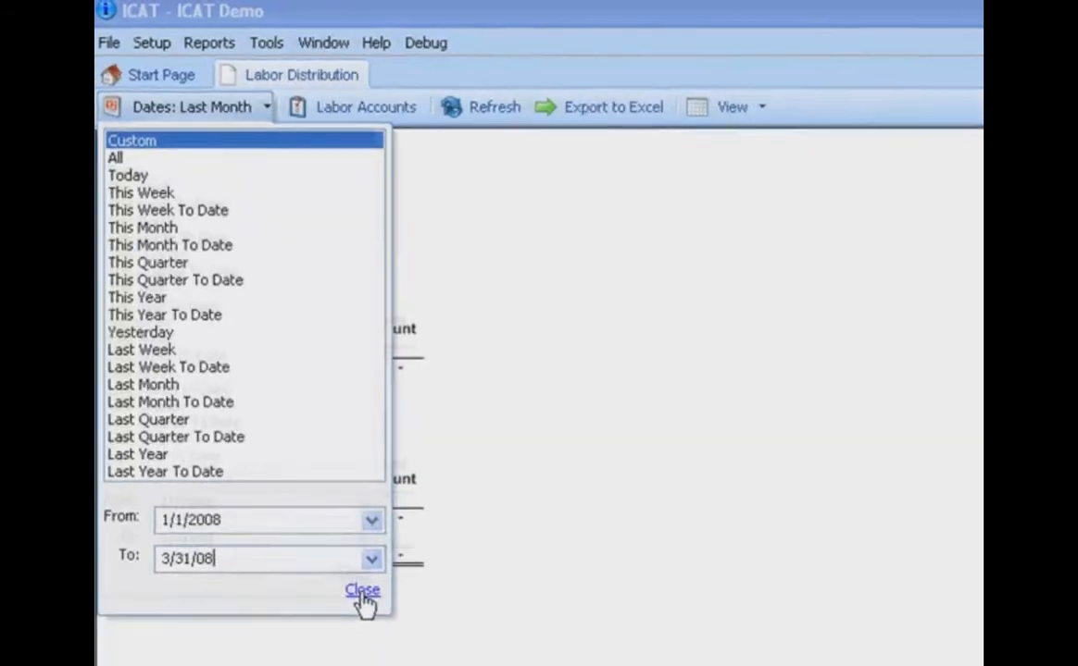
click(361, 590)
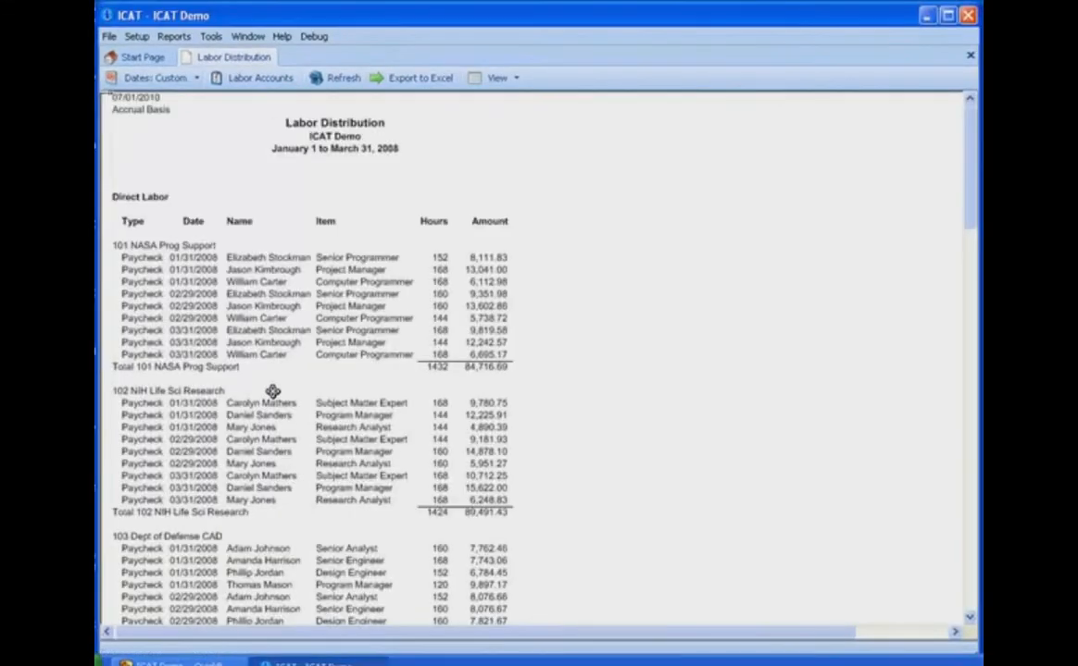
mouse_move(539, 349)
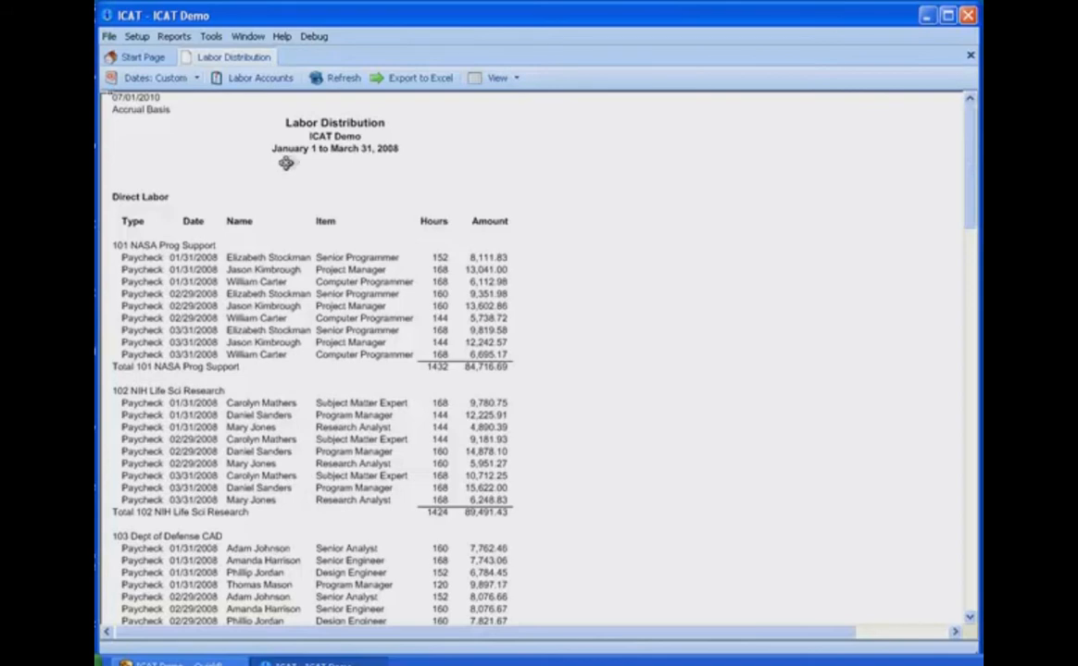
mouse_move(958, 299)
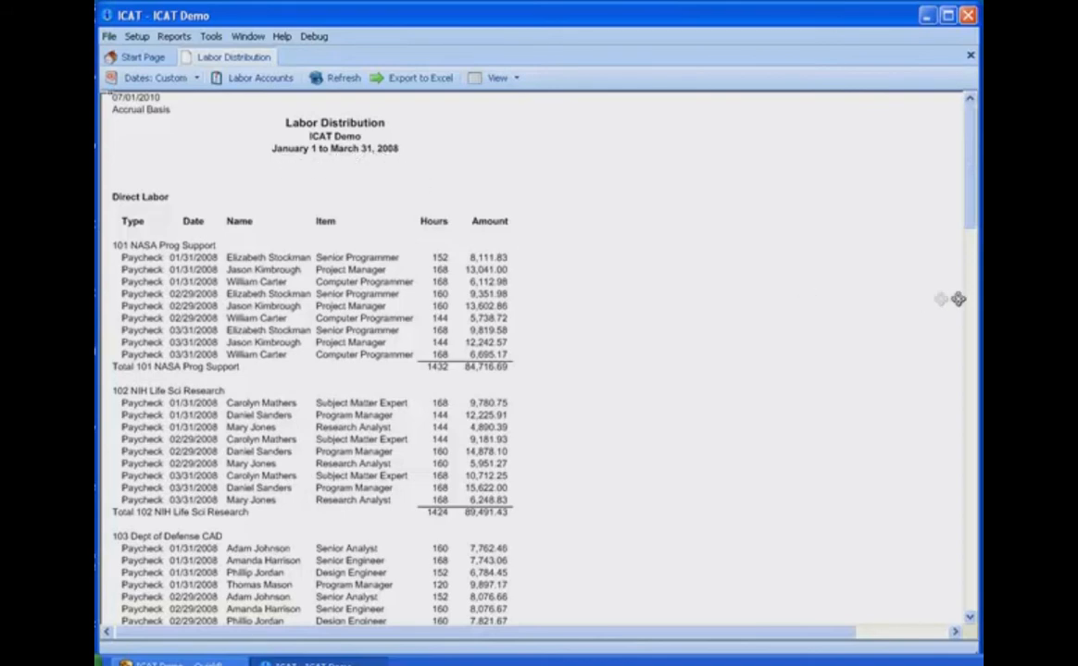
scroll(down, 3)
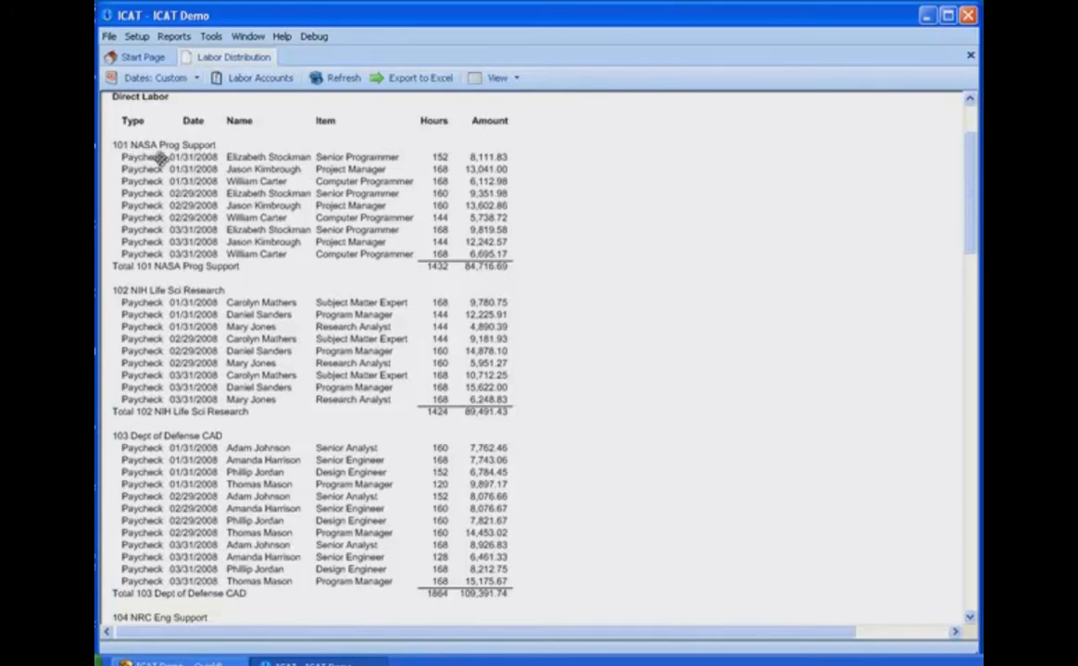
mouse_move(197, 162)
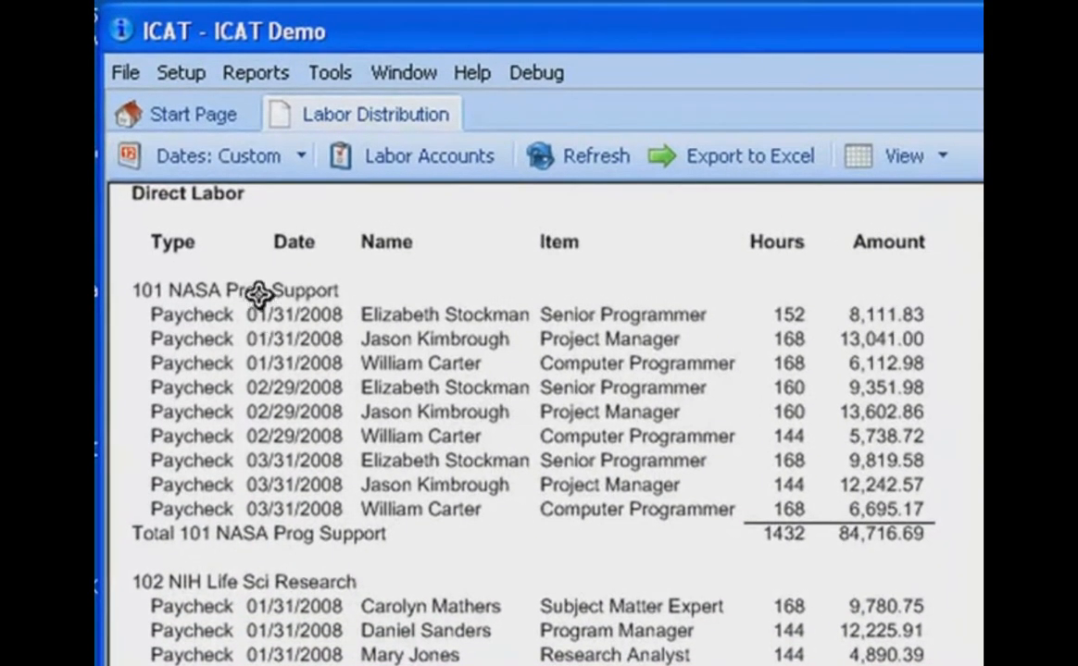
mouse_move(303, 527)
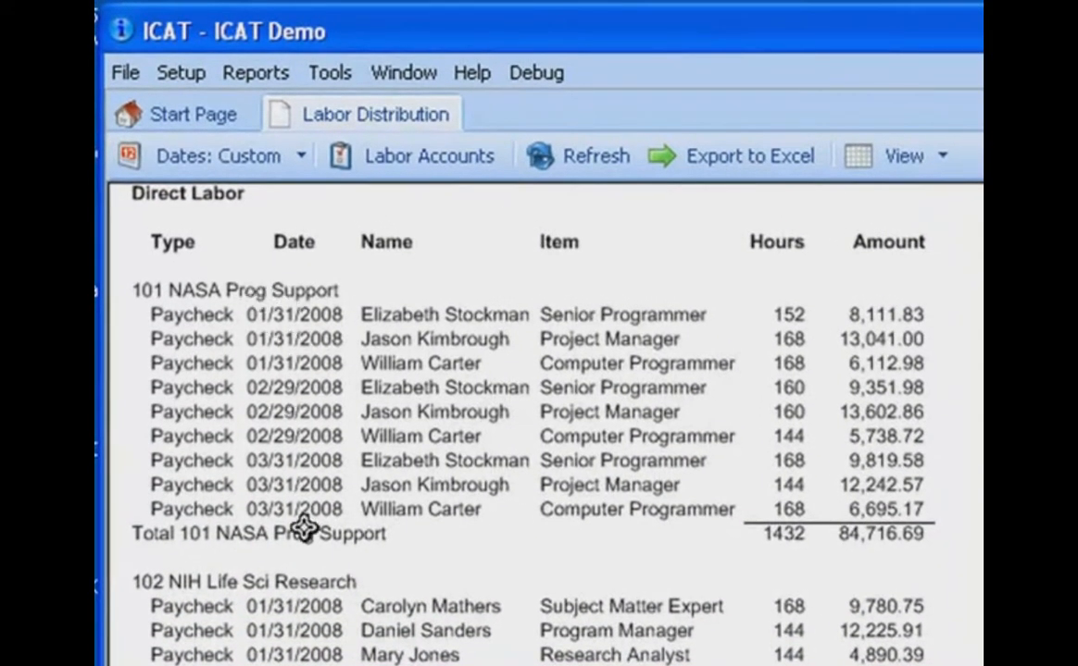
mouse_move(424, 378)
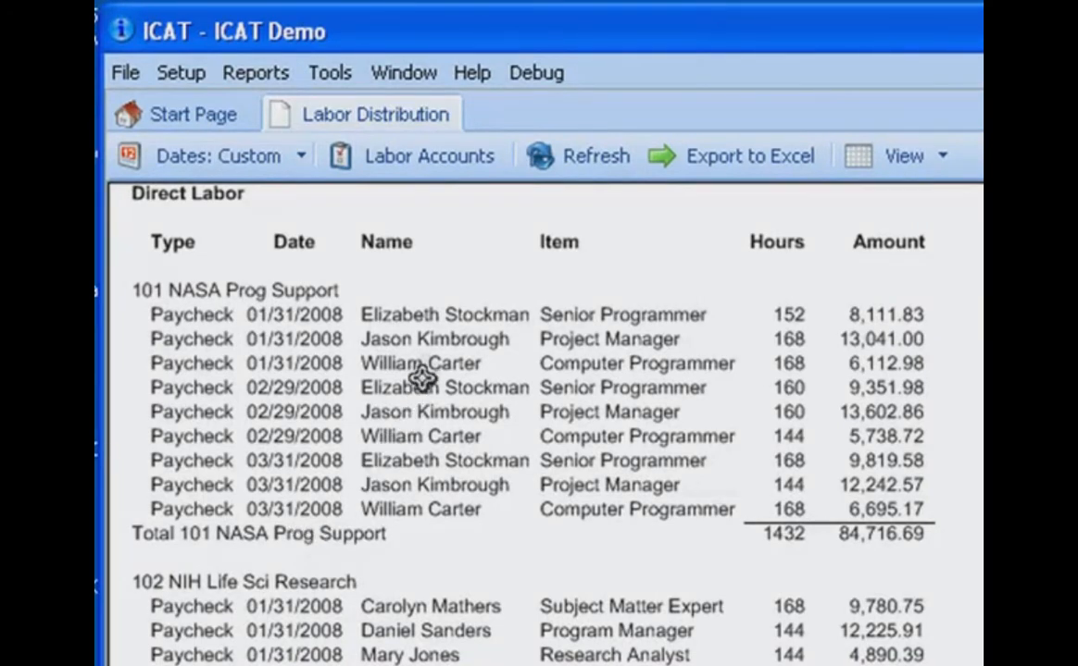
mouse_move(675, 449)
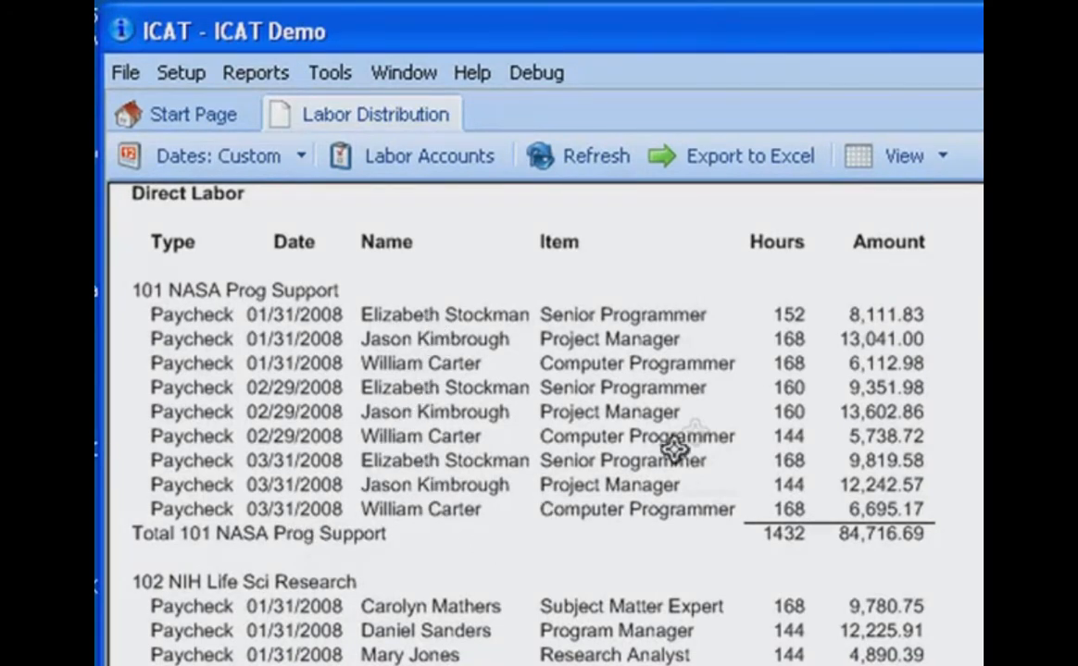
mouse_move(713, 343)
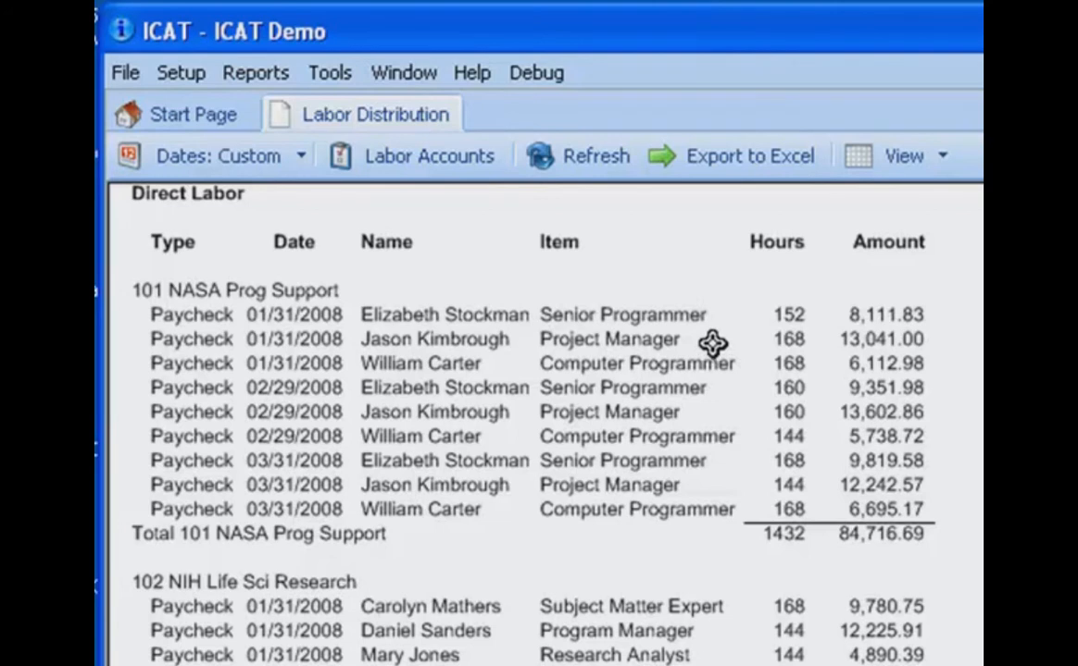
mouse_move(745, 449)
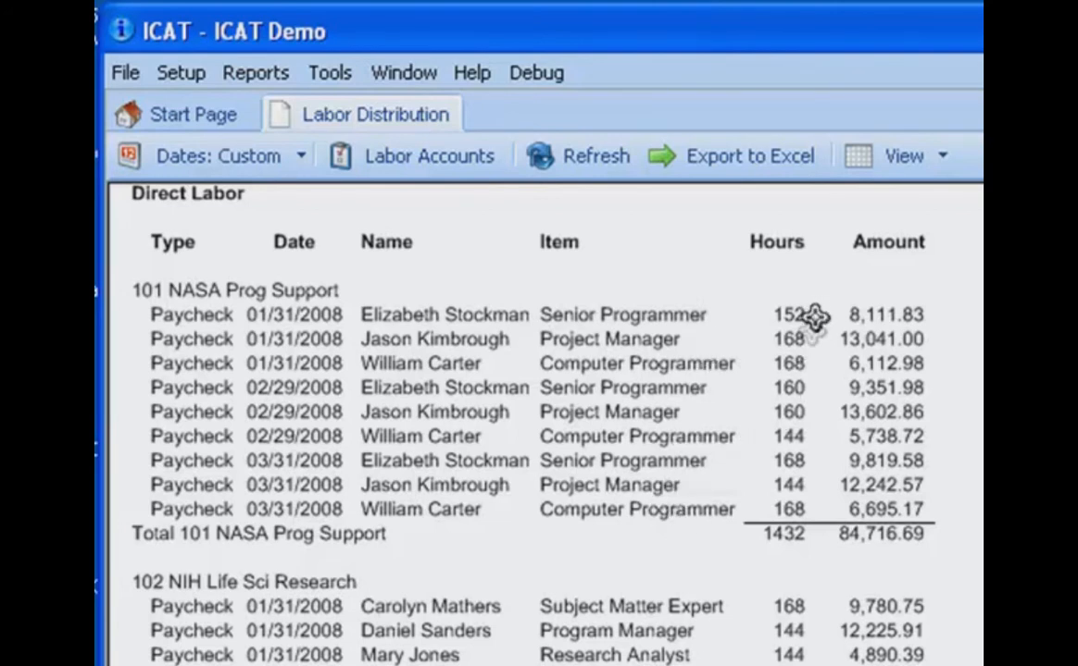
mouse_move(810, 516)
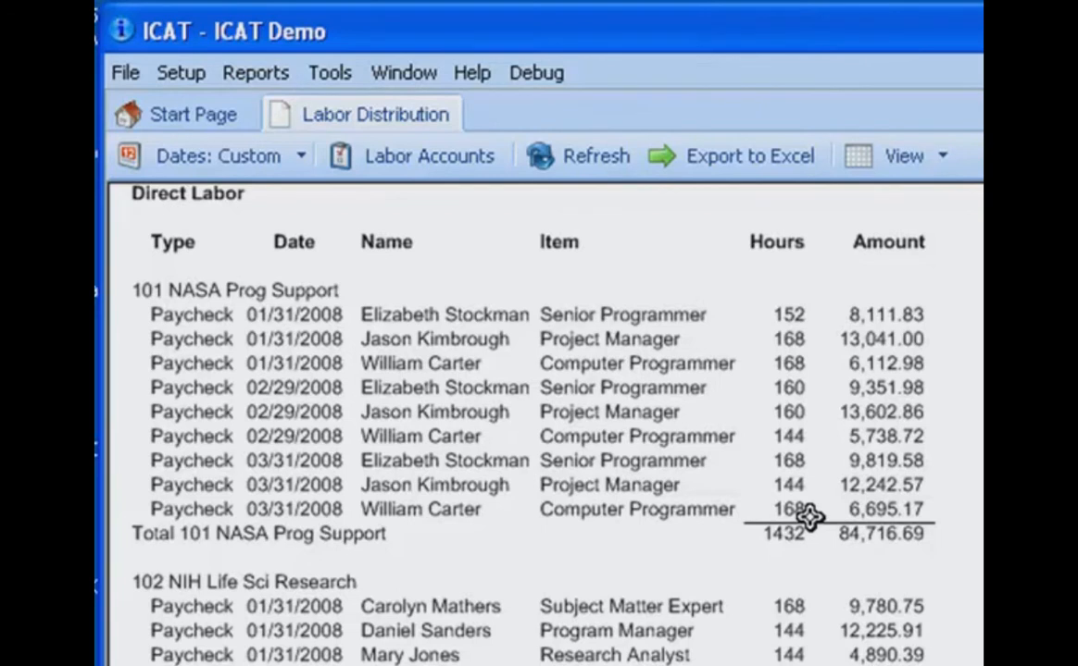
mouse_move(931, 324)
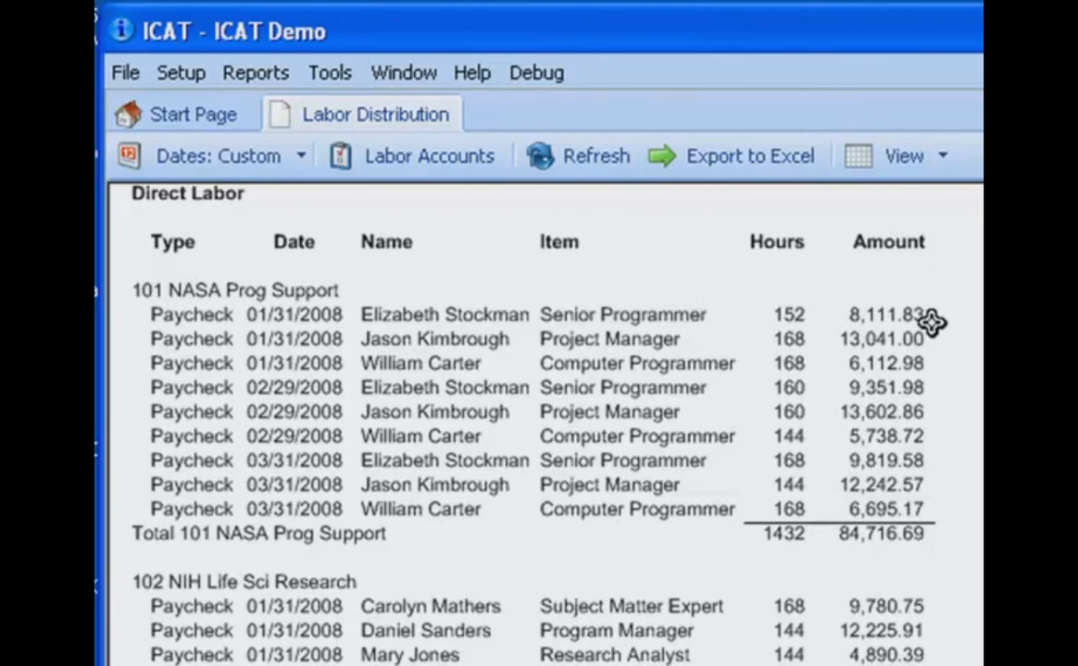
mouse_move(903, 530)
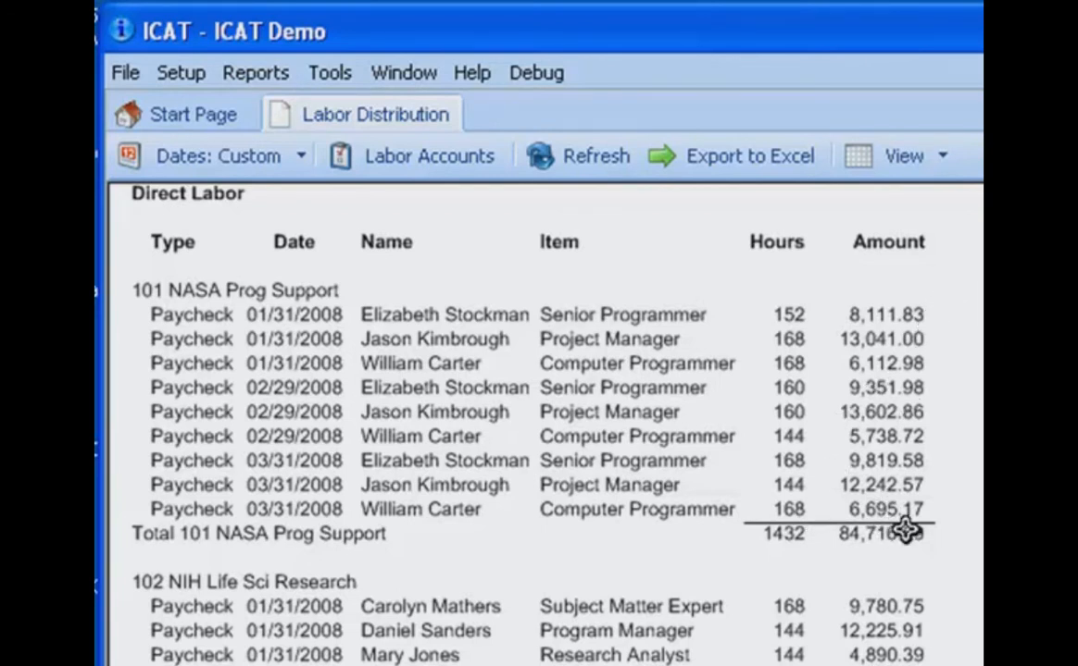
mouse_move(917, 516)
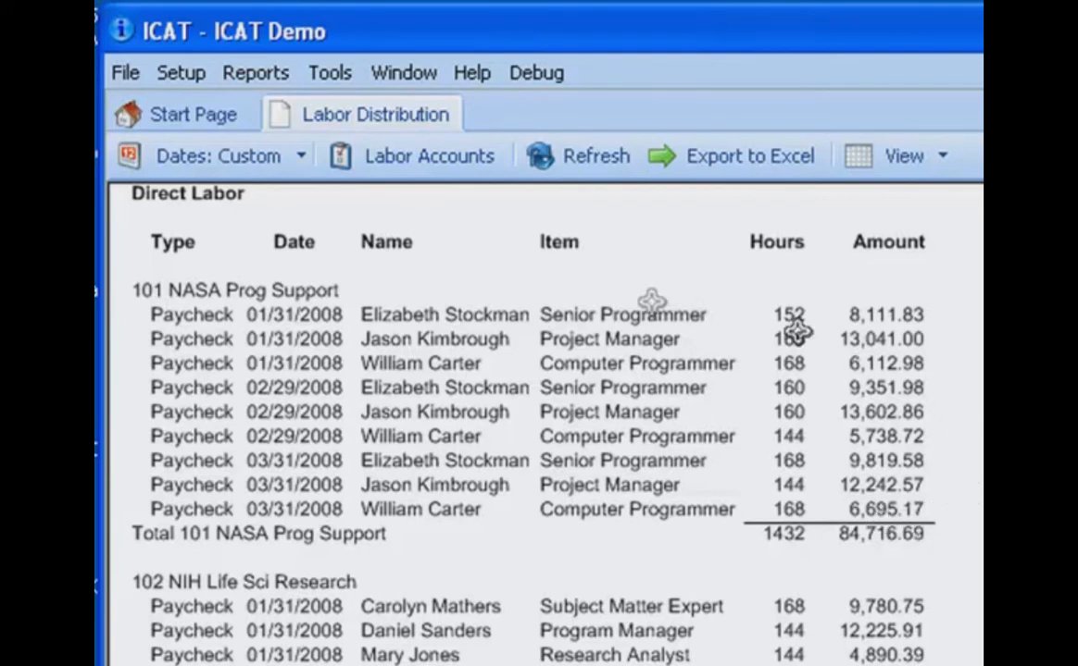
mouse_move(641, 521)
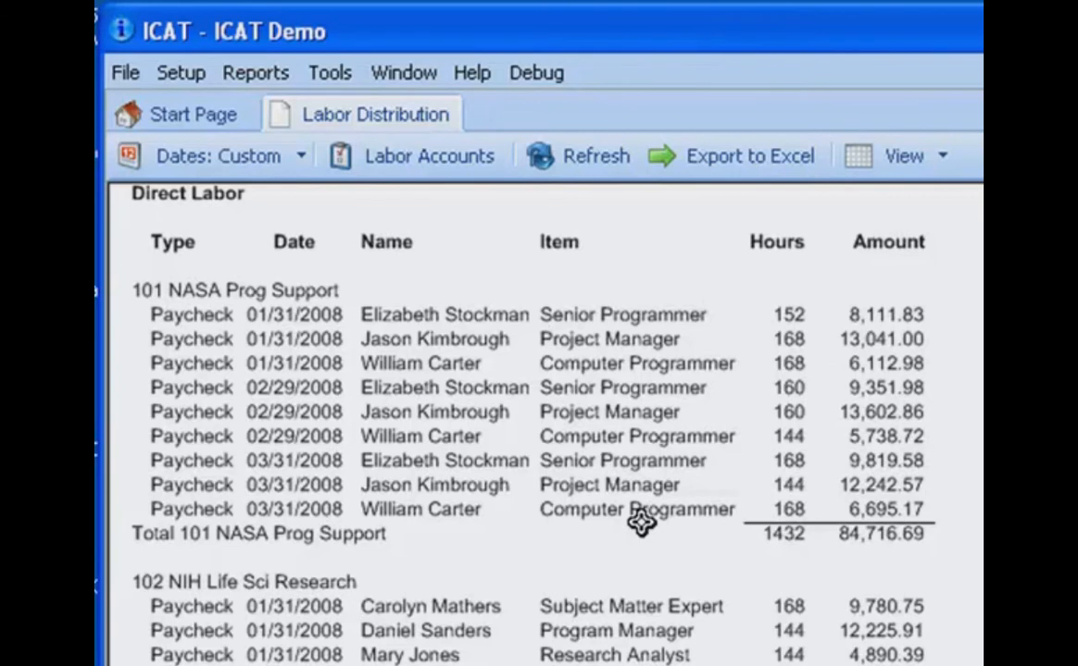
mouse_move(637, 532)
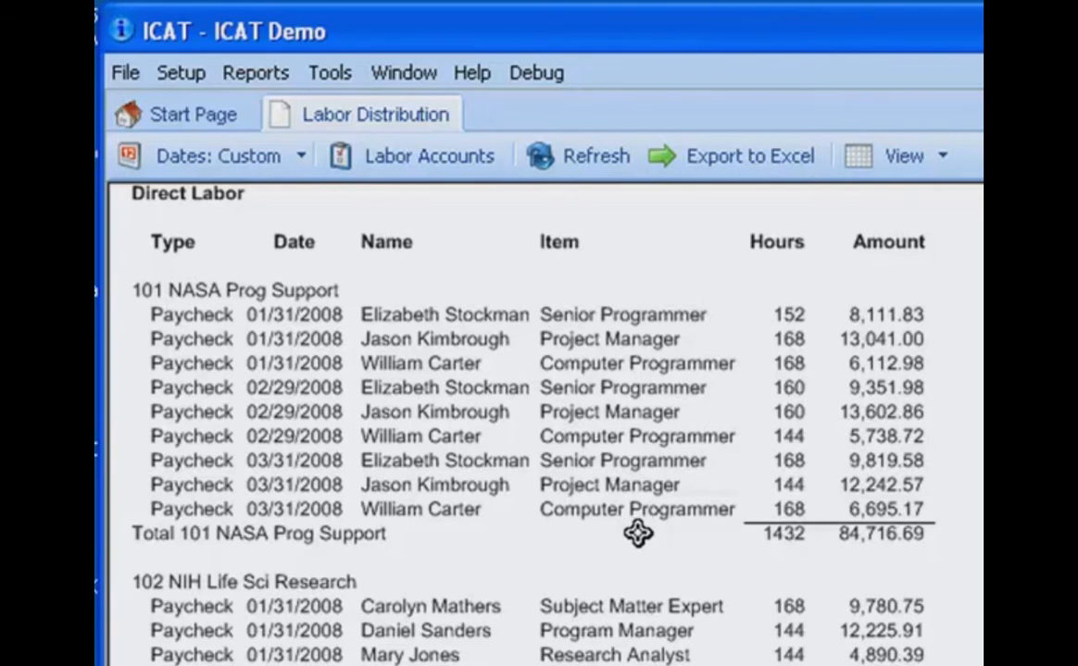
mouse_move(587, 413)
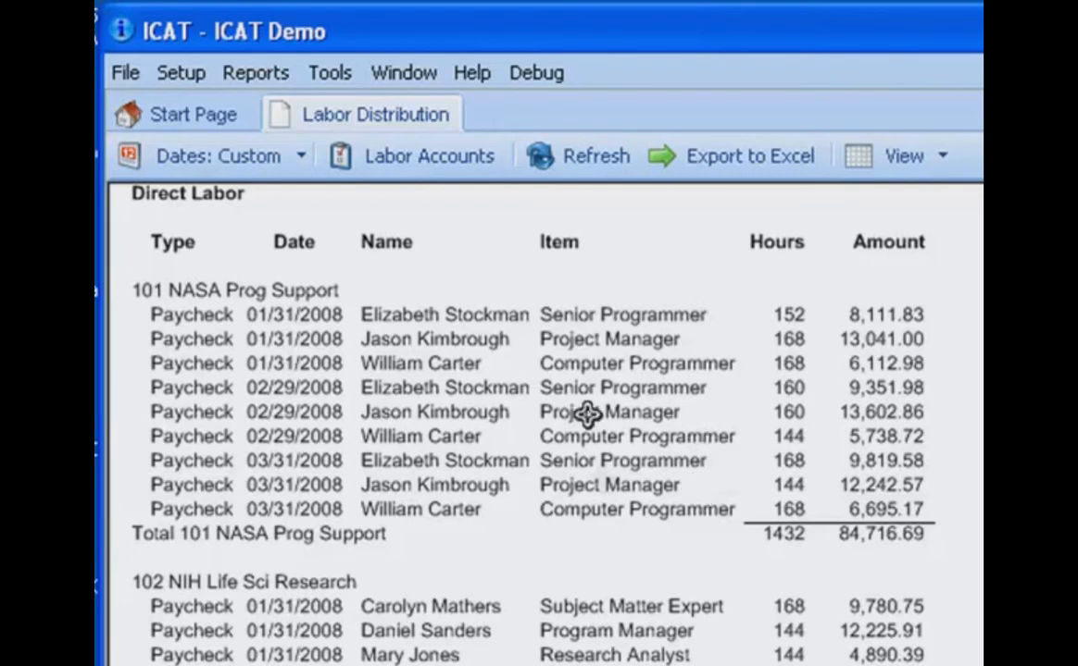
mouse_move(644, 491)
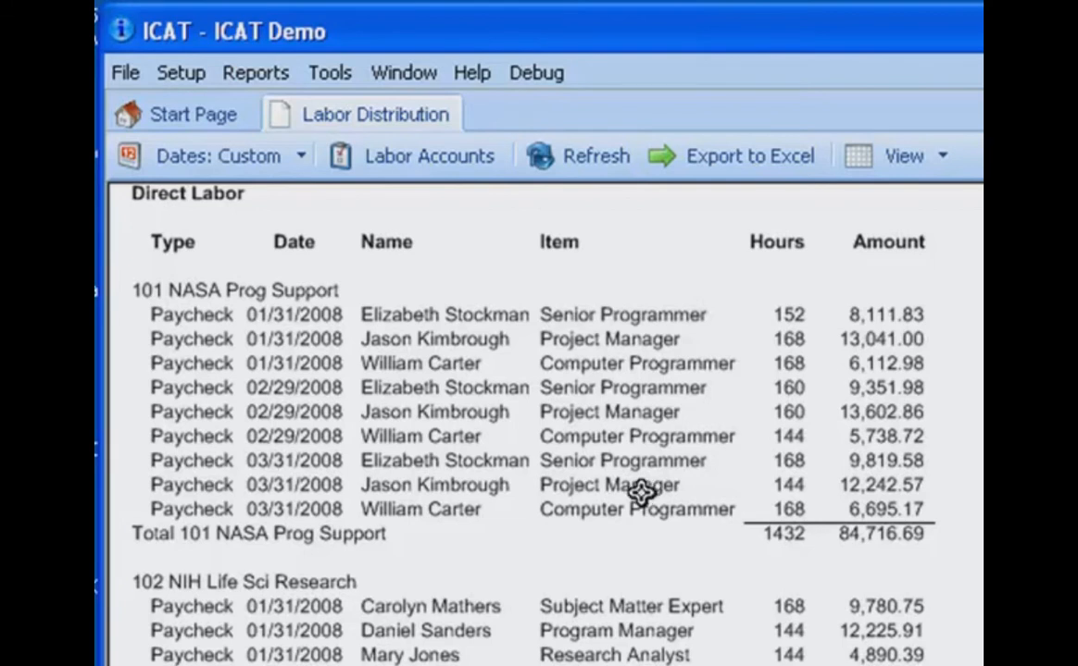
mouse_move(681, 377)
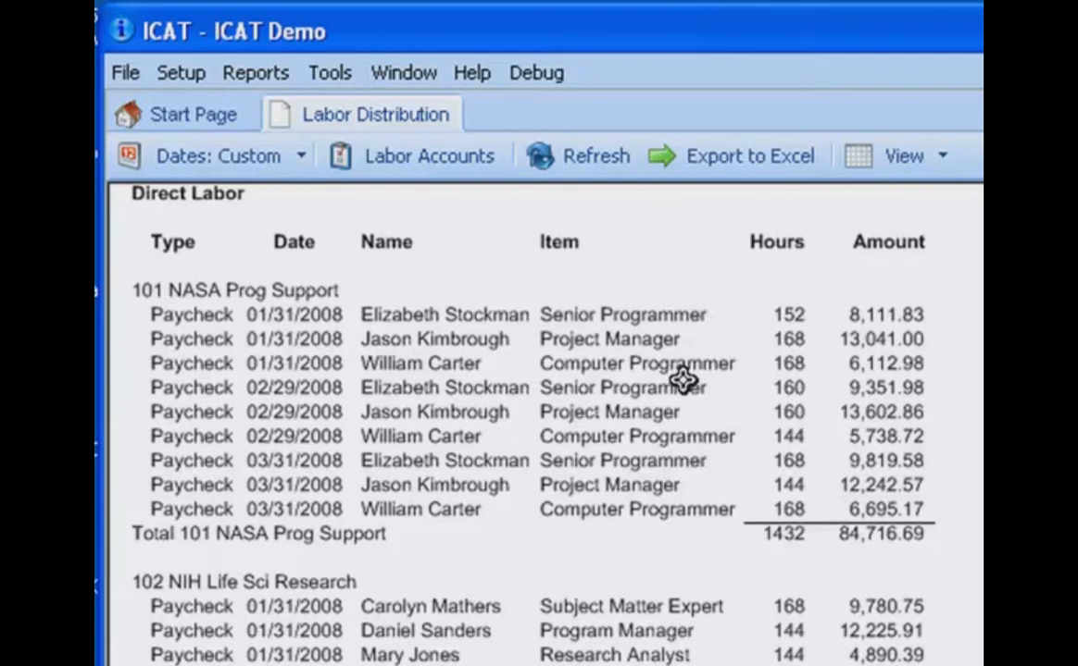
mouse_move(583, 347)
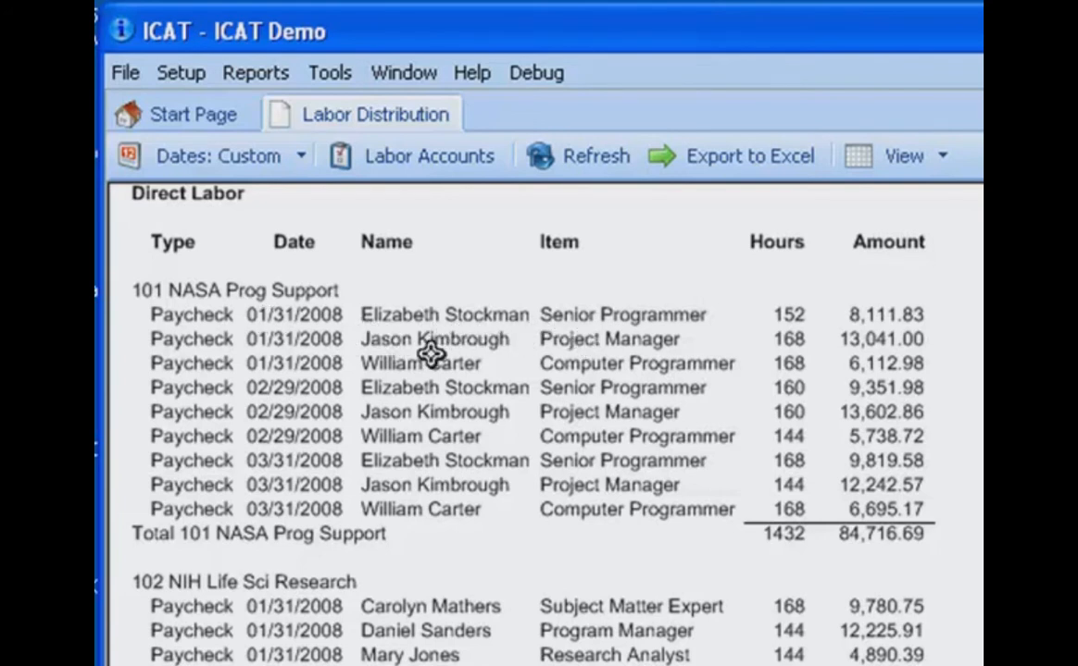
mouse_move(602, 341)
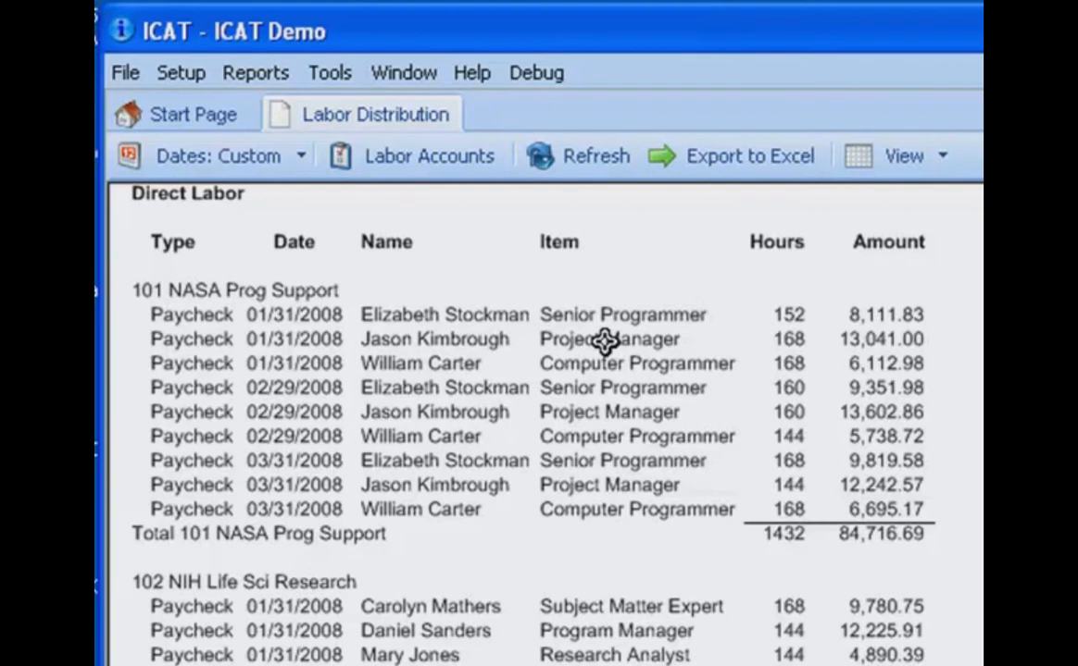
mouse_move(607, 350)
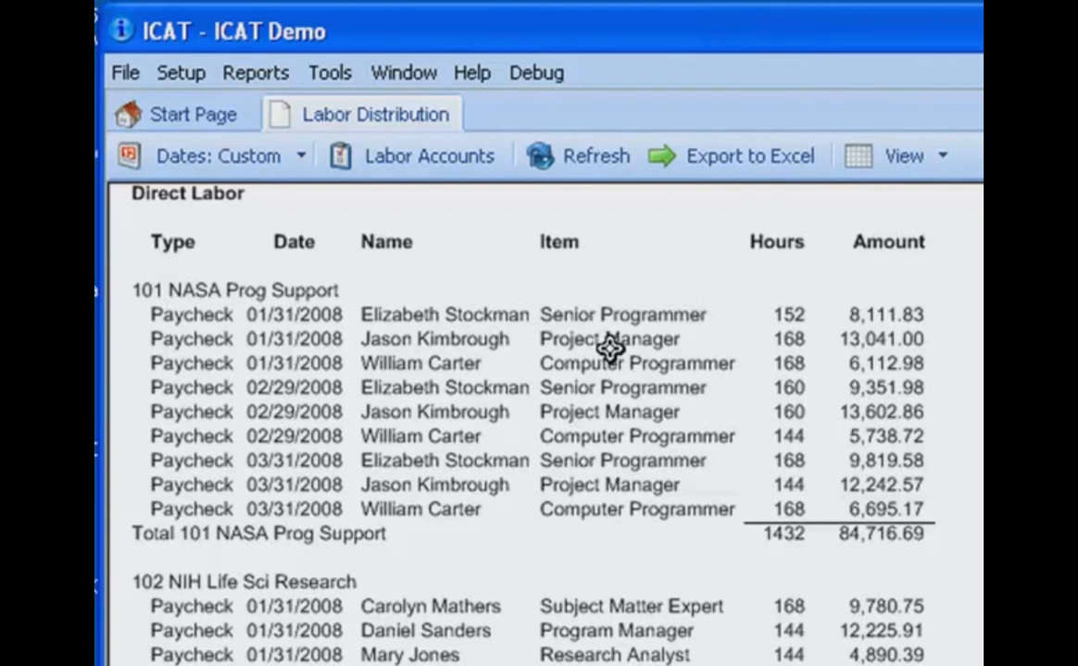
mouse_move(617, 359)
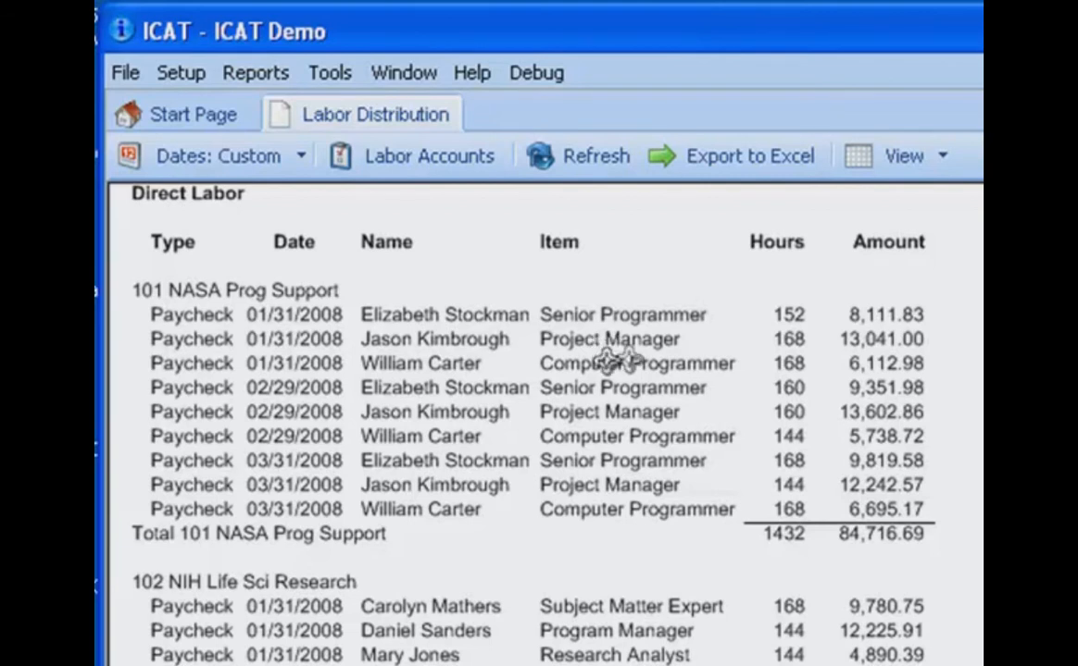
mouse_move(477, 338)
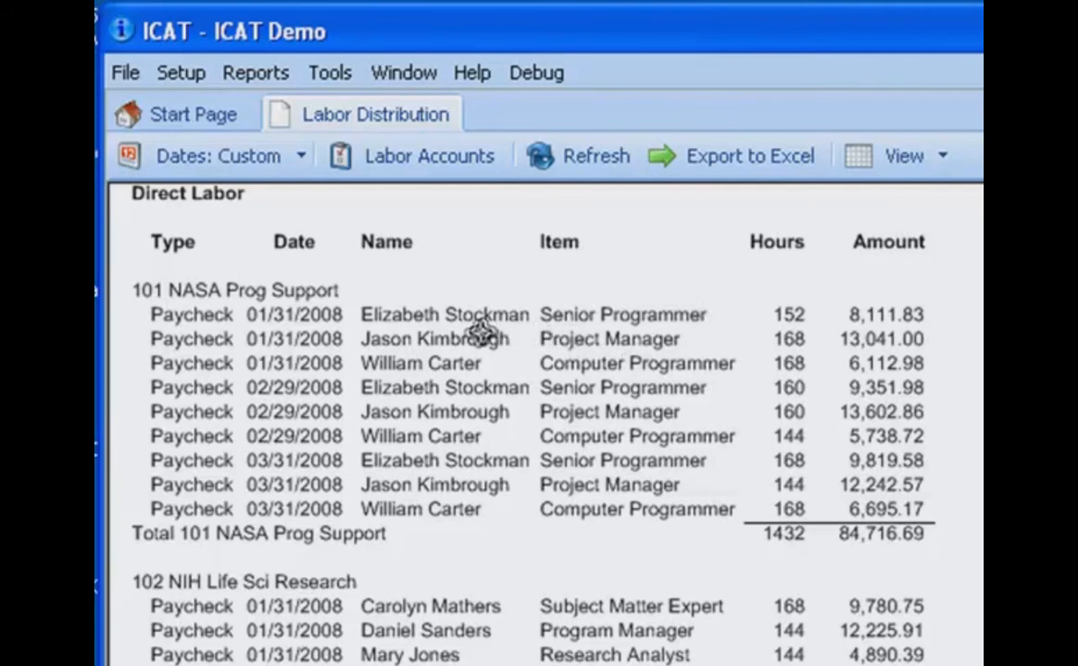
mouse_move(405, 333)
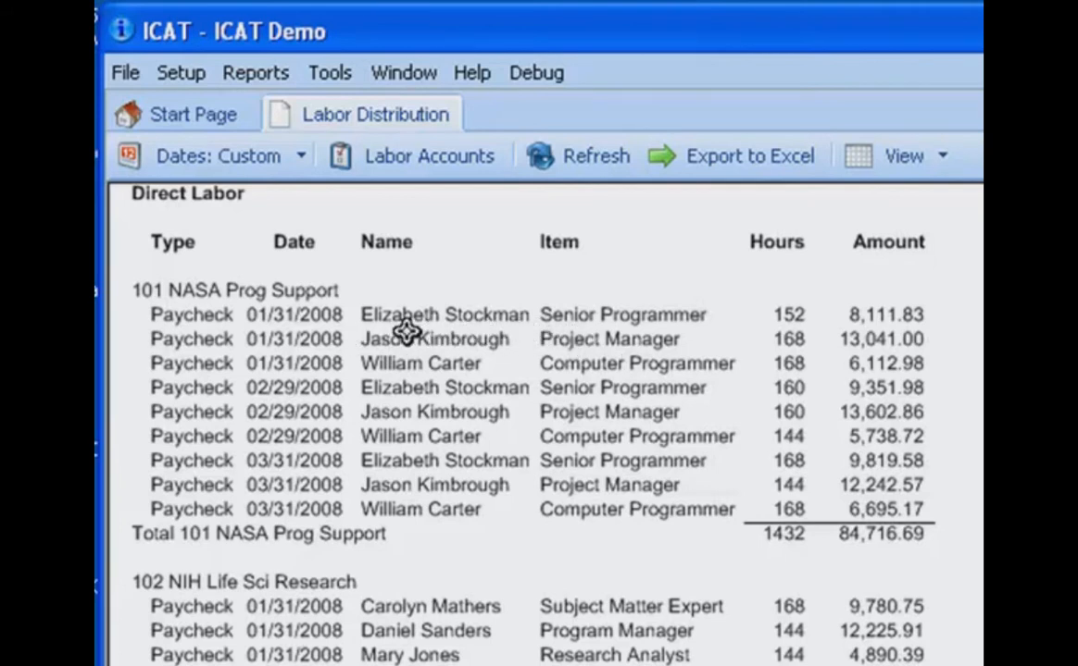
mouse_move(459, 329)
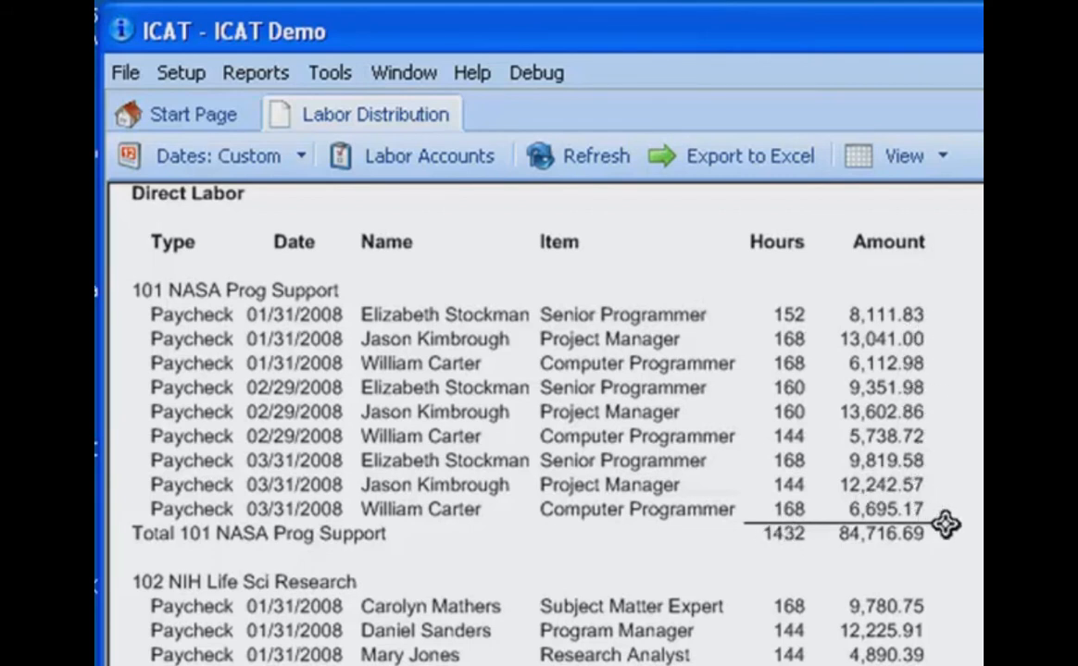
mouse_move(361, 525)
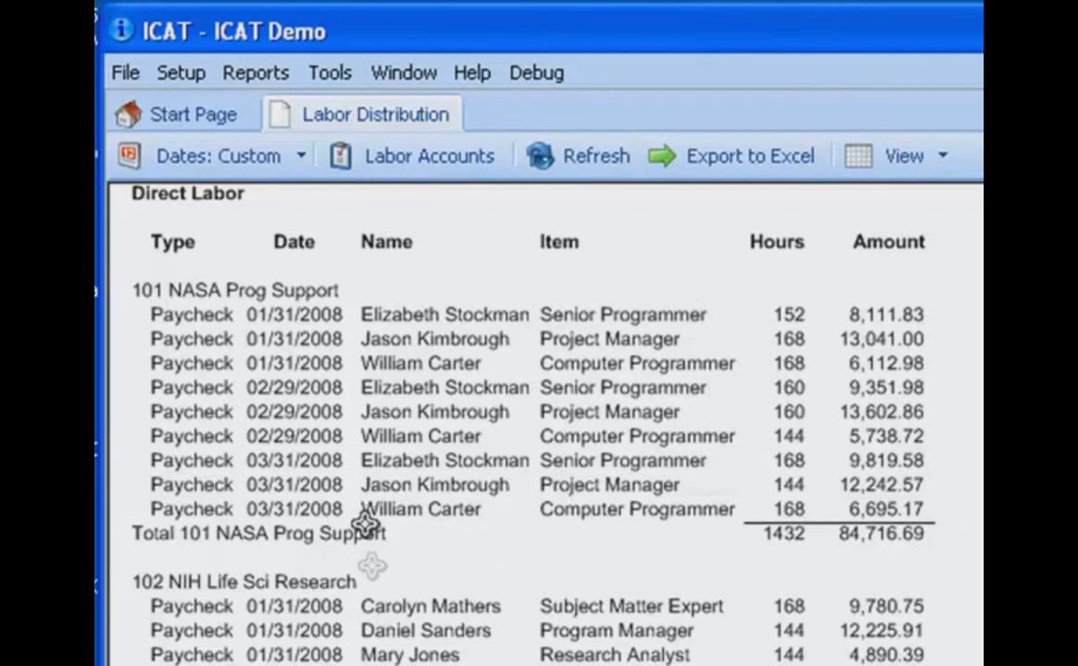
scroll(down, 3)
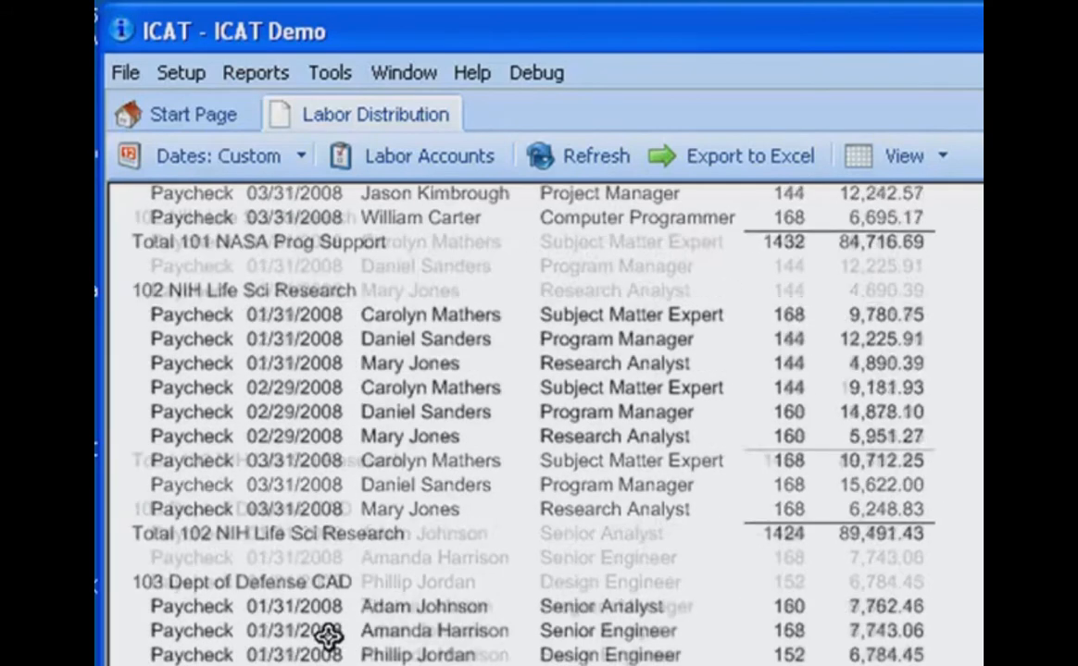
scroll(down, 3)
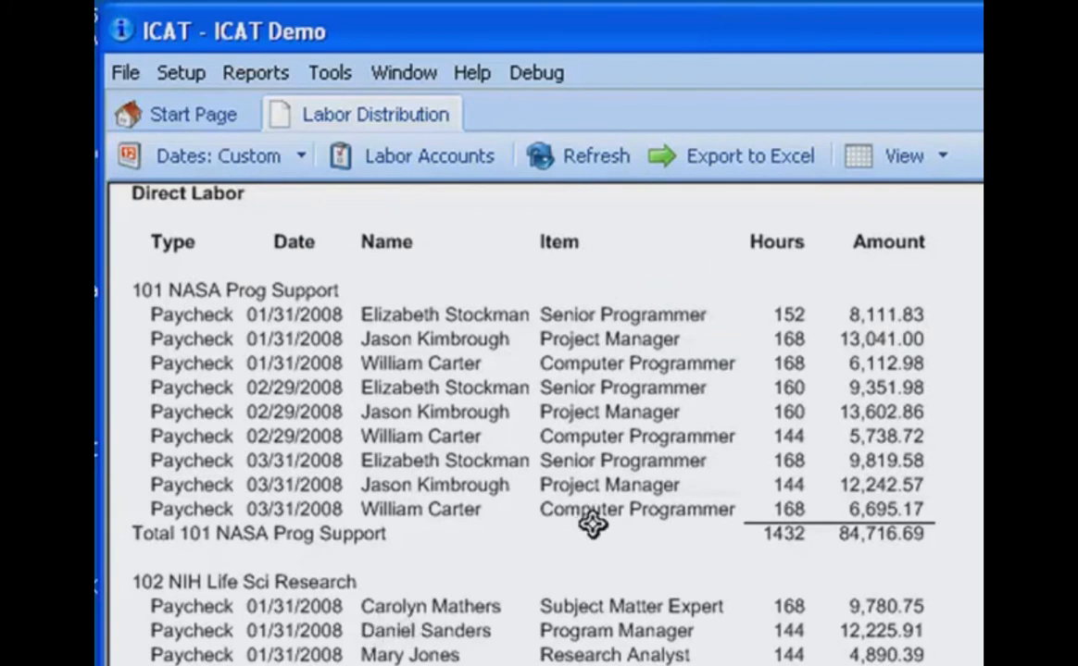
mouse_move(639, 475)
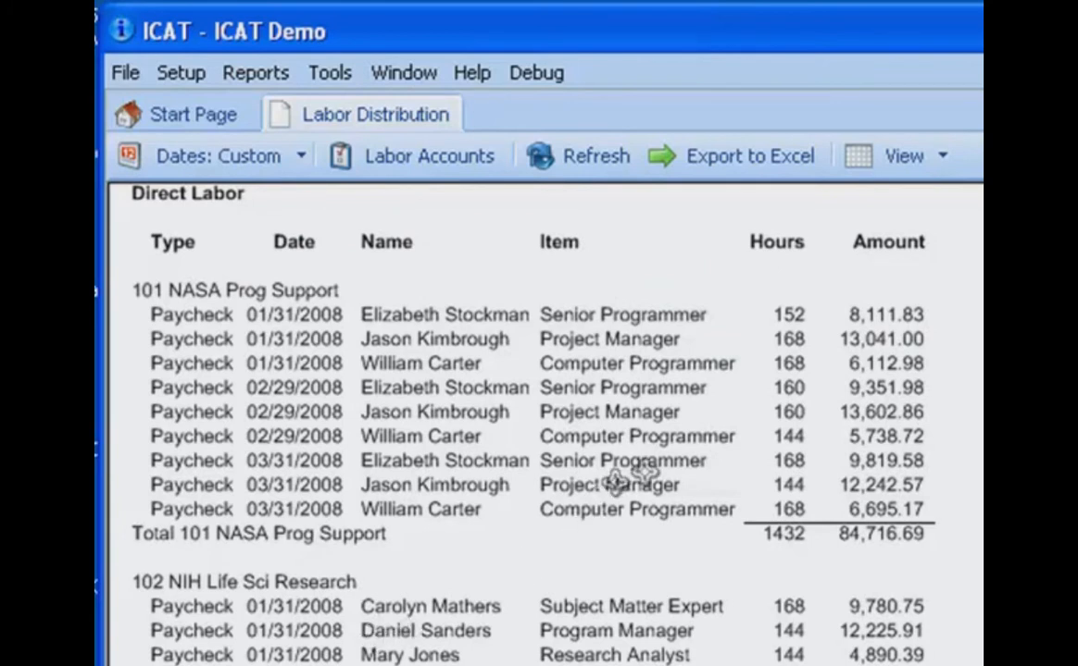
mouse_move(761, 353)
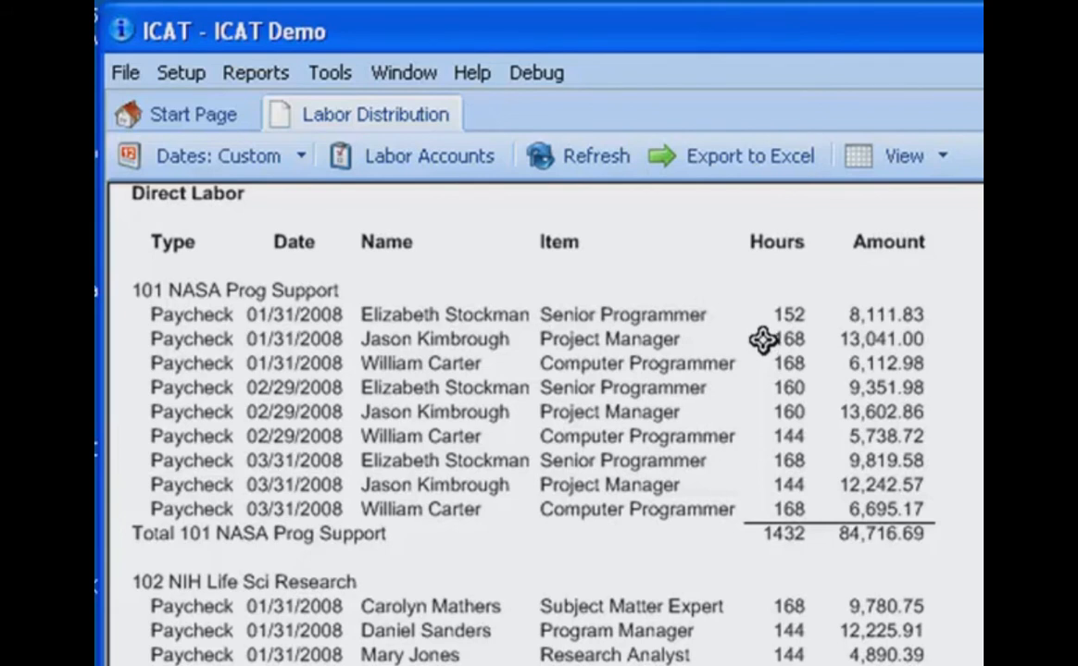
mouse_move(763, 336)
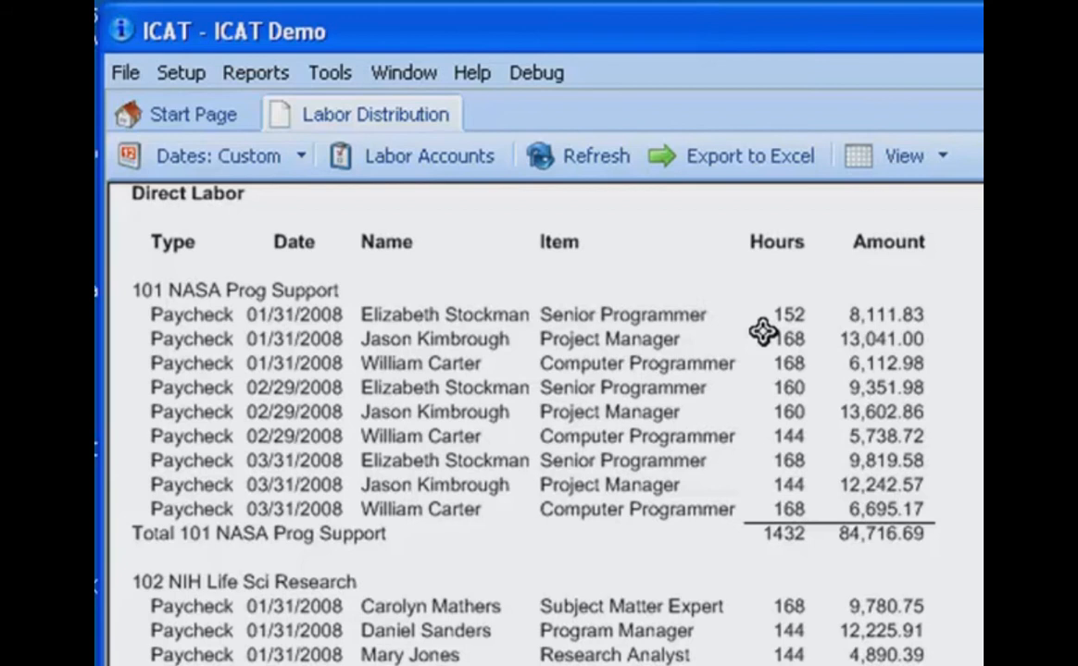
mouse_move(937, 326)
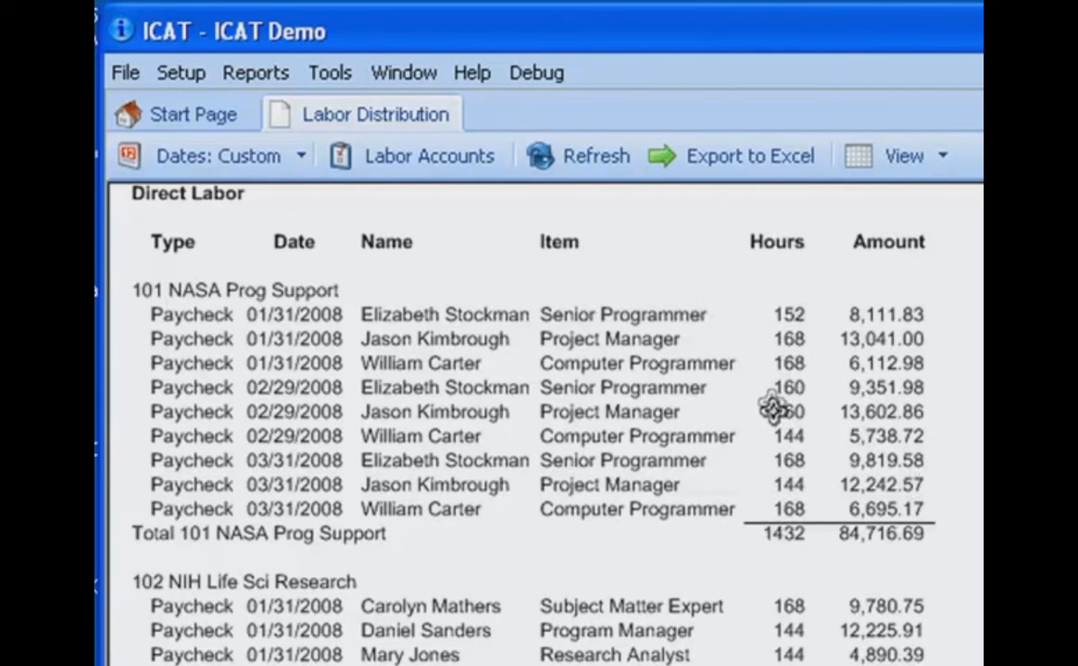
mouse_move(481, 319)
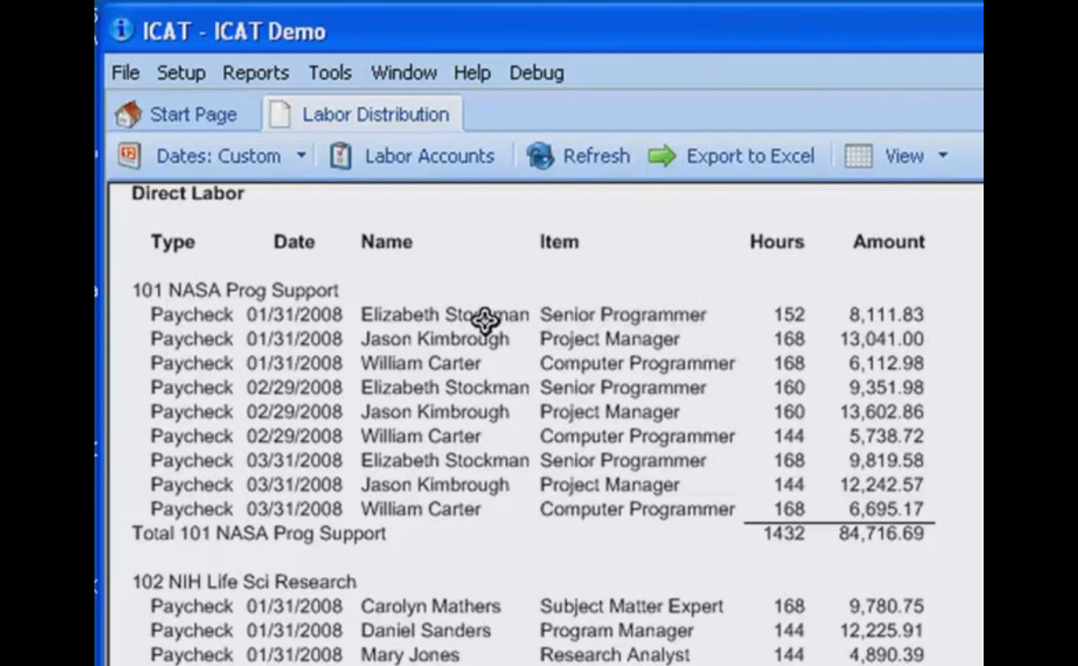
mouse_move(685, 486)
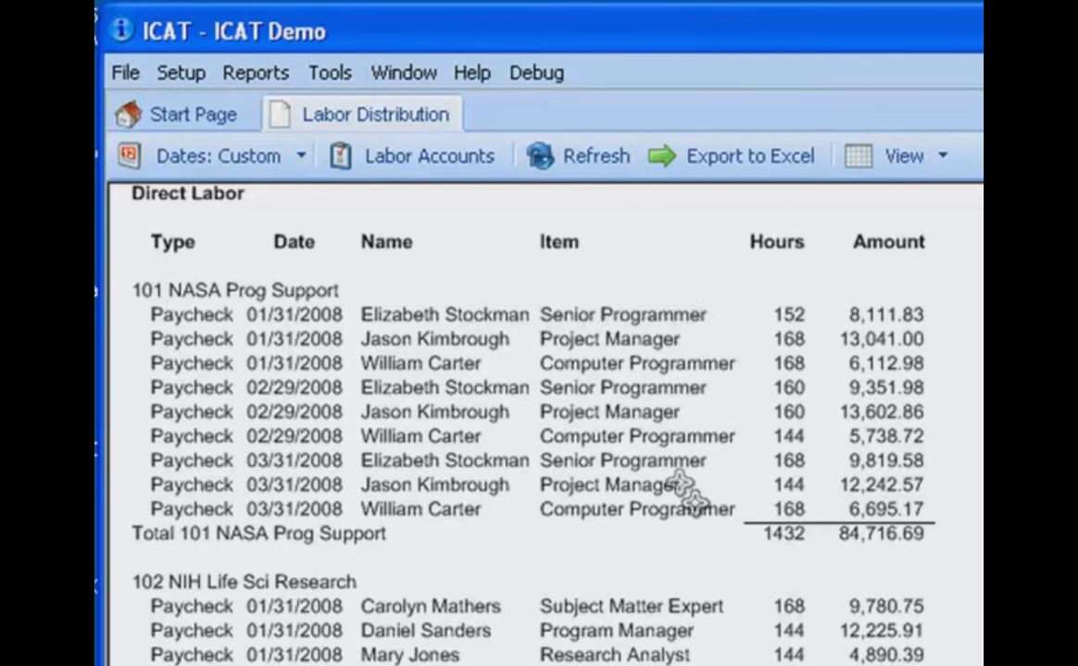
mouse_move(232, 324)
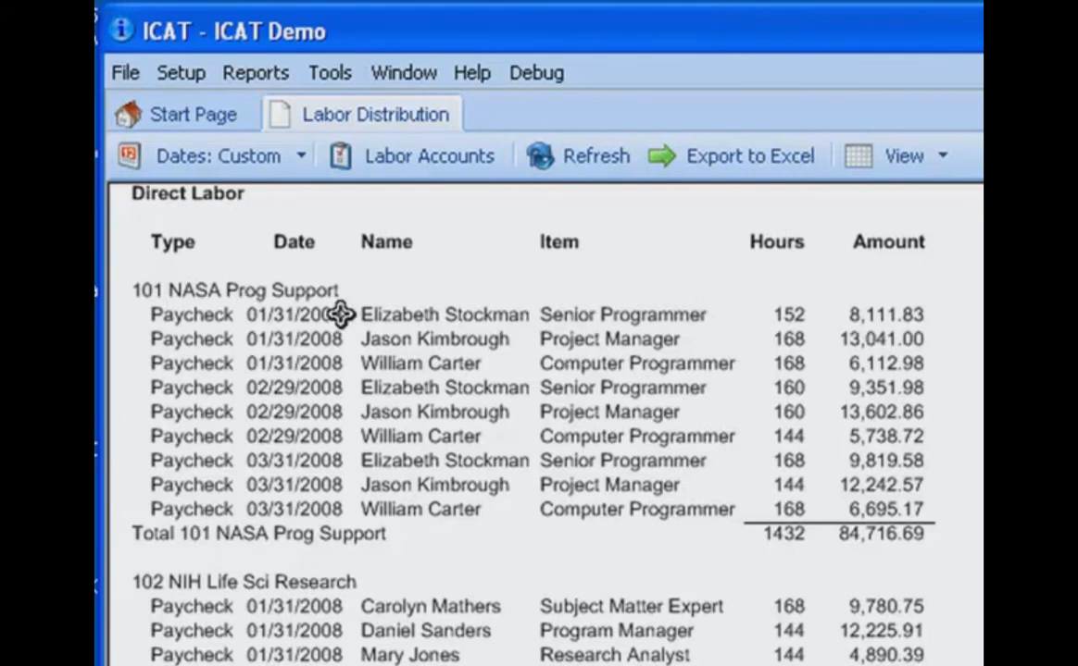
mouse_move(466, 355)
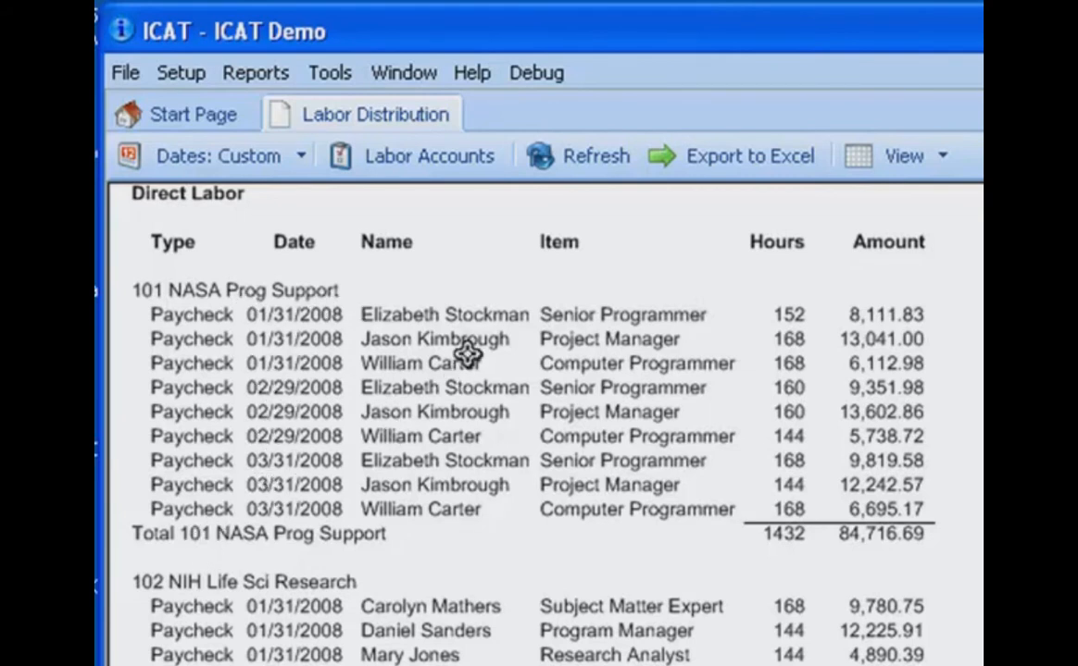
mouse_move(636, 319)
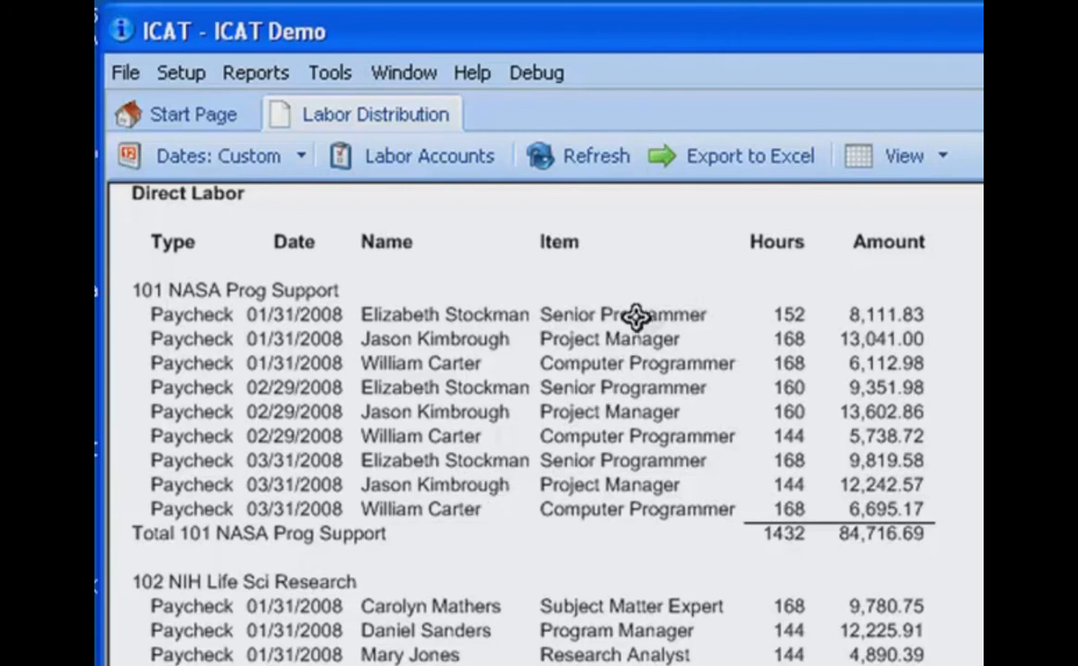
mouse_move(720, 335)
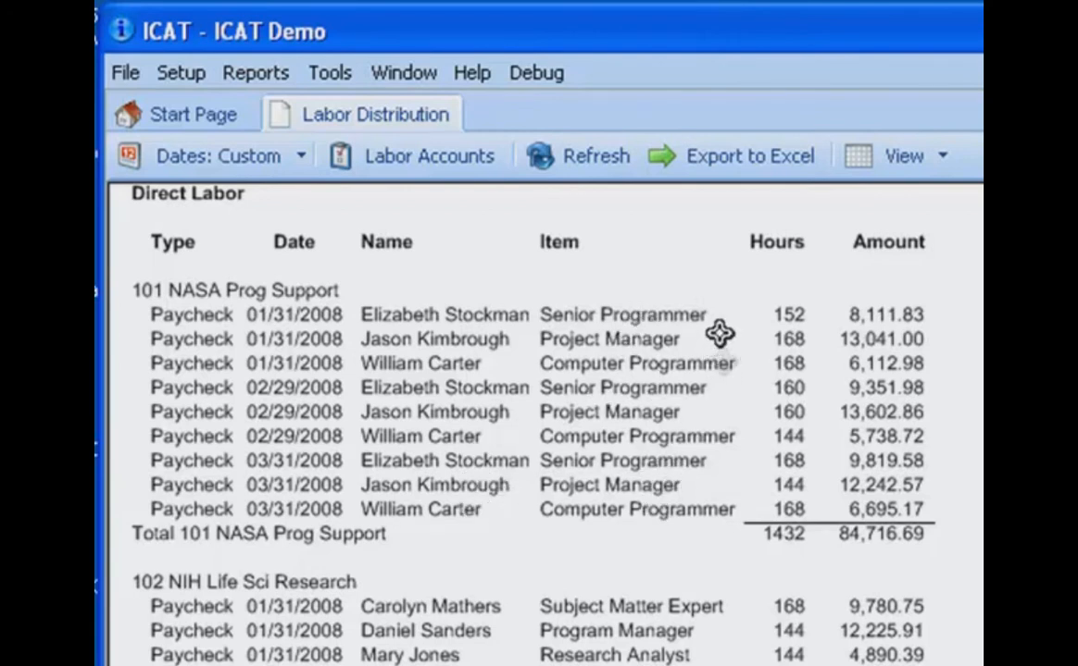
mouse_move(819, 315)
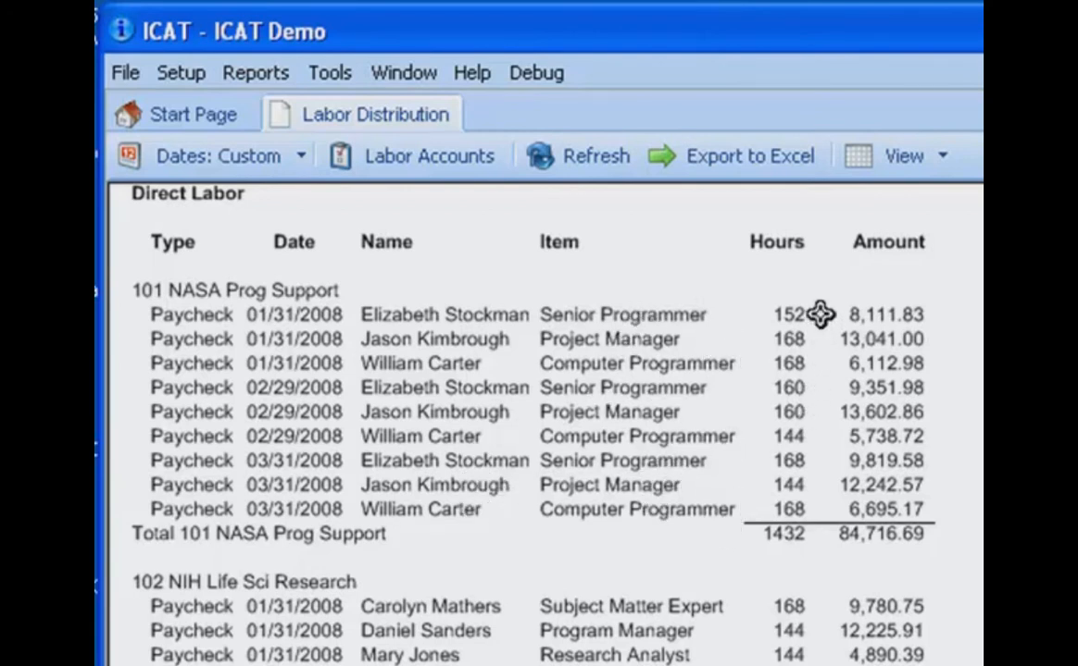
mouse_move(810, 518)
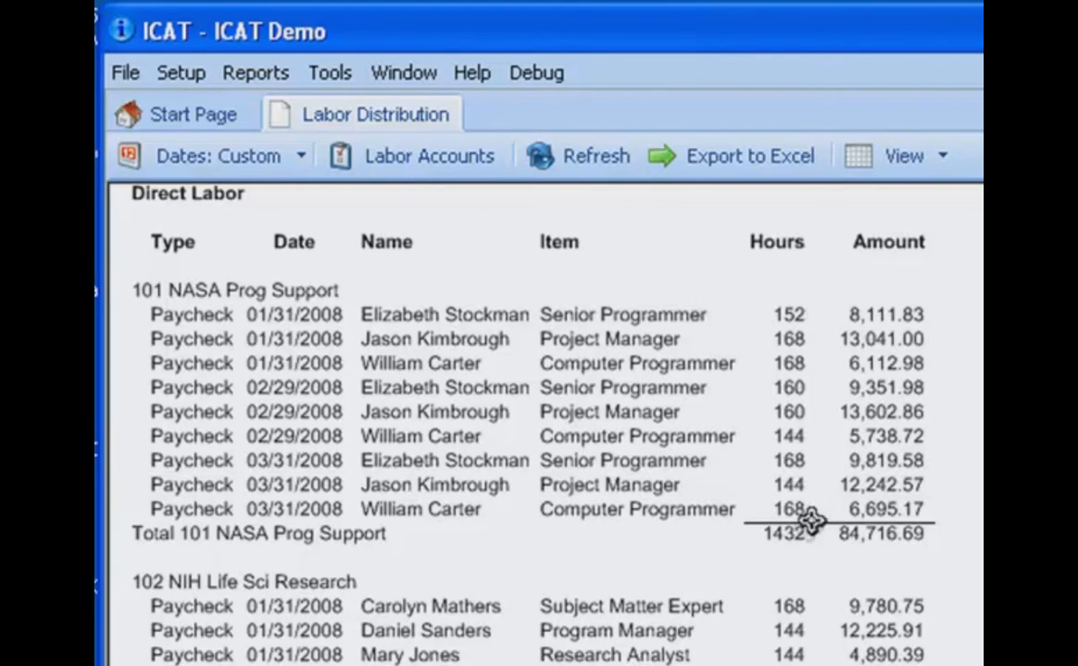
mouse_move(850, 545)
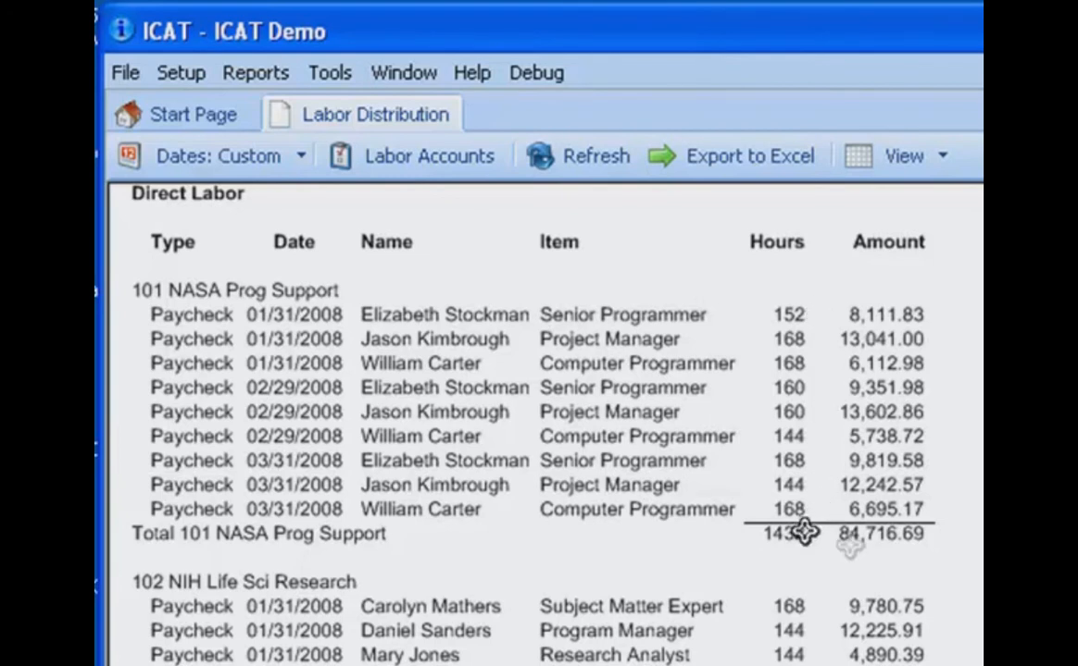
Select the Total Direct Labor figures: 6136 hours and 358,894.34
scroll(down, 3)
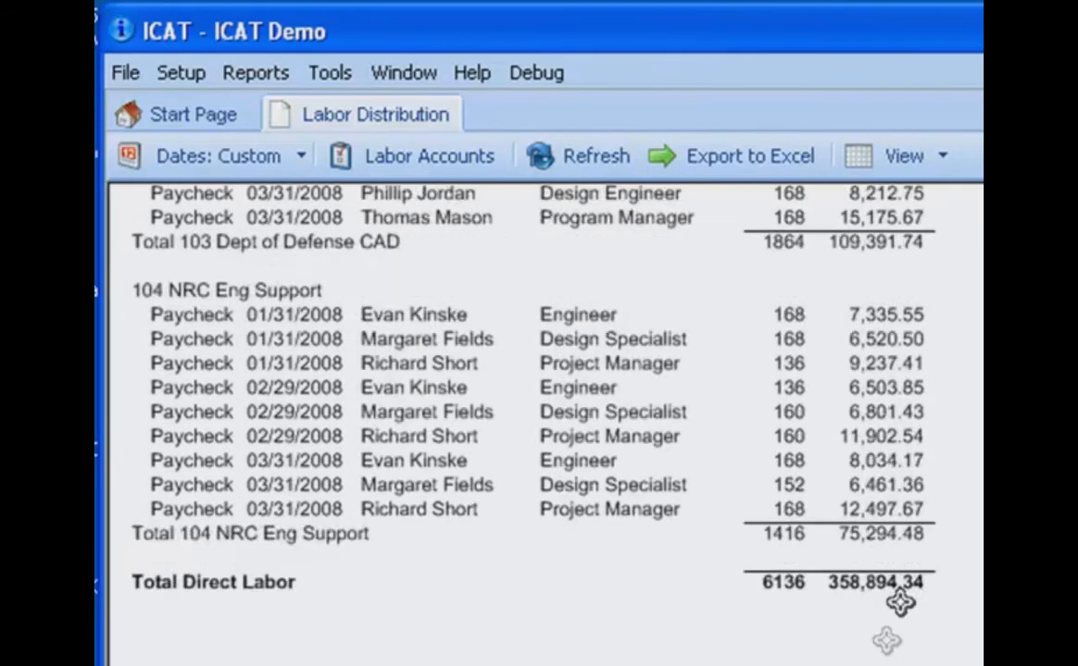
click(778, 582)
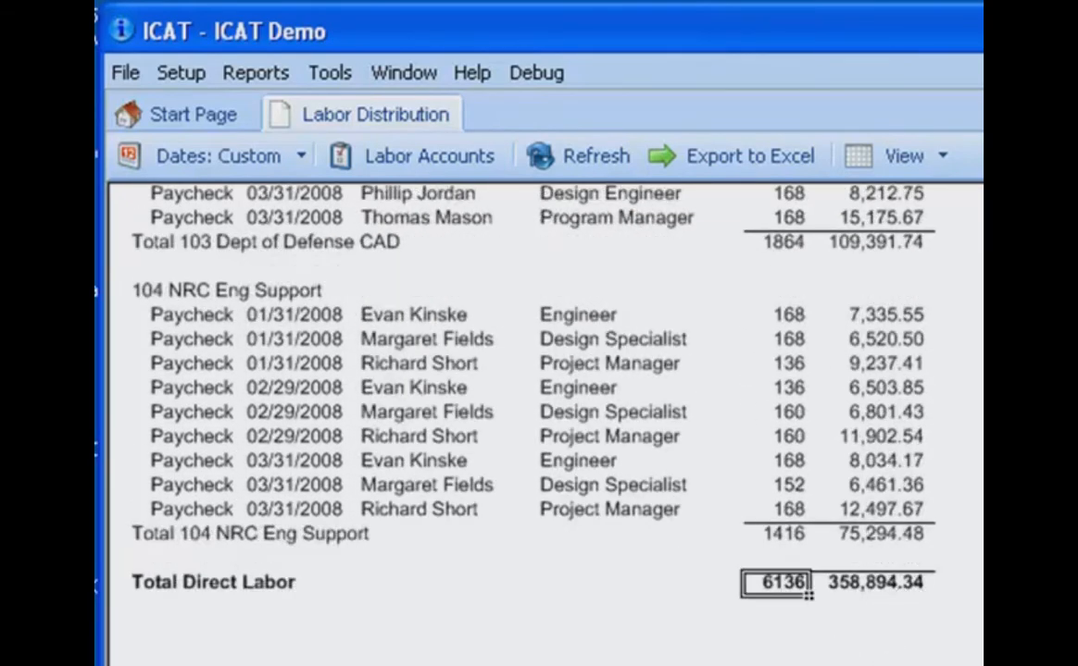
mouse_move(773, 615)
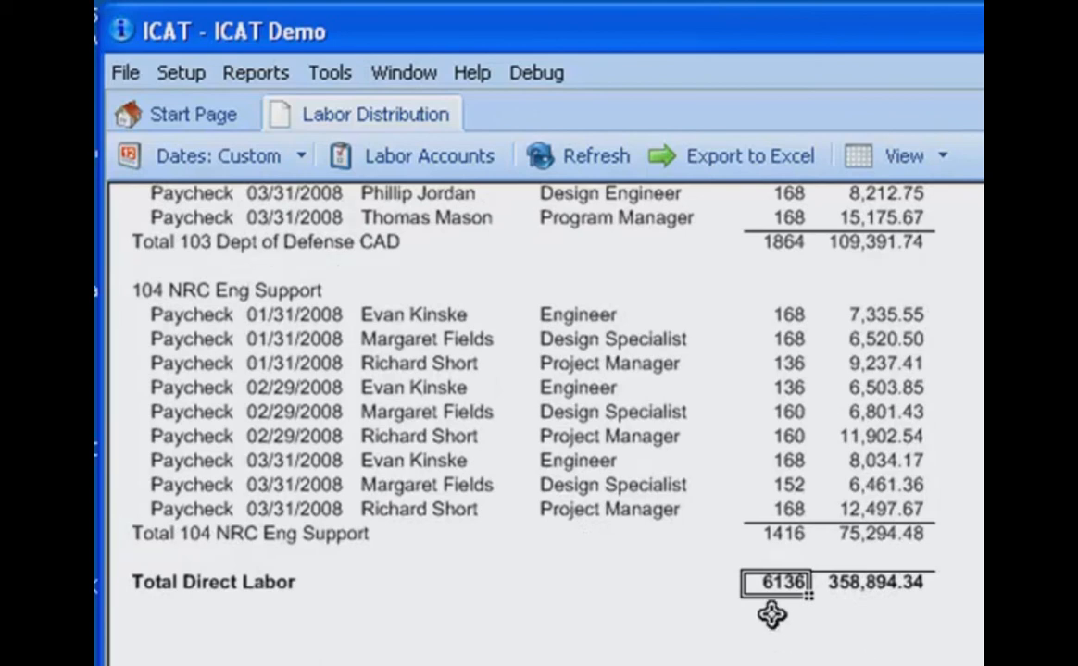
click(875, 581)
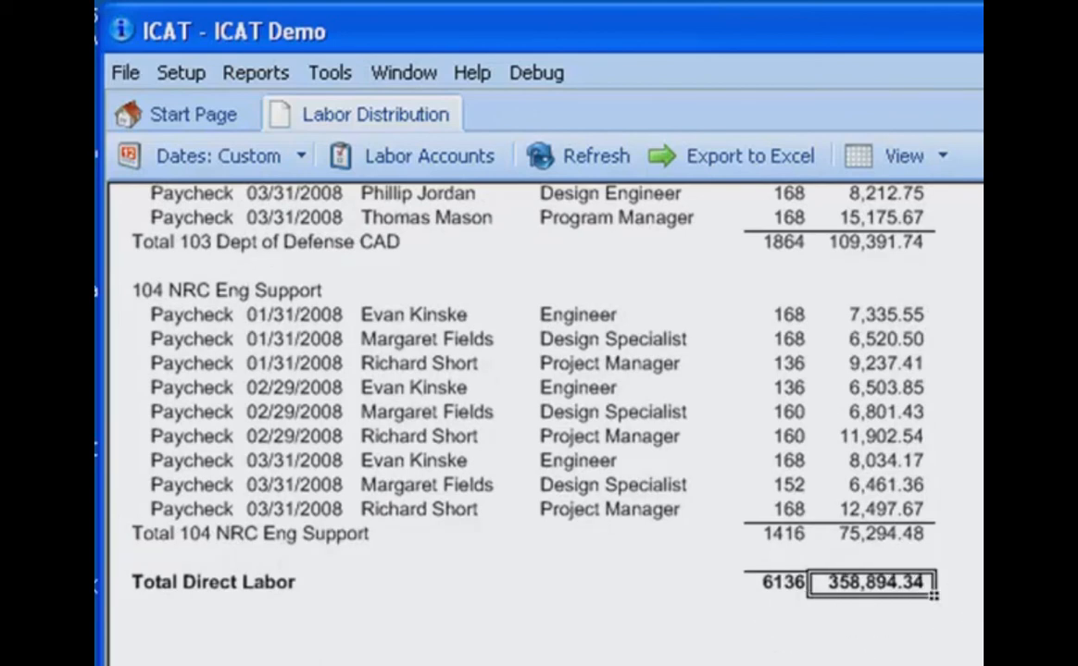
scroll(down, 3)
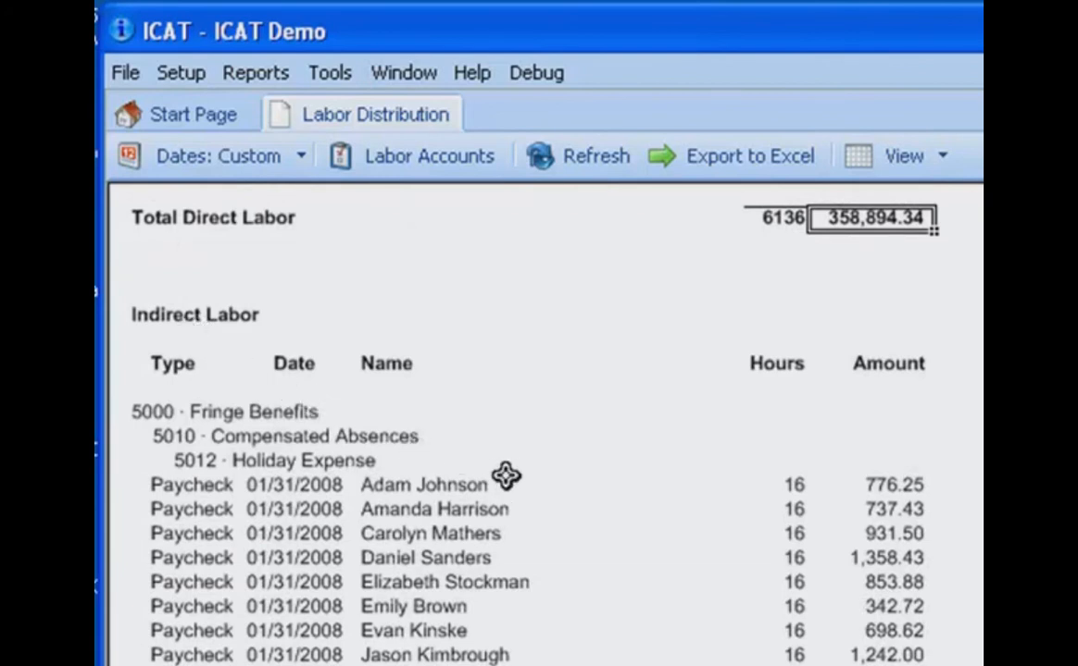
mouse_move(510, 475)
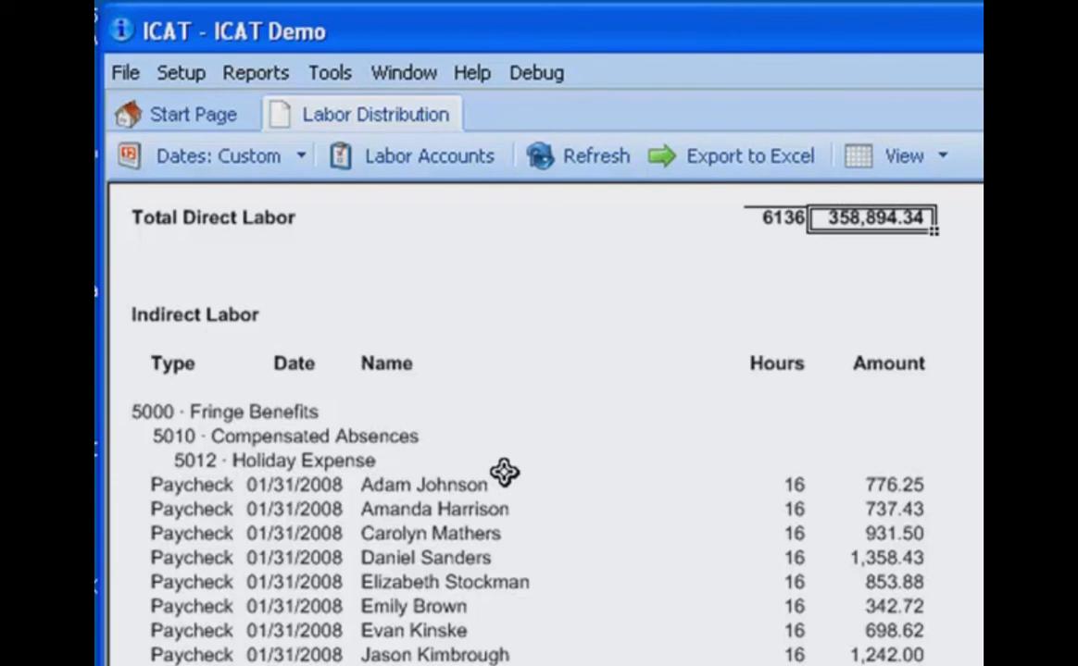
mouse_move(488, 477)
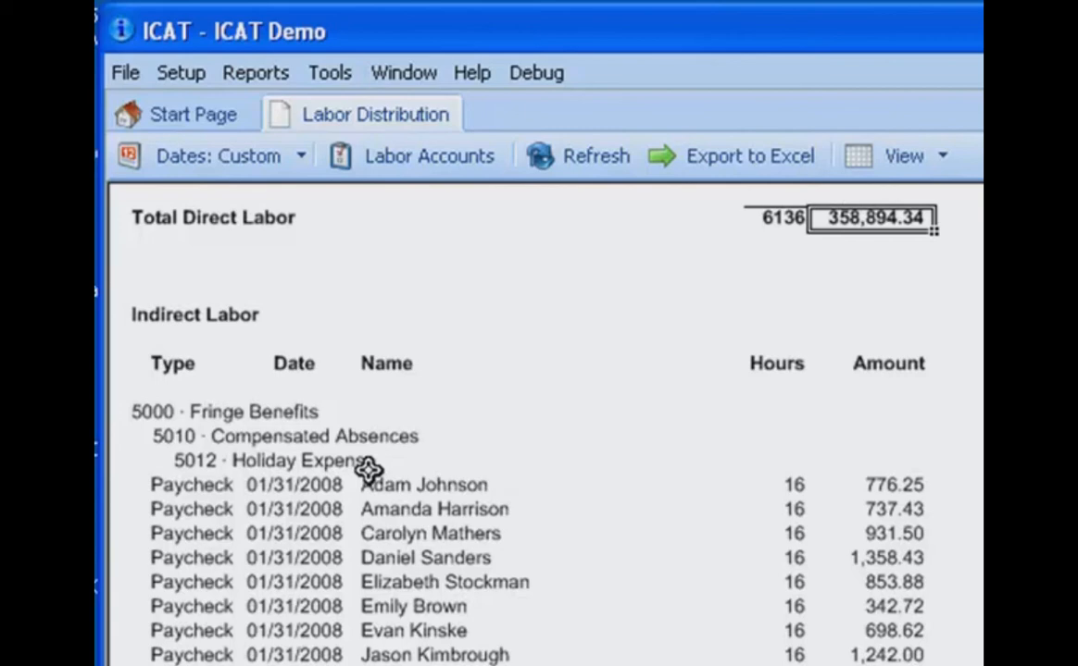
scroll(down, 3)
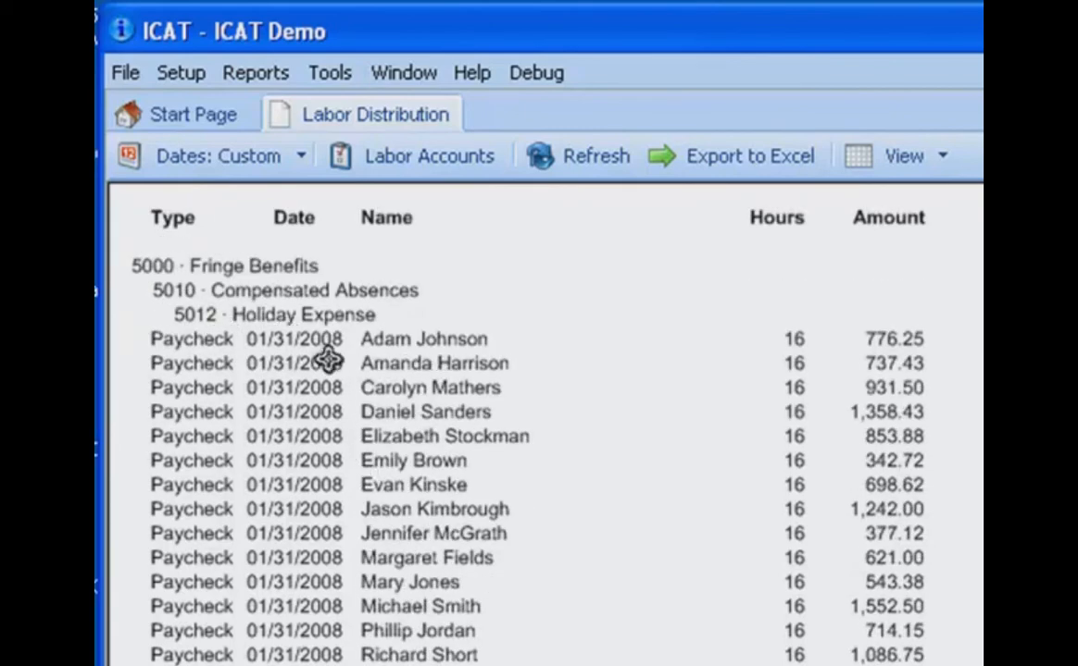
mouse_move(331, 416)
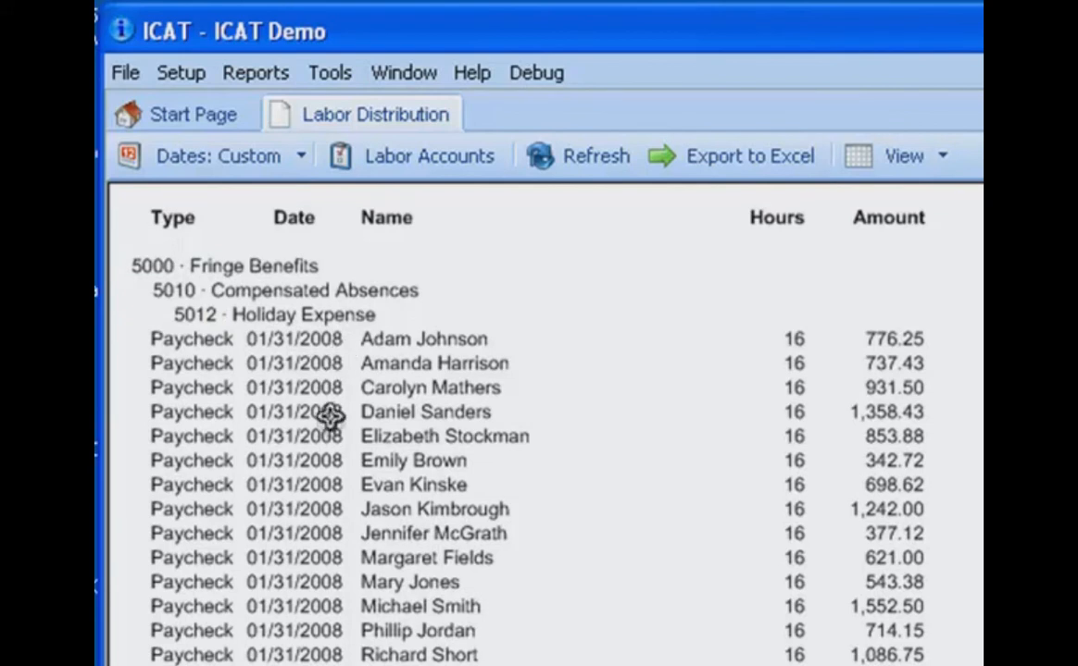
mouse_move(497, 359)
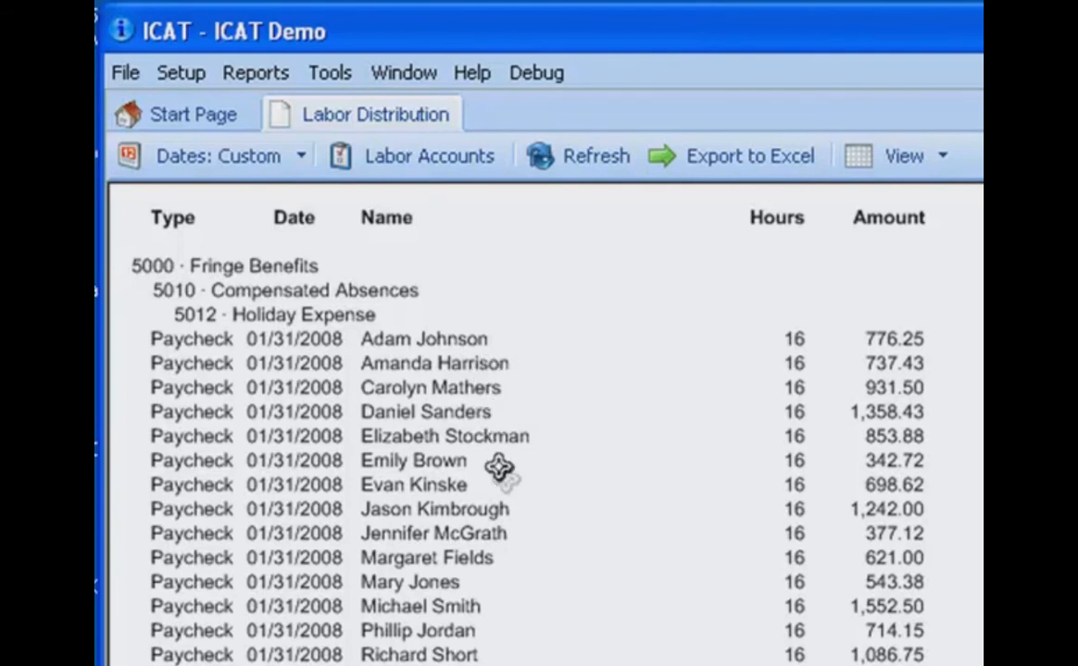
mouse_move(713, 430)
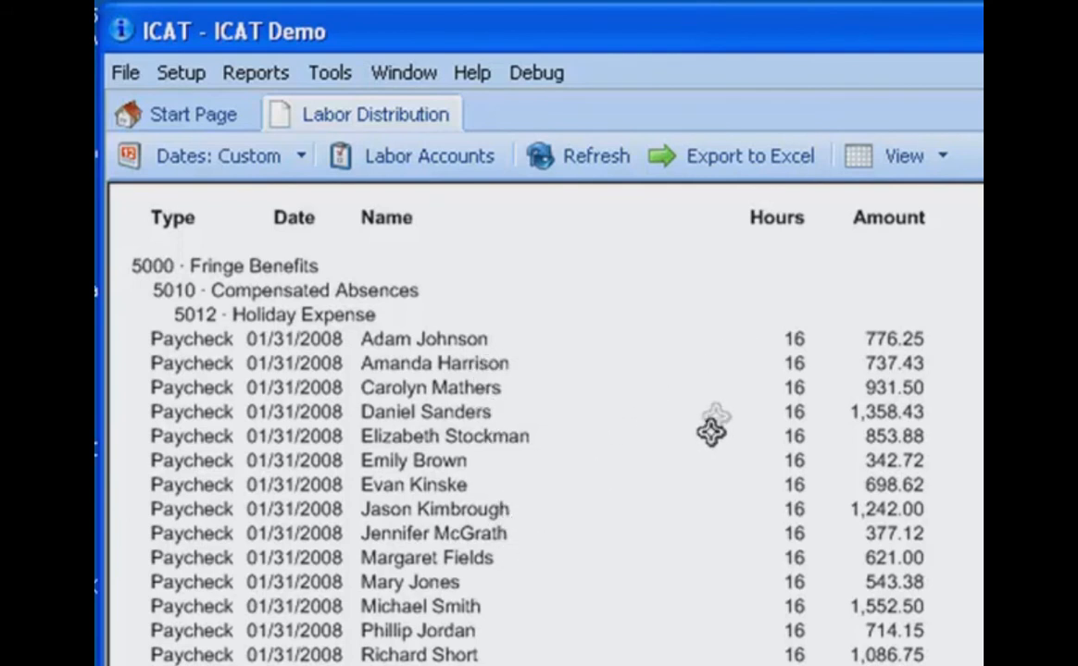
mouse_move(718, 409)
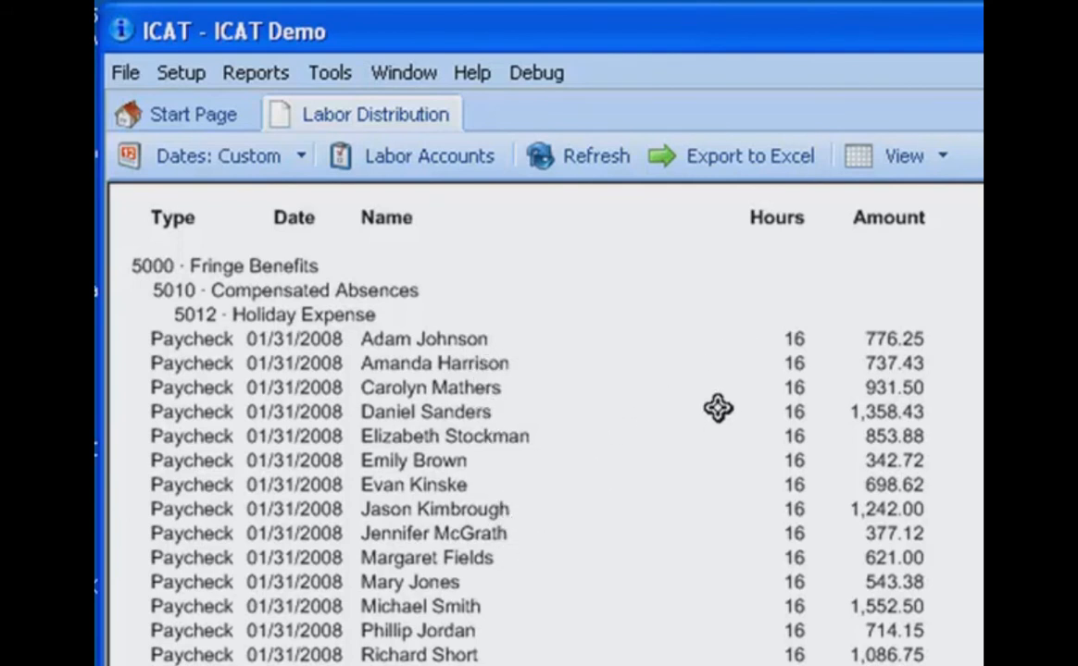
mouse_move(735, 348)
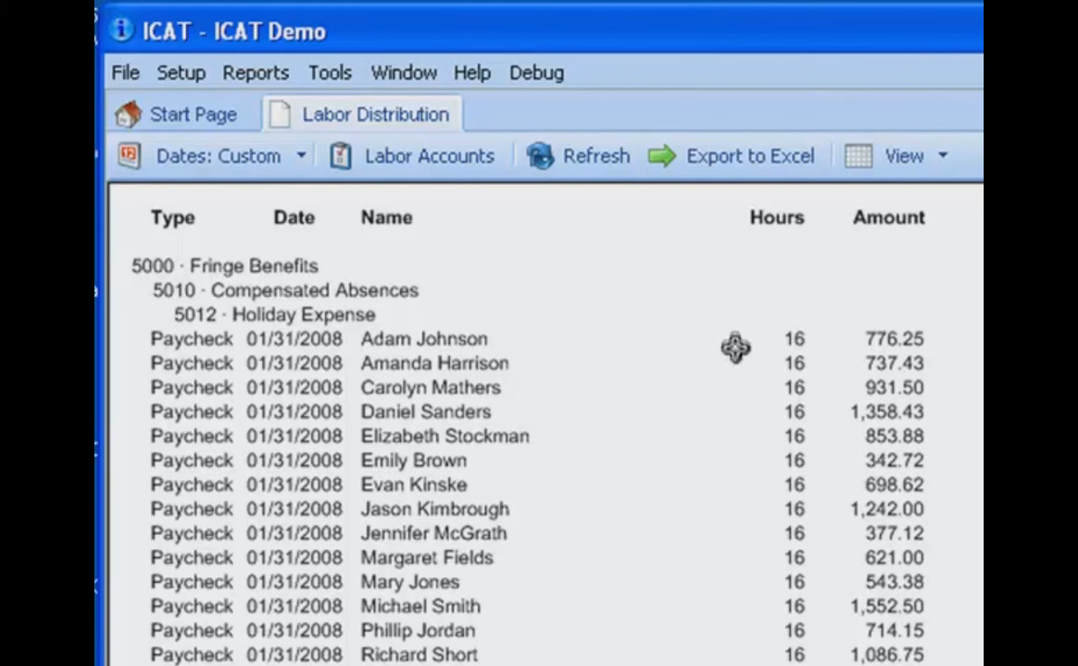
mouse_move(824, 363)
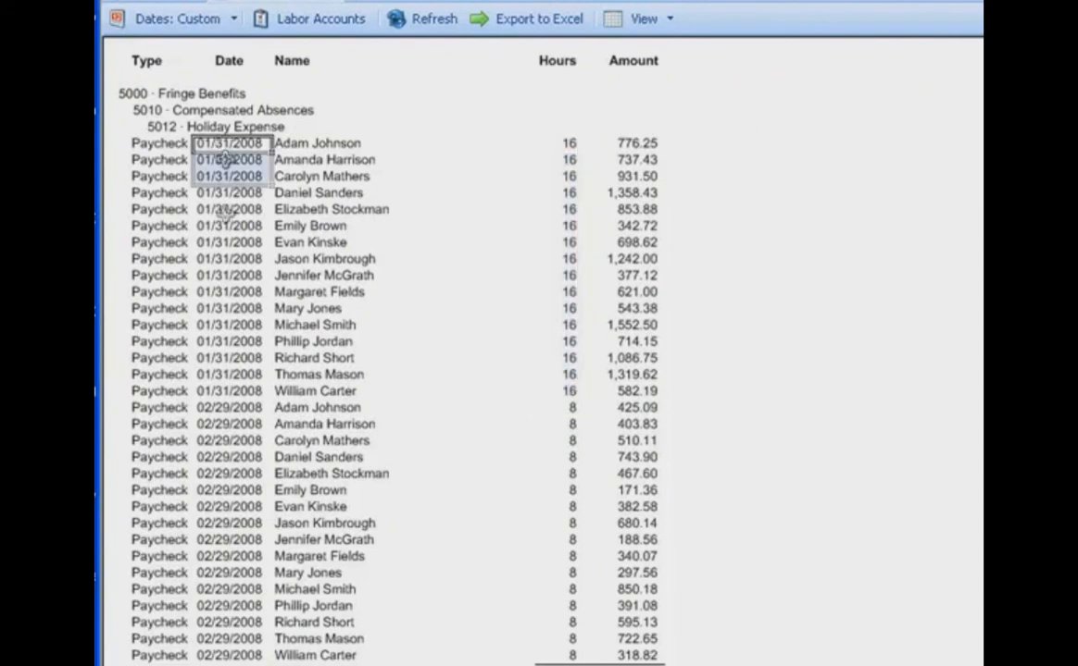
Highlight the 01/31/2008 holiday paycheck dates and the 02/29/2008 holiday hours
drag(230, 143, 230, 374)
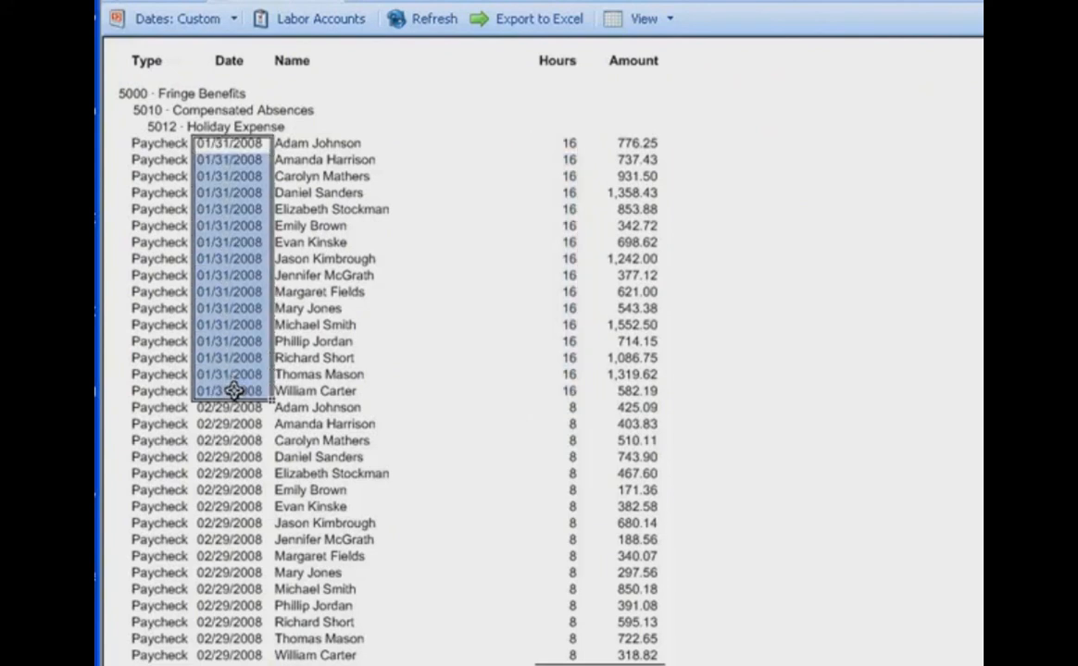
mouse_move(239, 366)
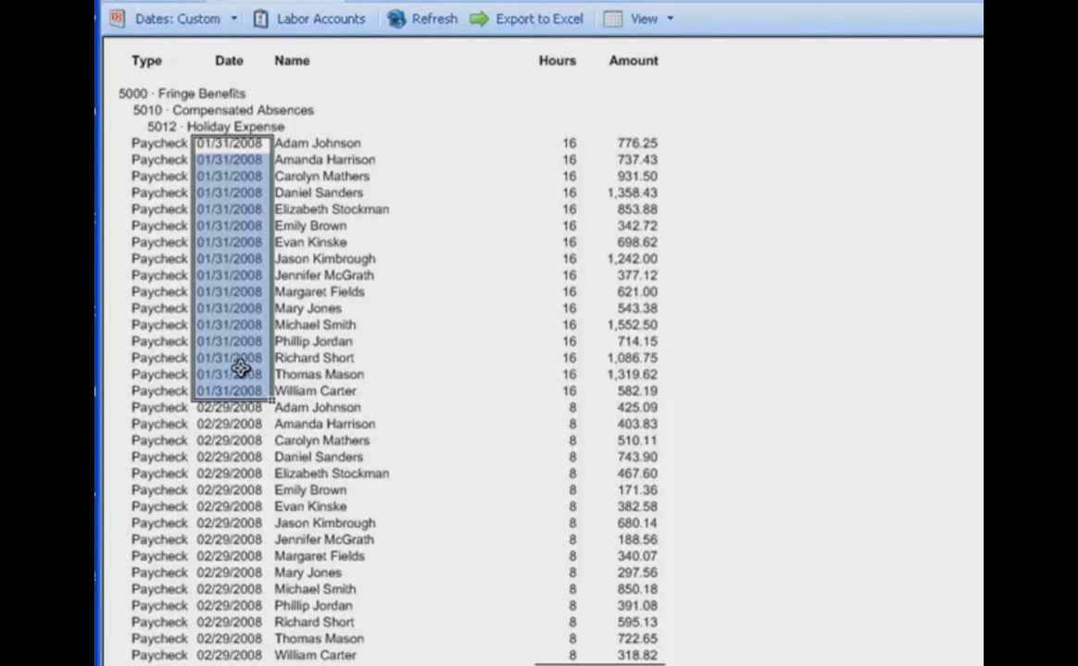
mouse_move(460, 293)
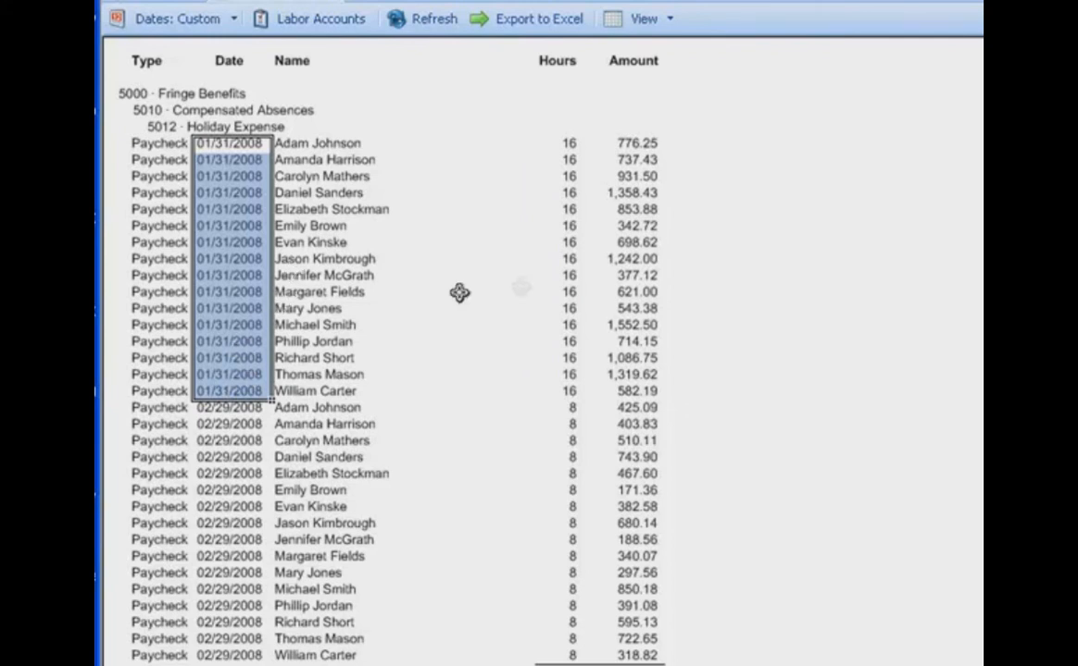
mouse_move(536, 328)
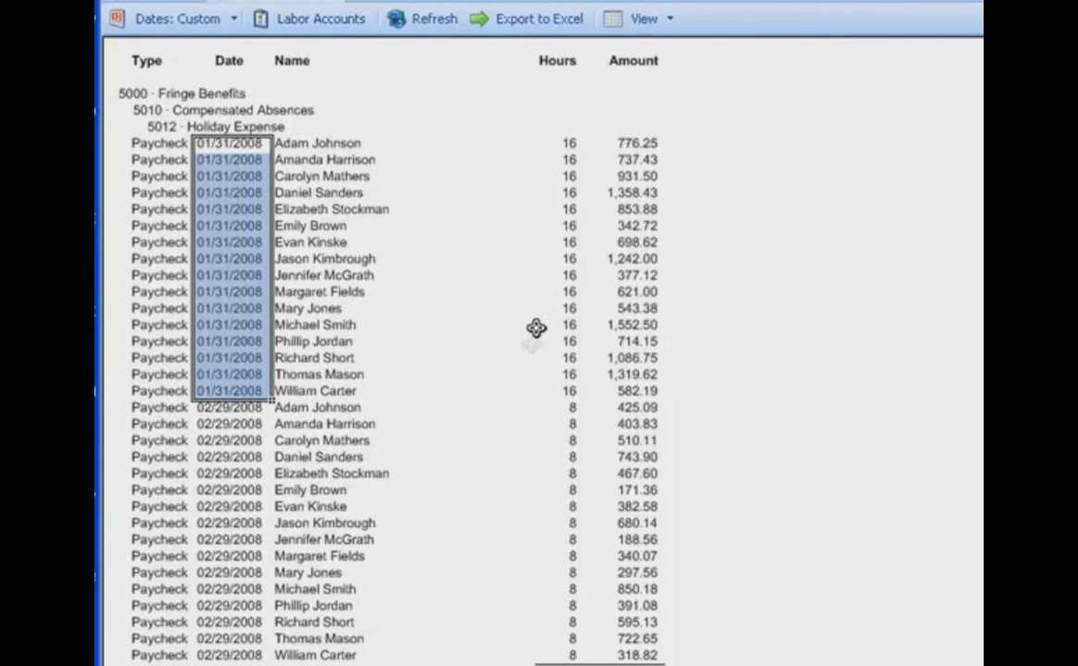
scroll(down, 3)
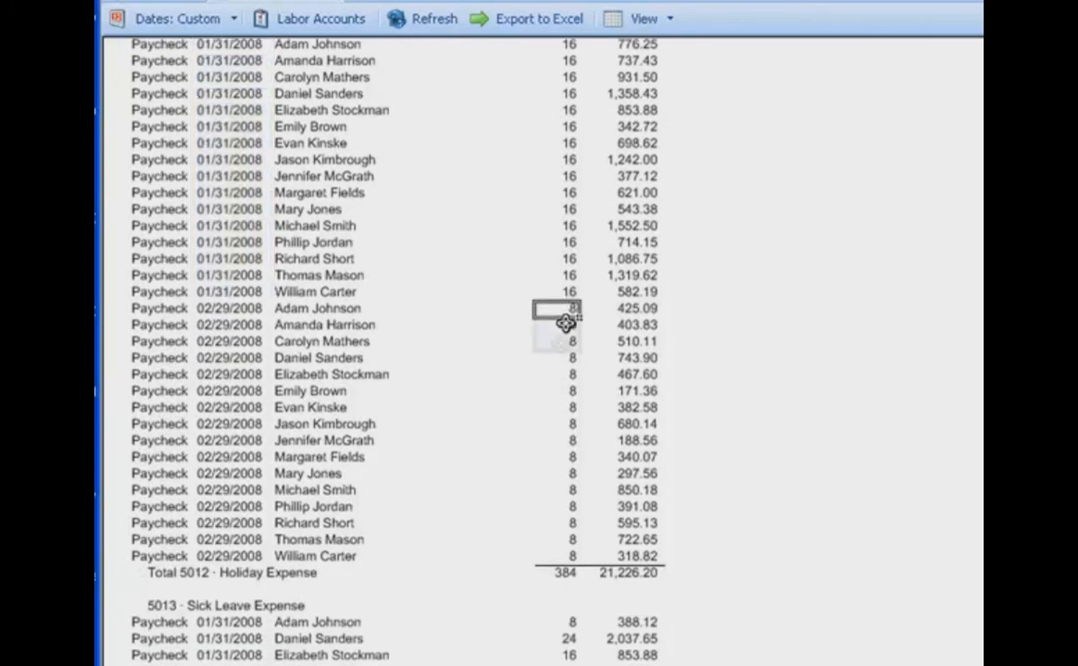
drag(565, 315, 555, 555)
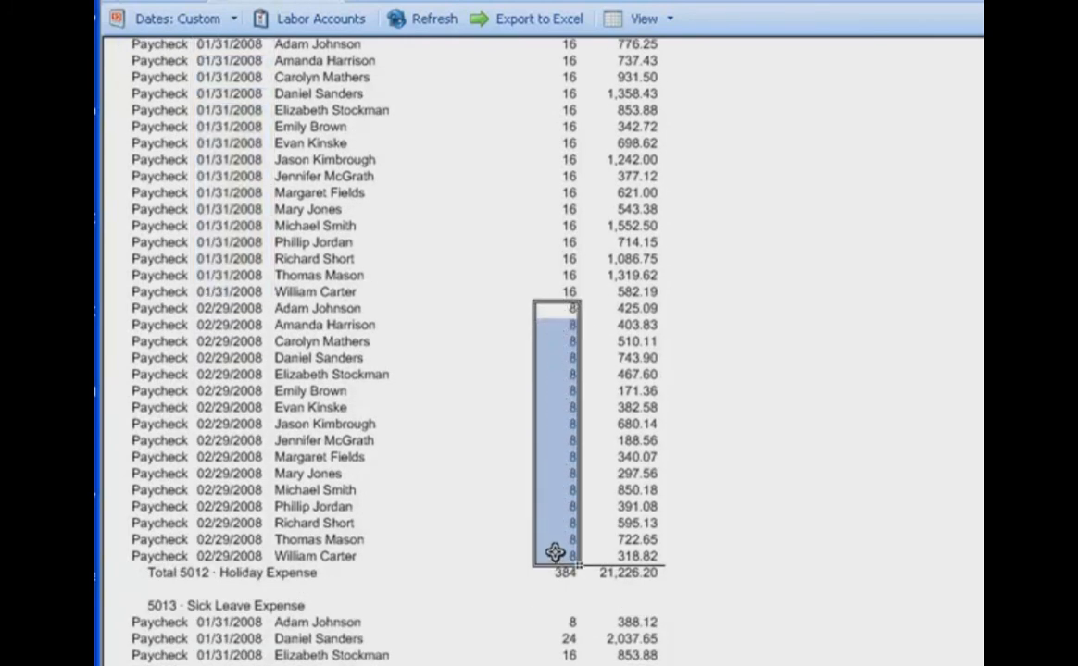
mouse_move(419, 437)
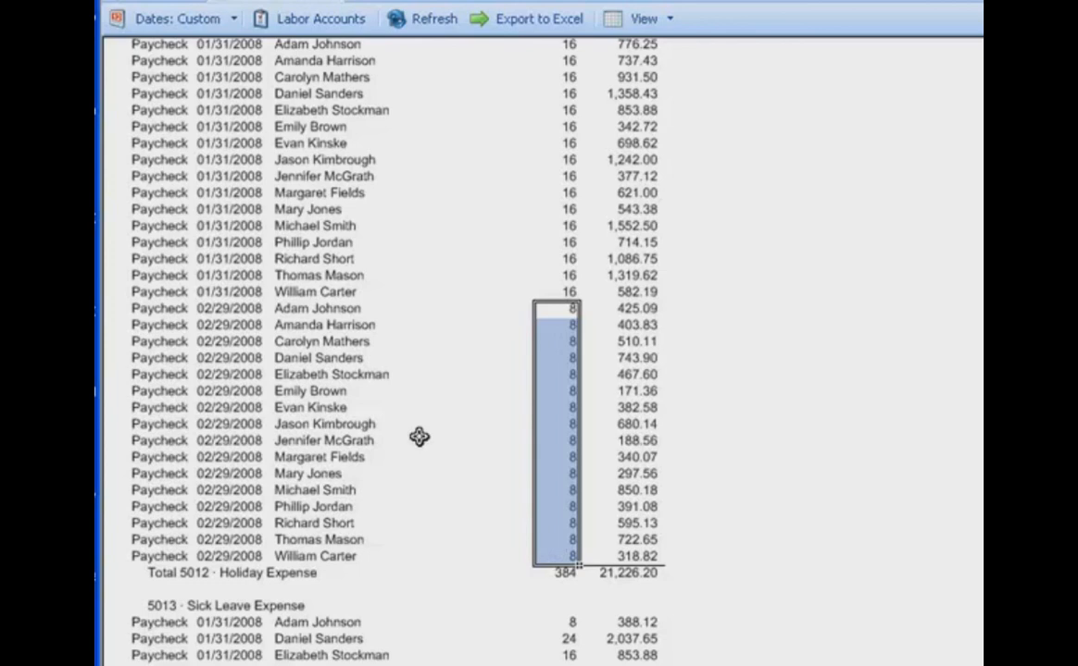
mouse_move(686, 426)
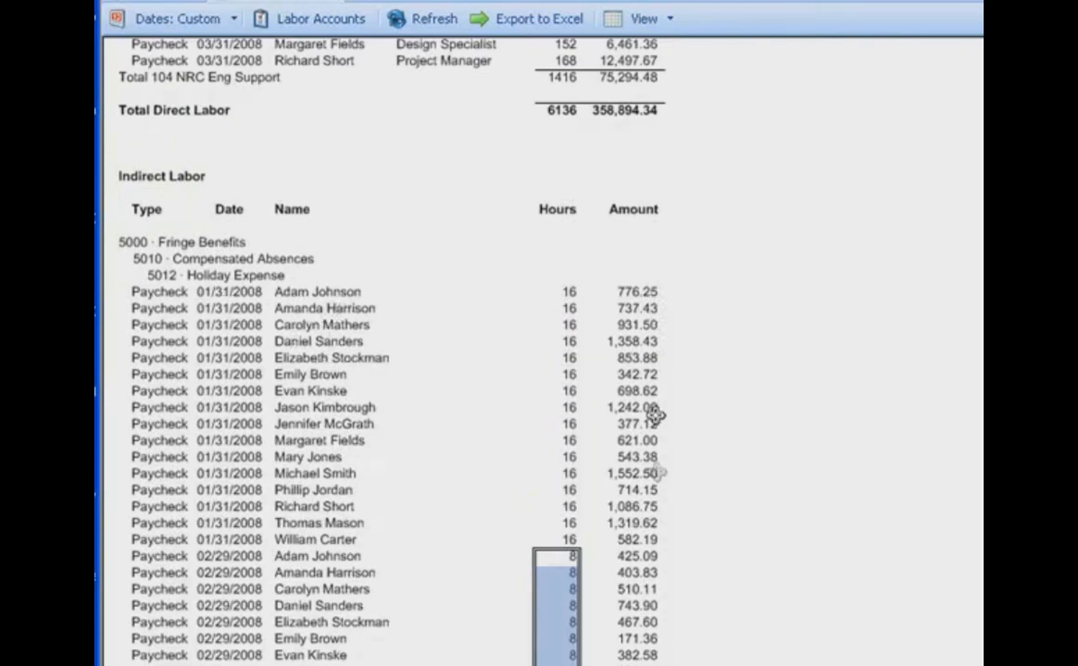
Scroll past Sick Leave, Vacation and Overhead to Total 7000 General & Admin, $43,820.16
scroll(down, 3)
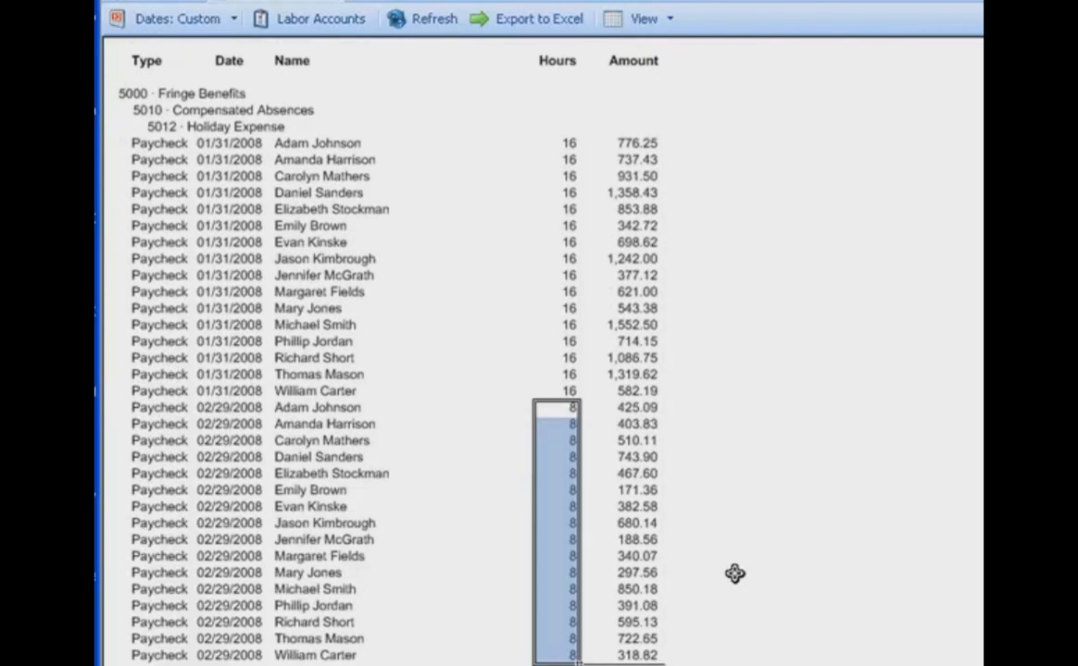
scroll(down, 3)
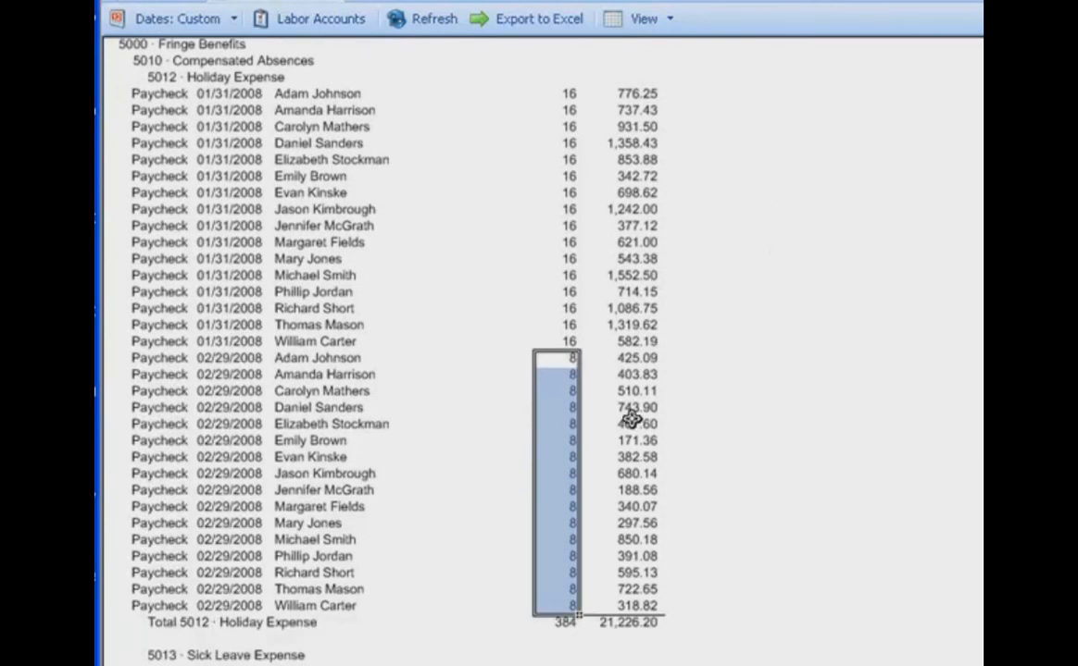
scroll(down, 3)
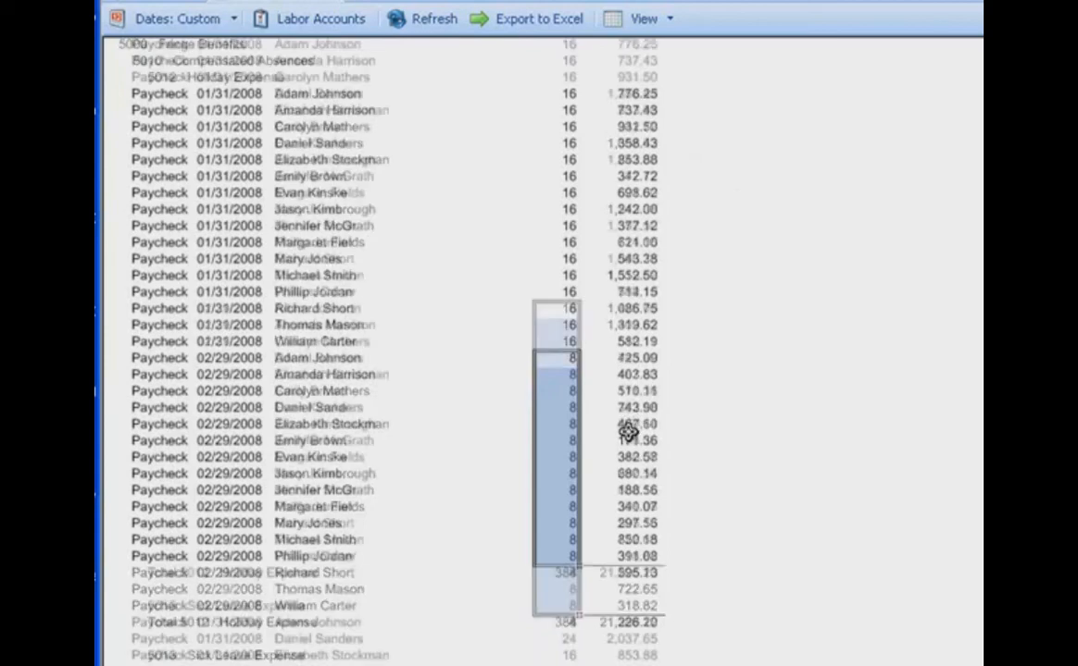
scroll(down, 3)
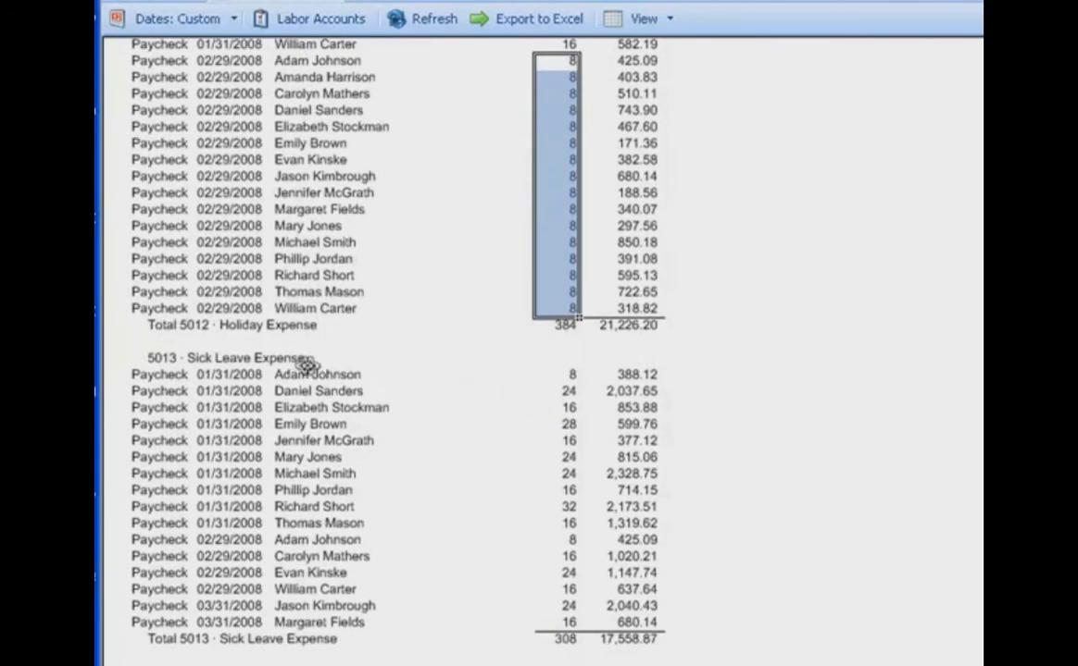
scroll(down, 3)
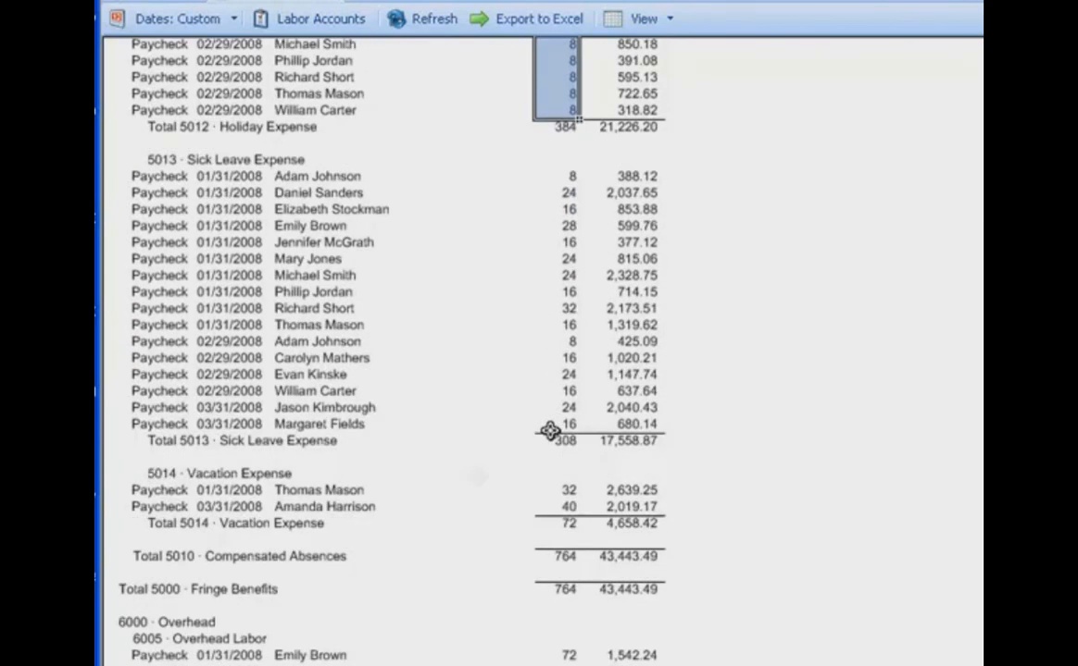
scroll(down, 3)
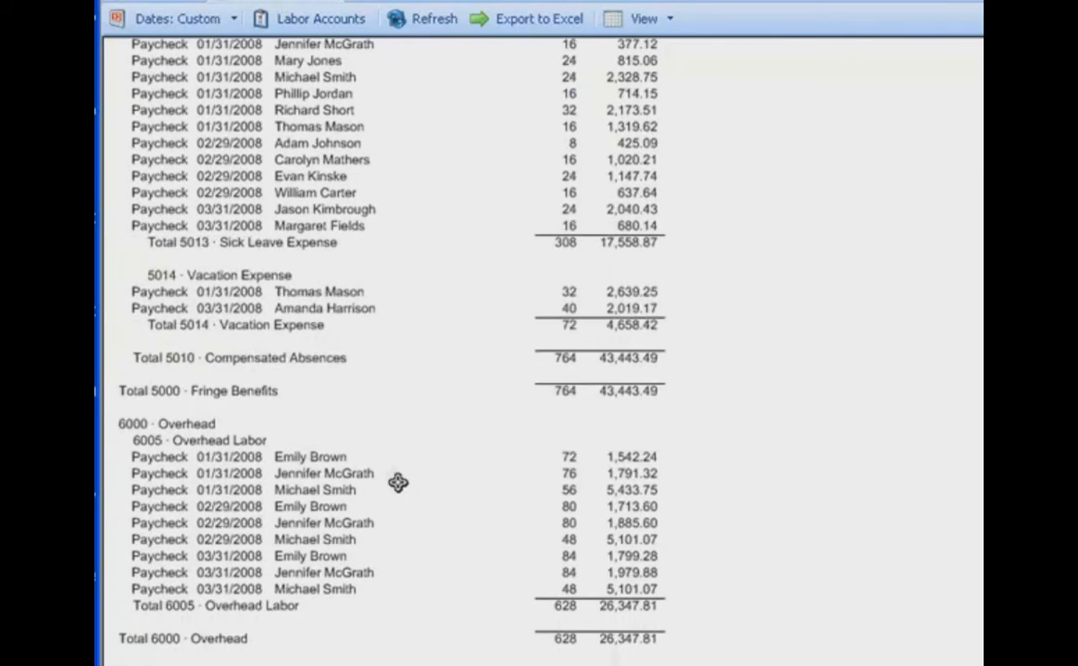
scroll(down, 3)
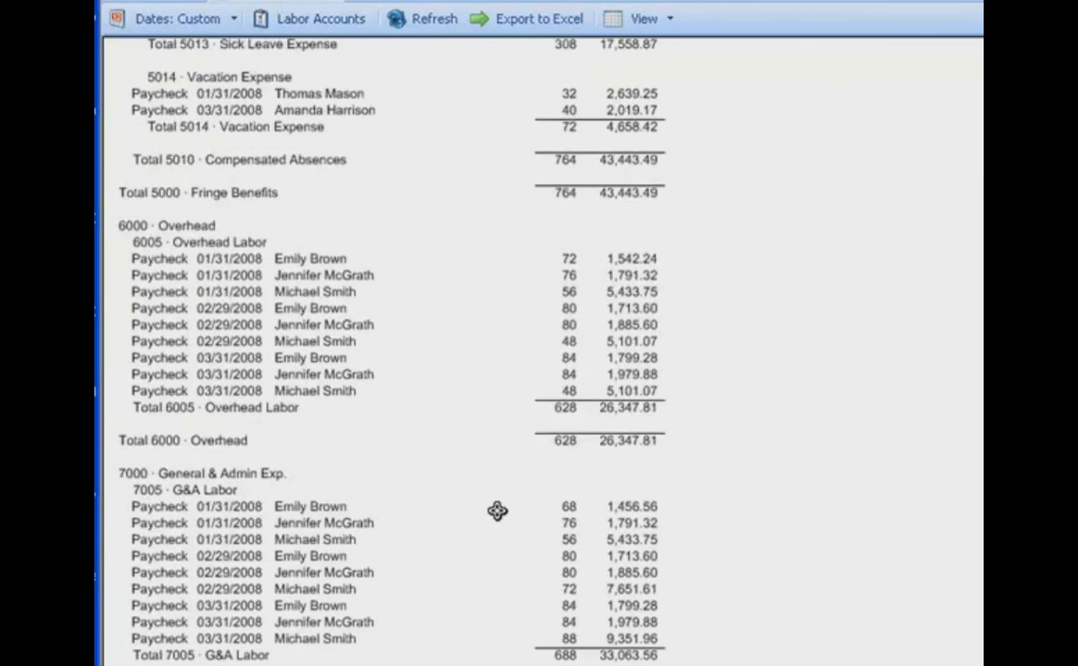
scroll(down, 3)
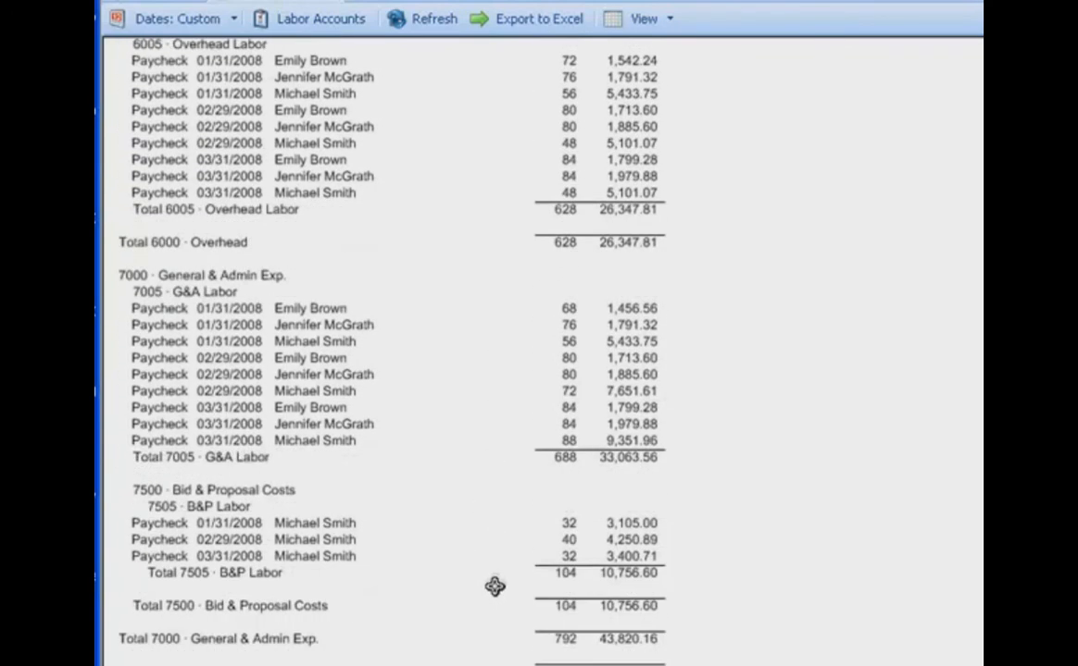
mouse_move(646, 584)
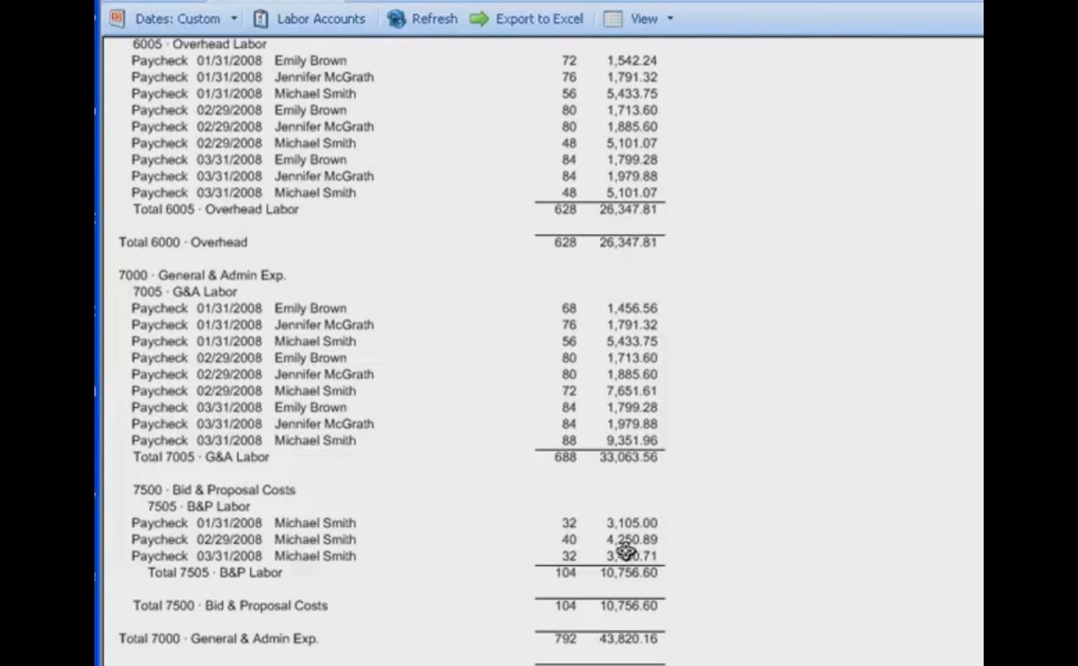
Scroll to the report's end: Indirect Labor 2,184 hours, Gross Payroll 8,320 hours
scroll(down, 3)
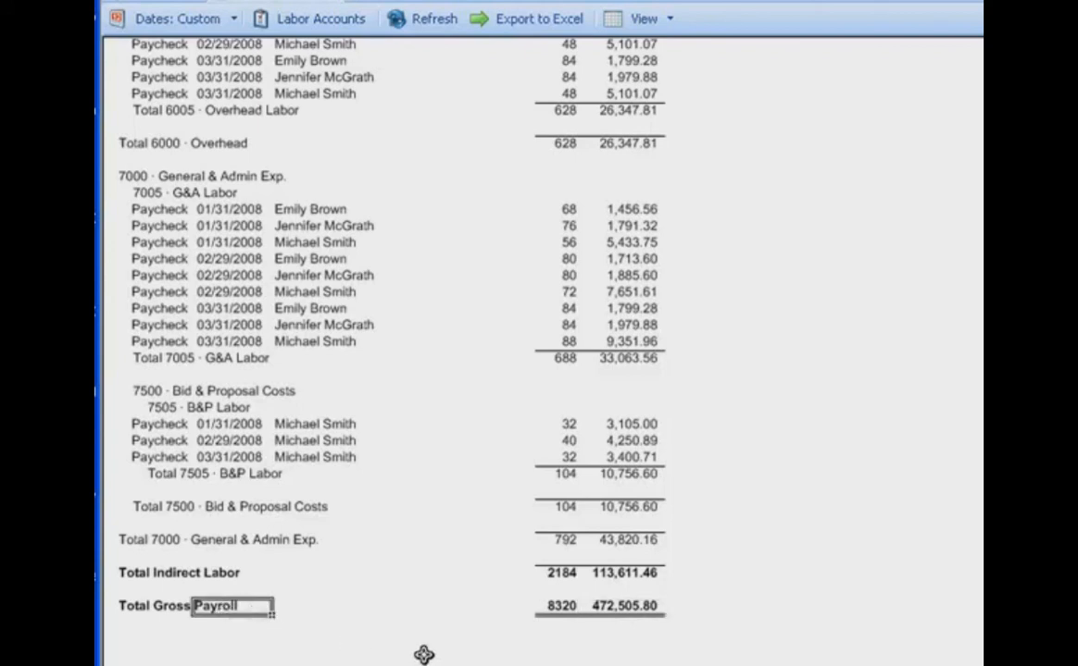
mouse_move(306, 494)
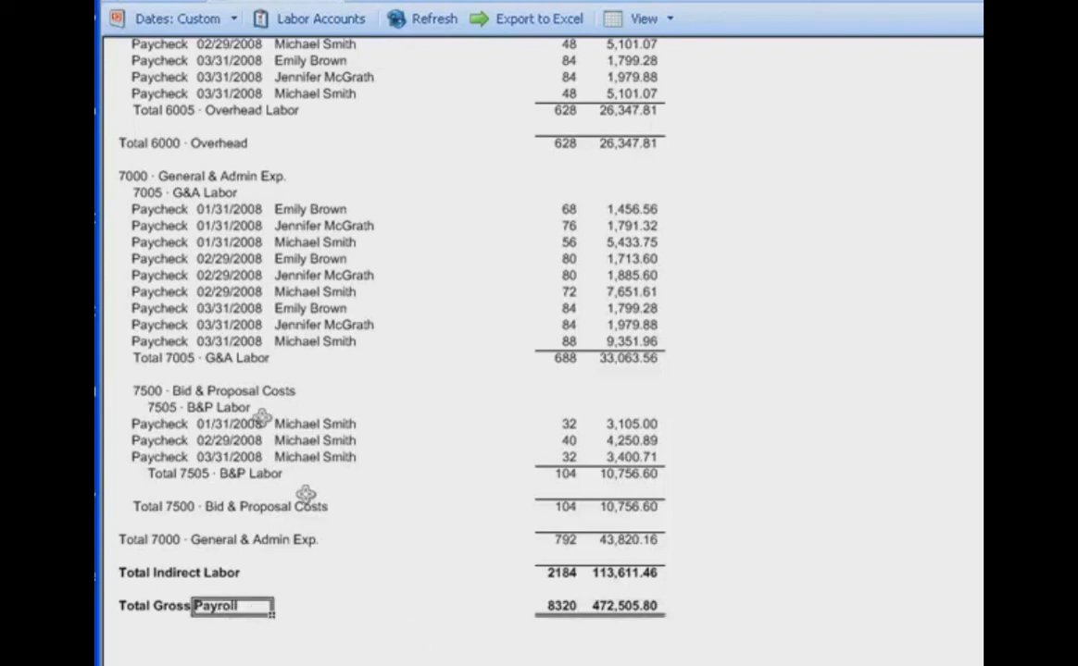
mouse_move(266, 506)
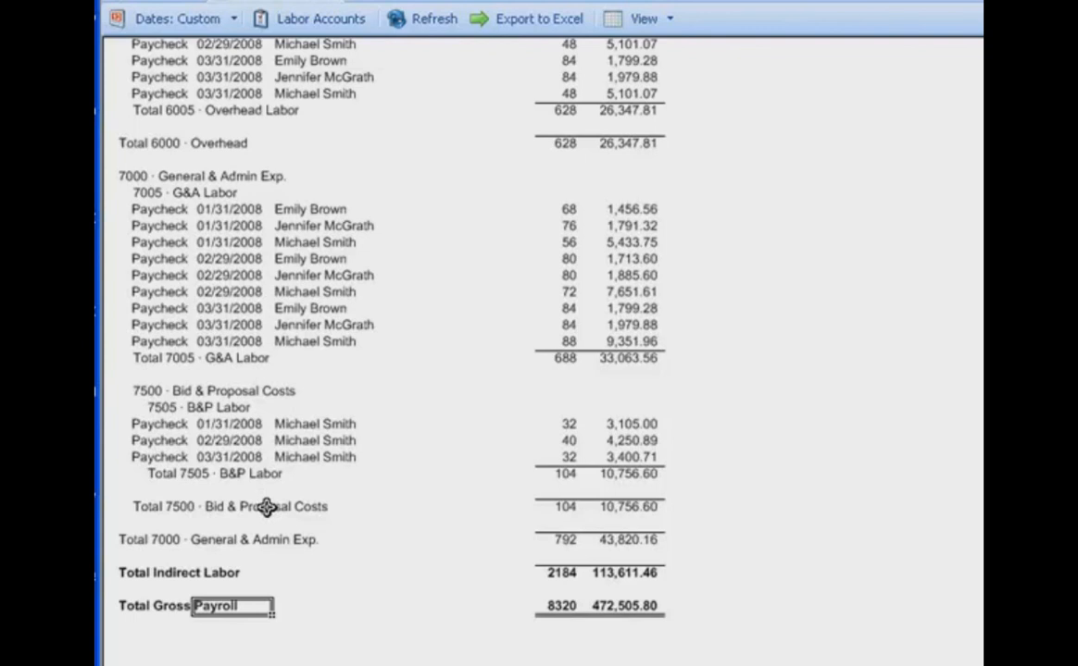